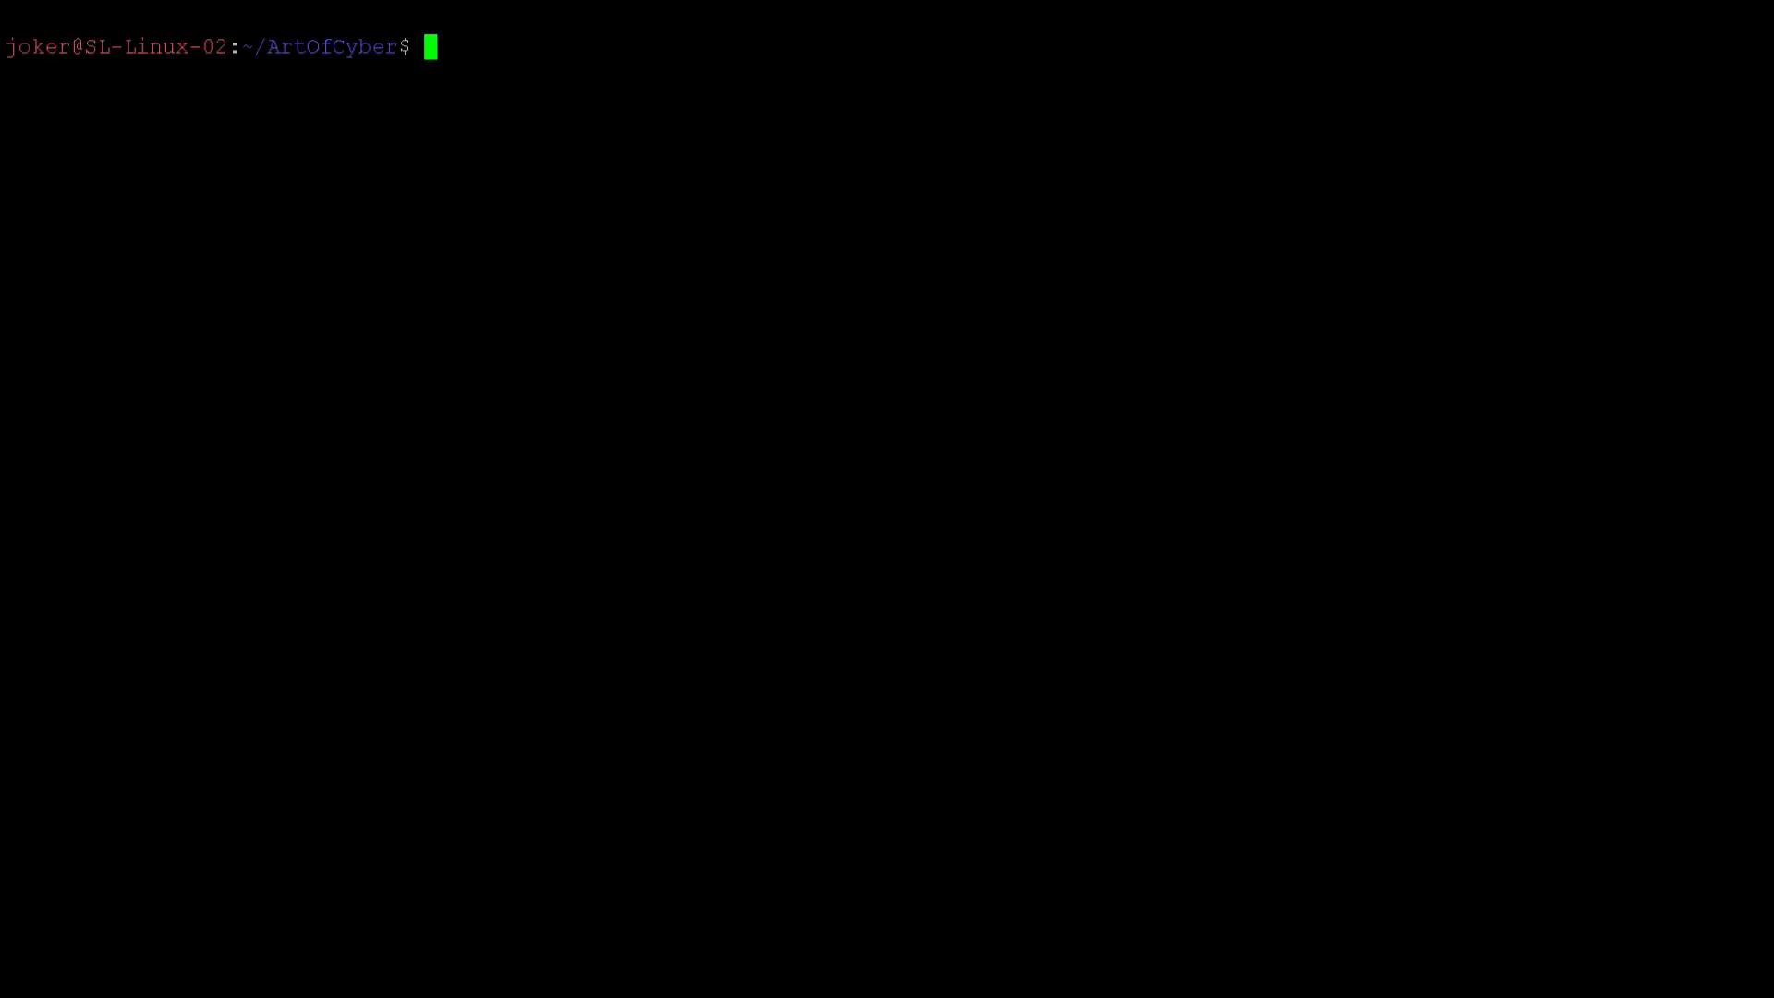
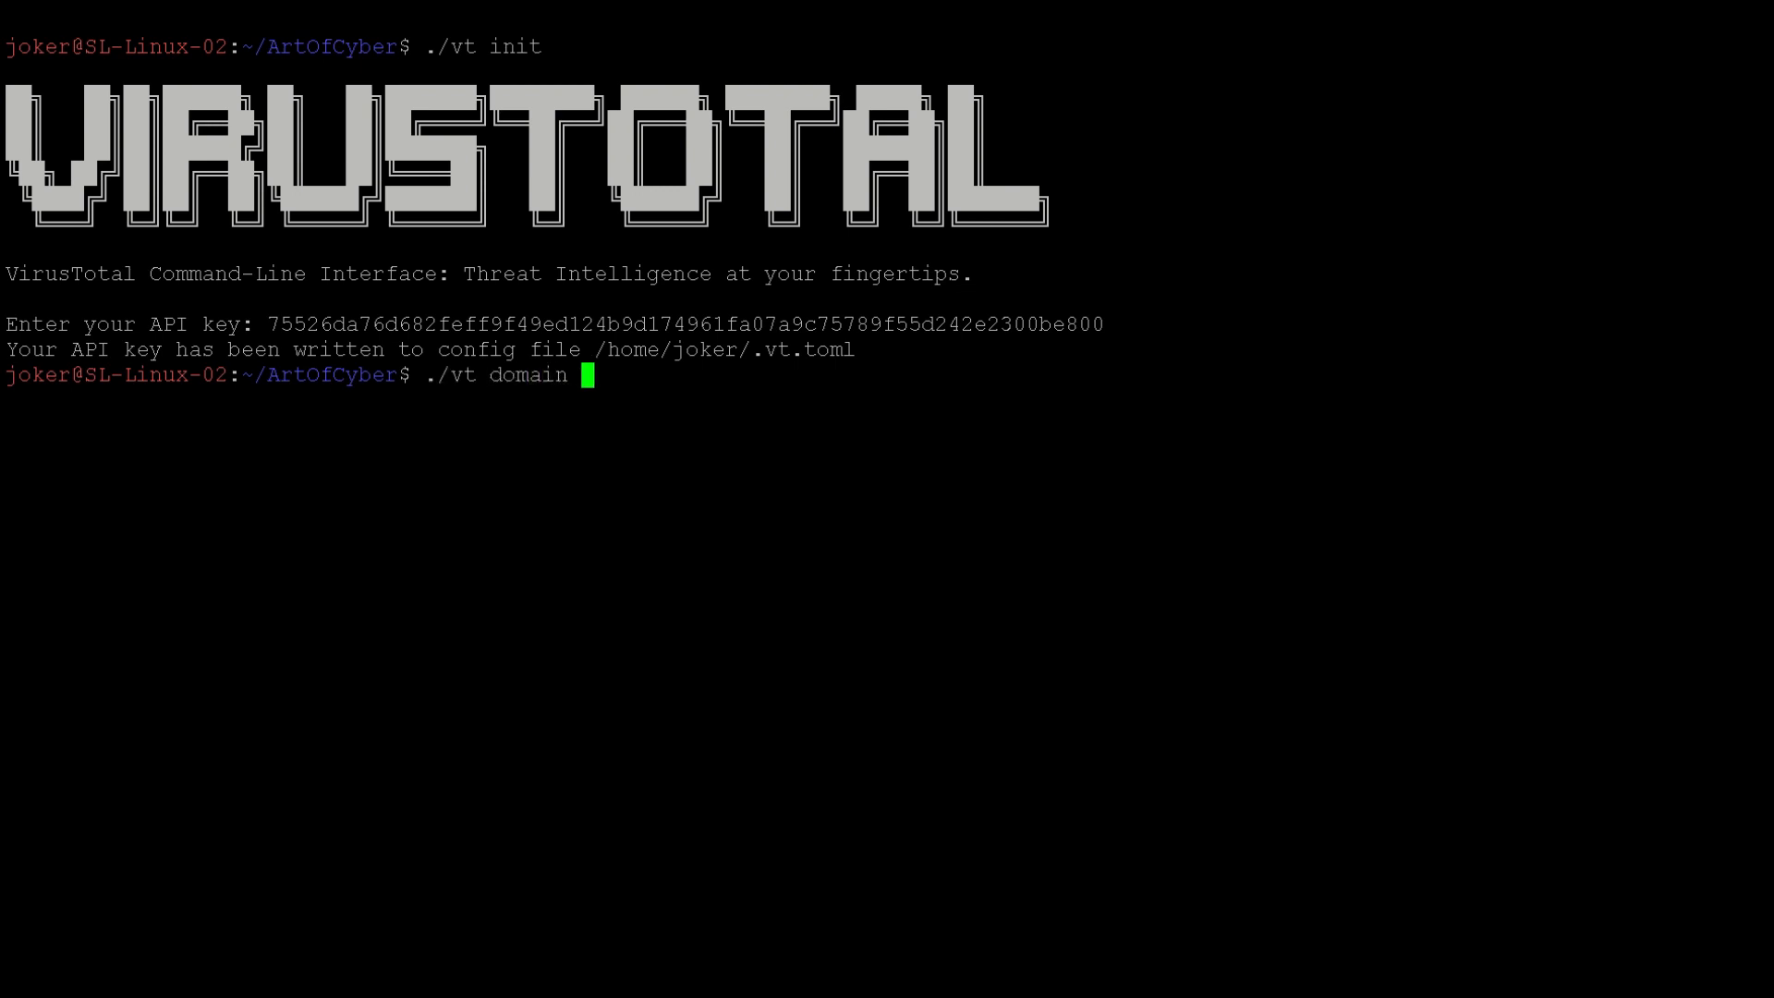
- Count 100like.org domain verdicts via grep 'result:', sort and uniq -c: 63 clean, 2 malicious
{"action": "type", "text": "11"}
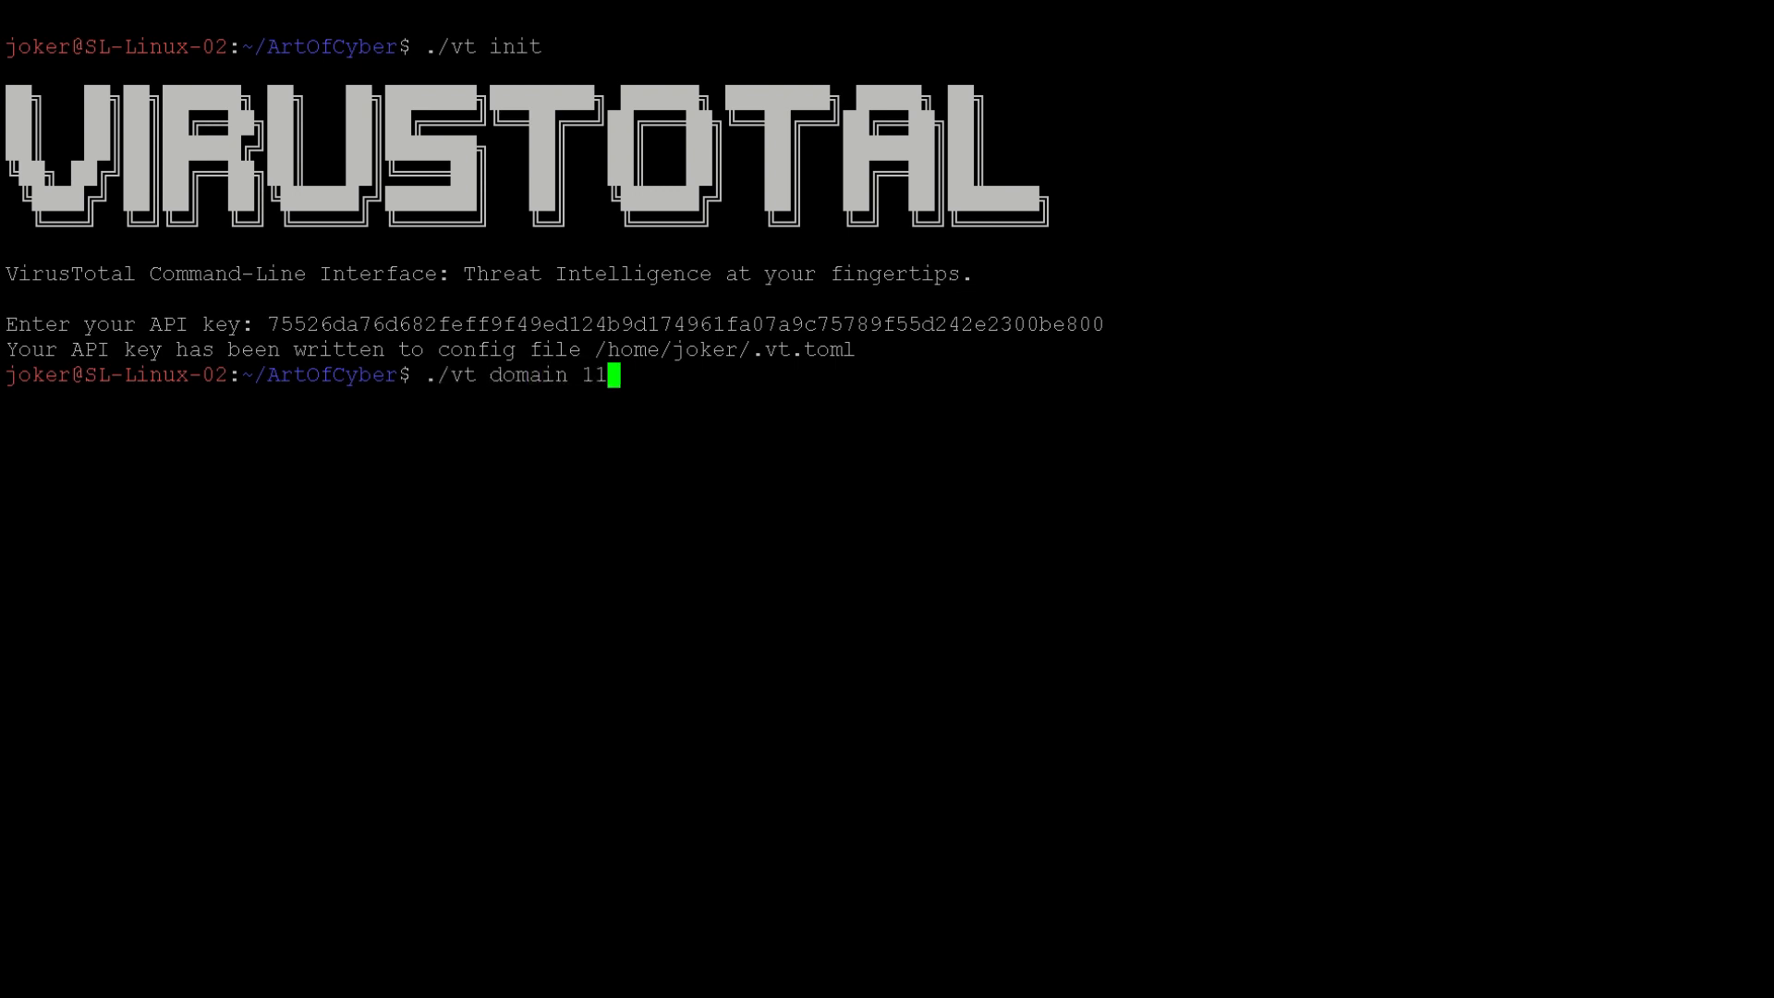
{"action": "type", "text": "00like.org"}
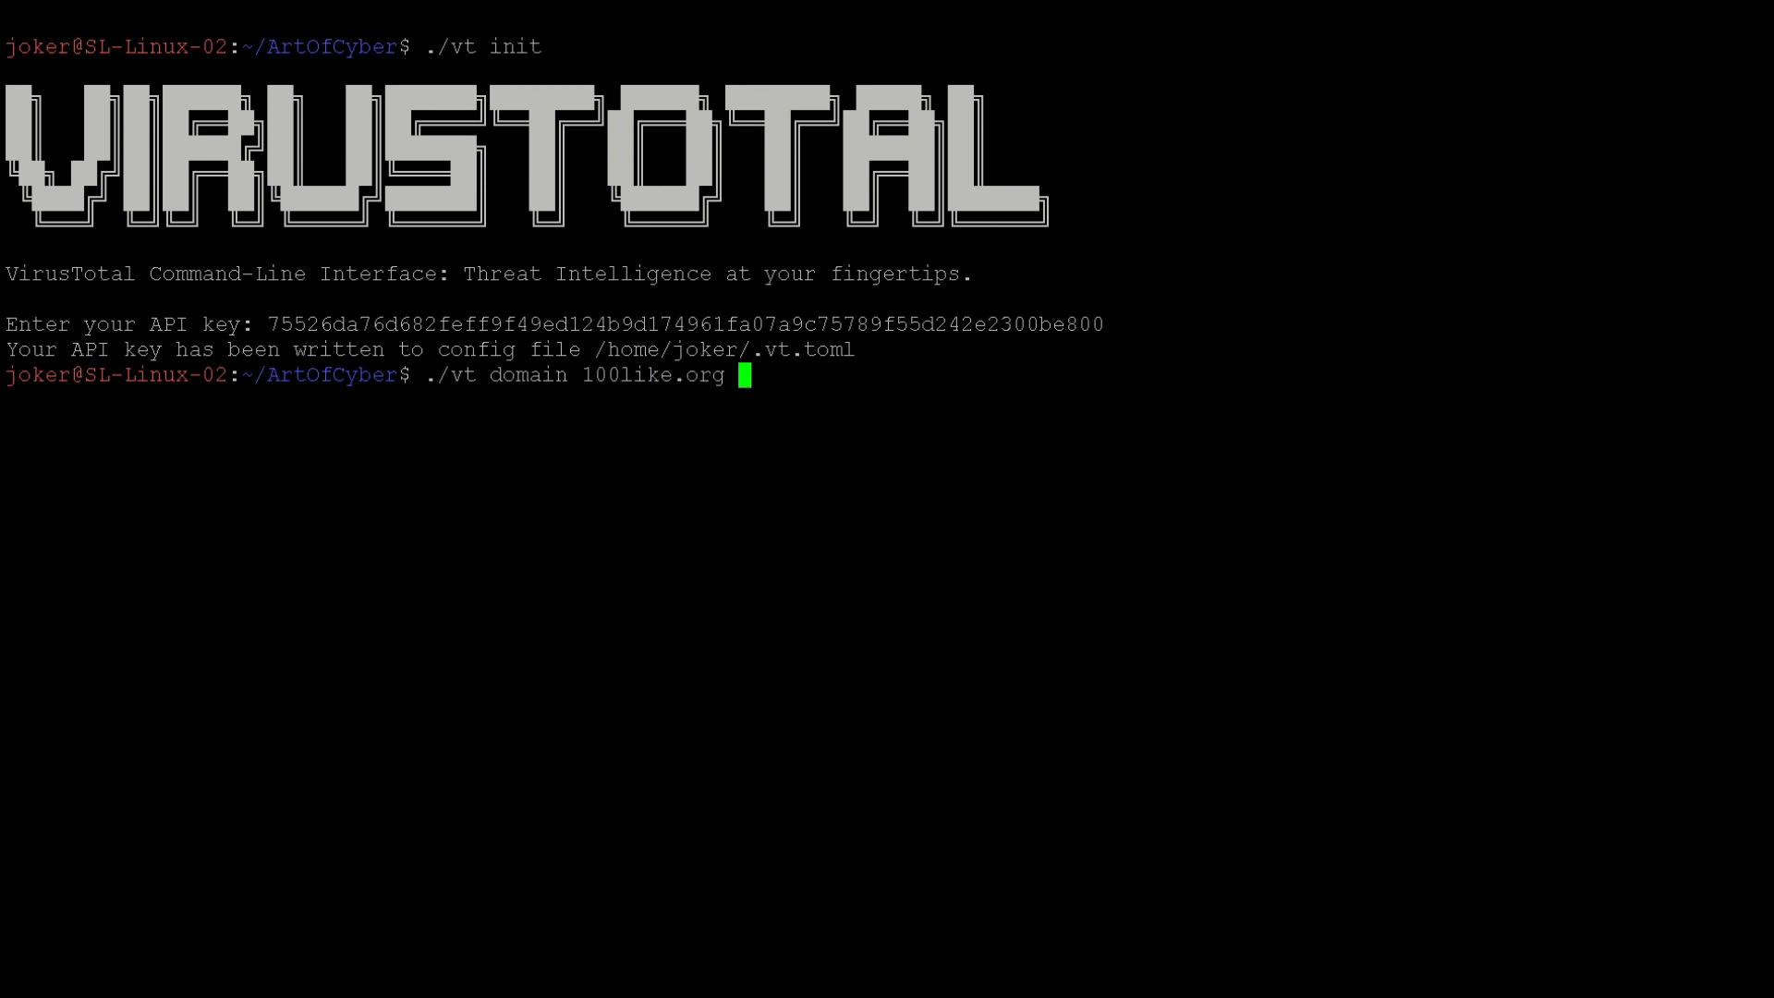
{"action": "type", "text": "| grep"}
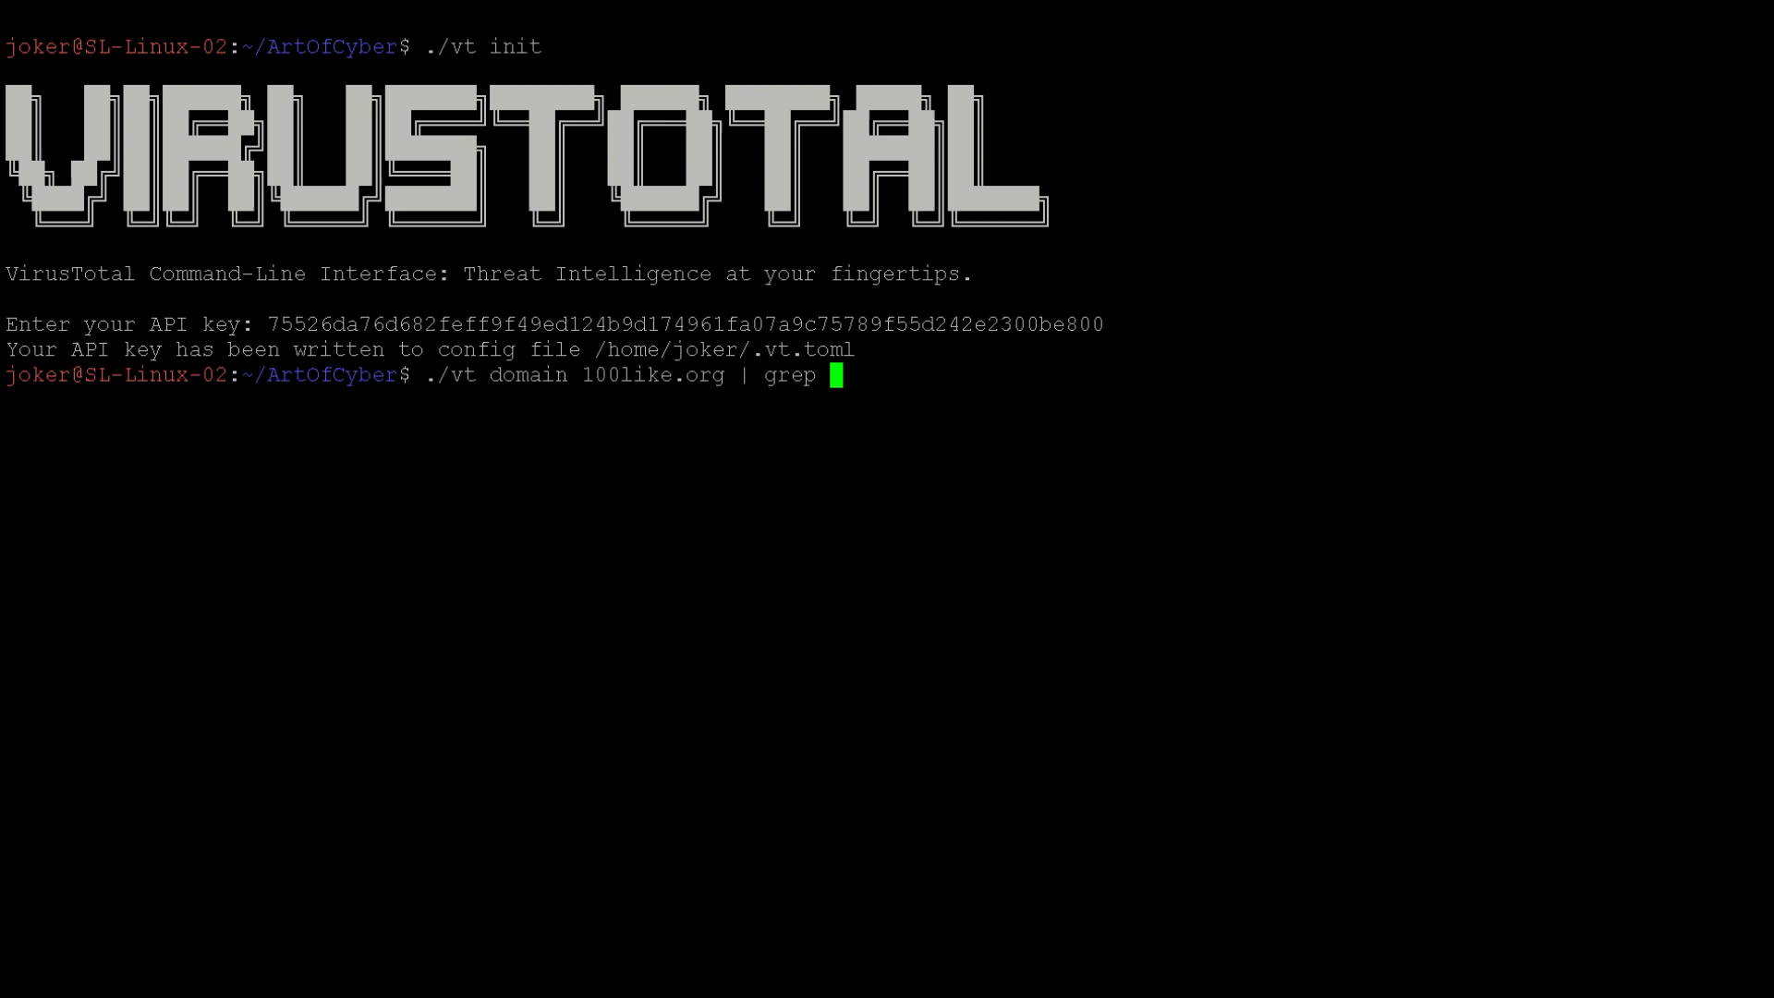
{"action": "type", "text": "'result"}
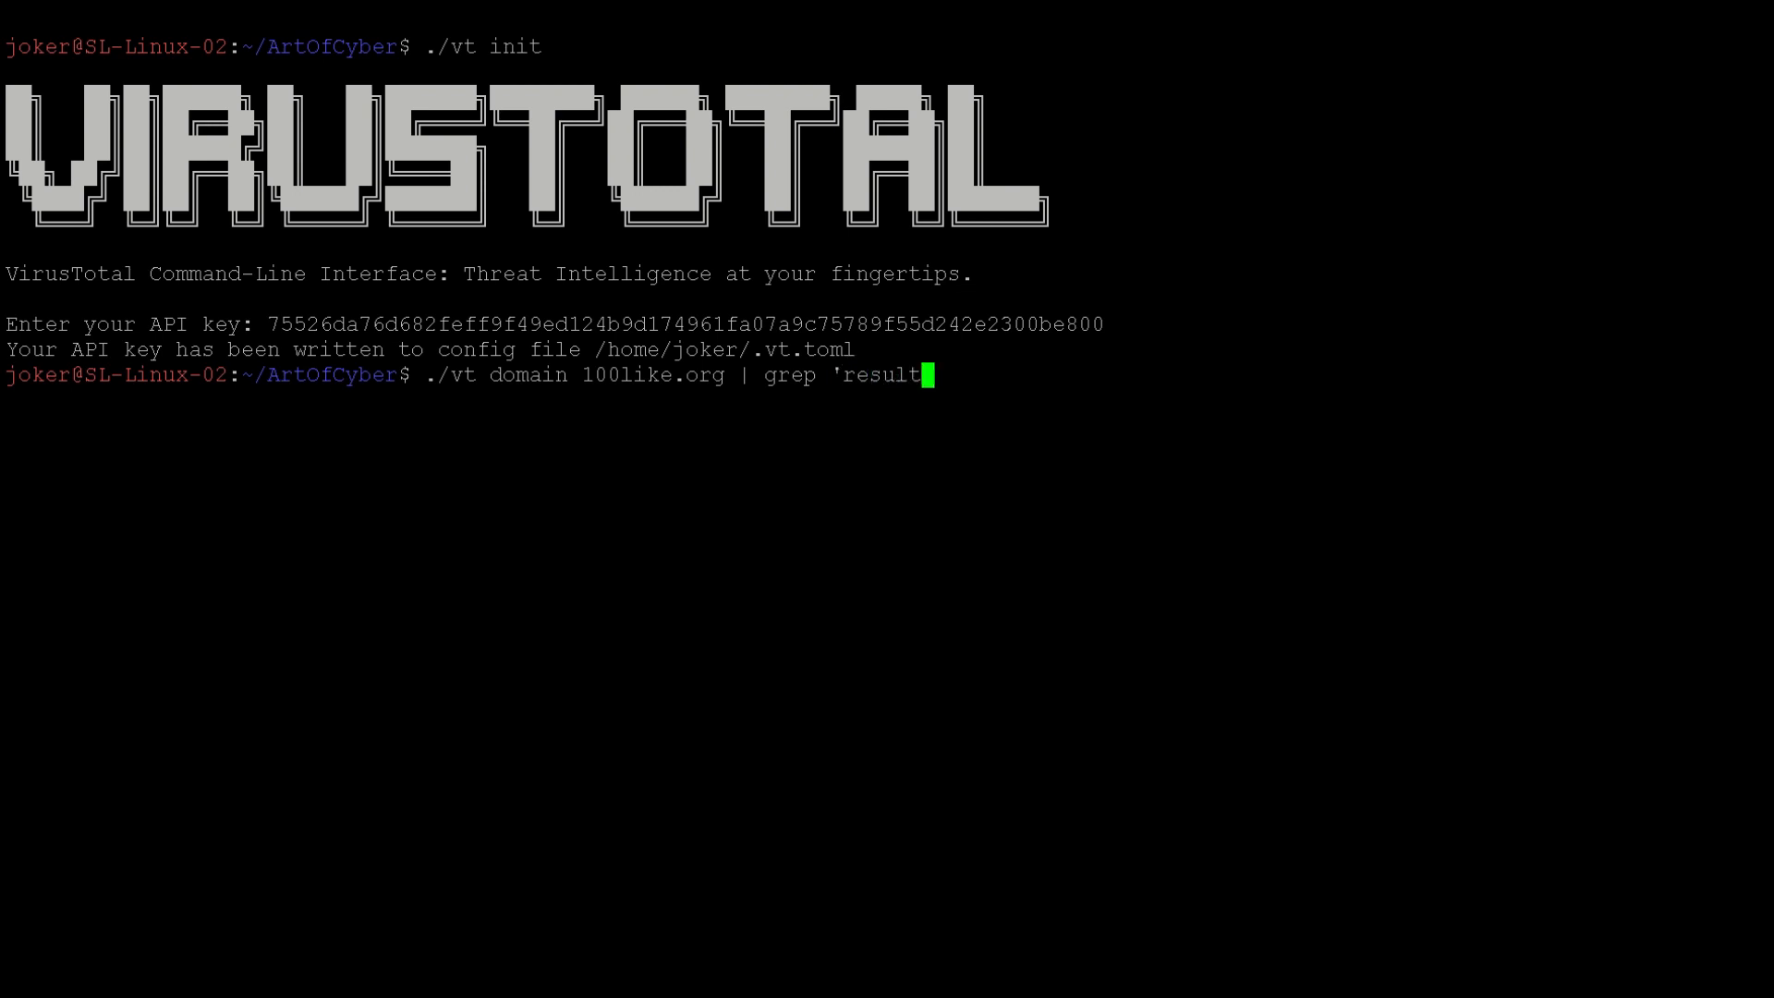
{"action": "type", "text": ":' | sort | u"}
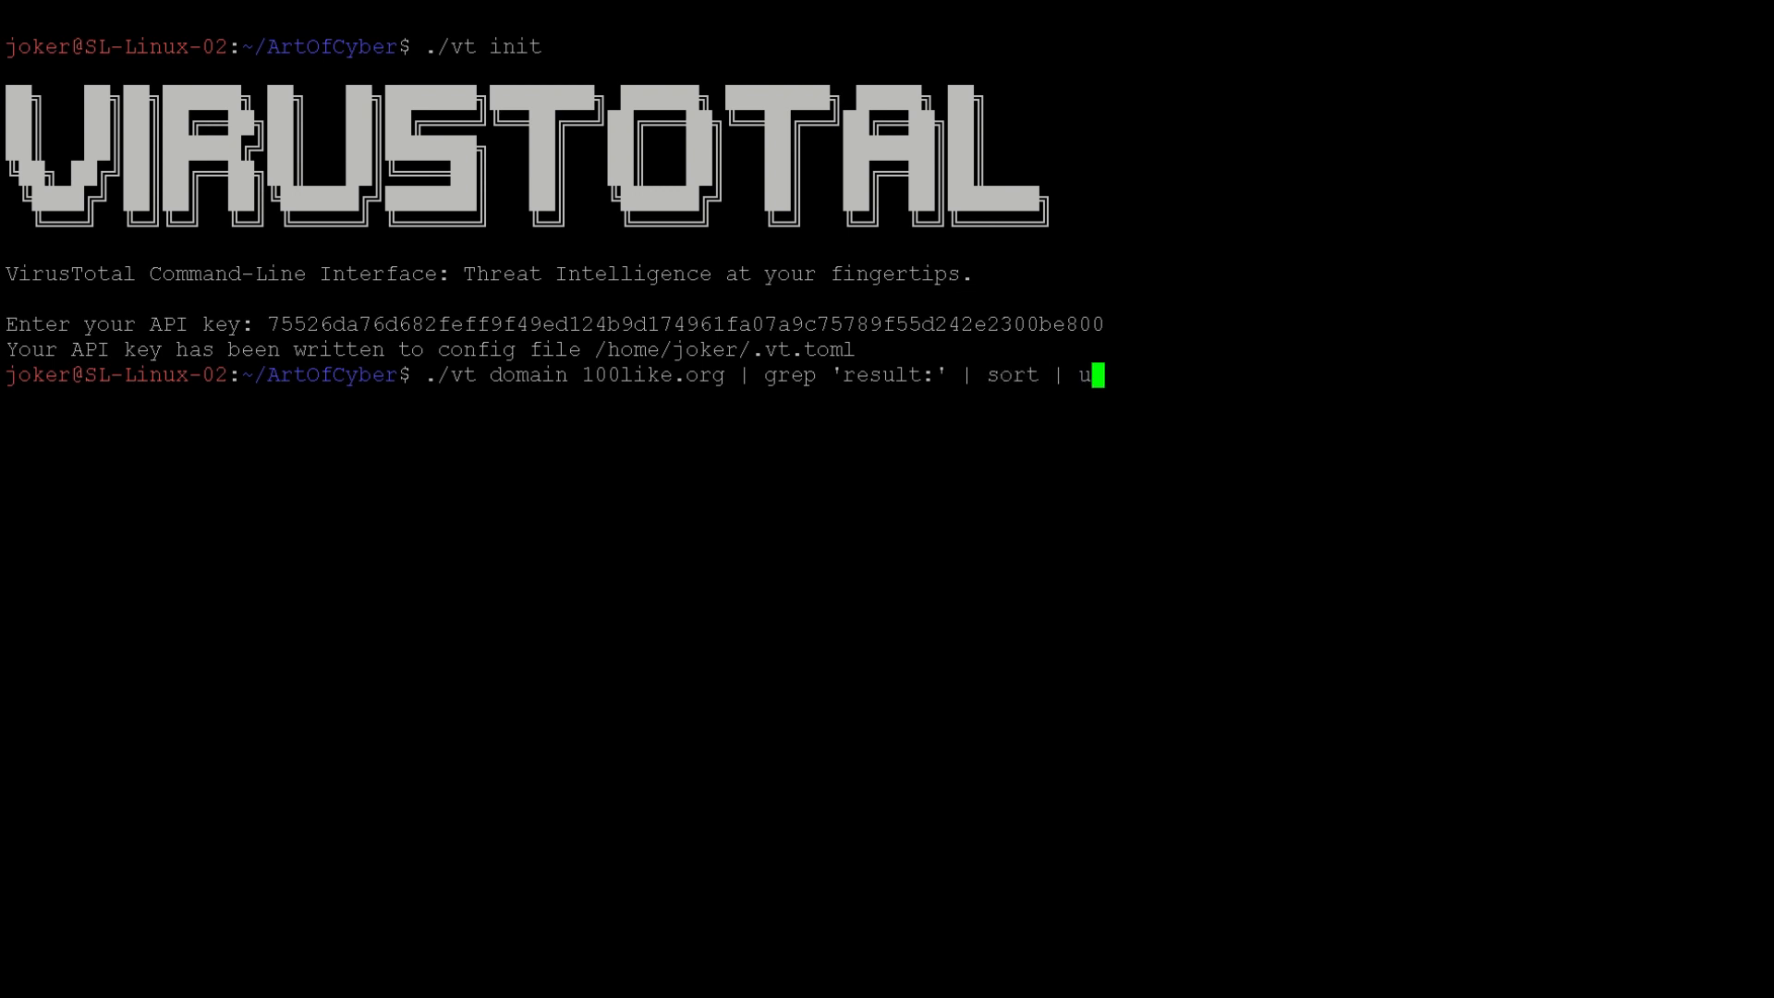
{"action": "type", "text": "niq"}
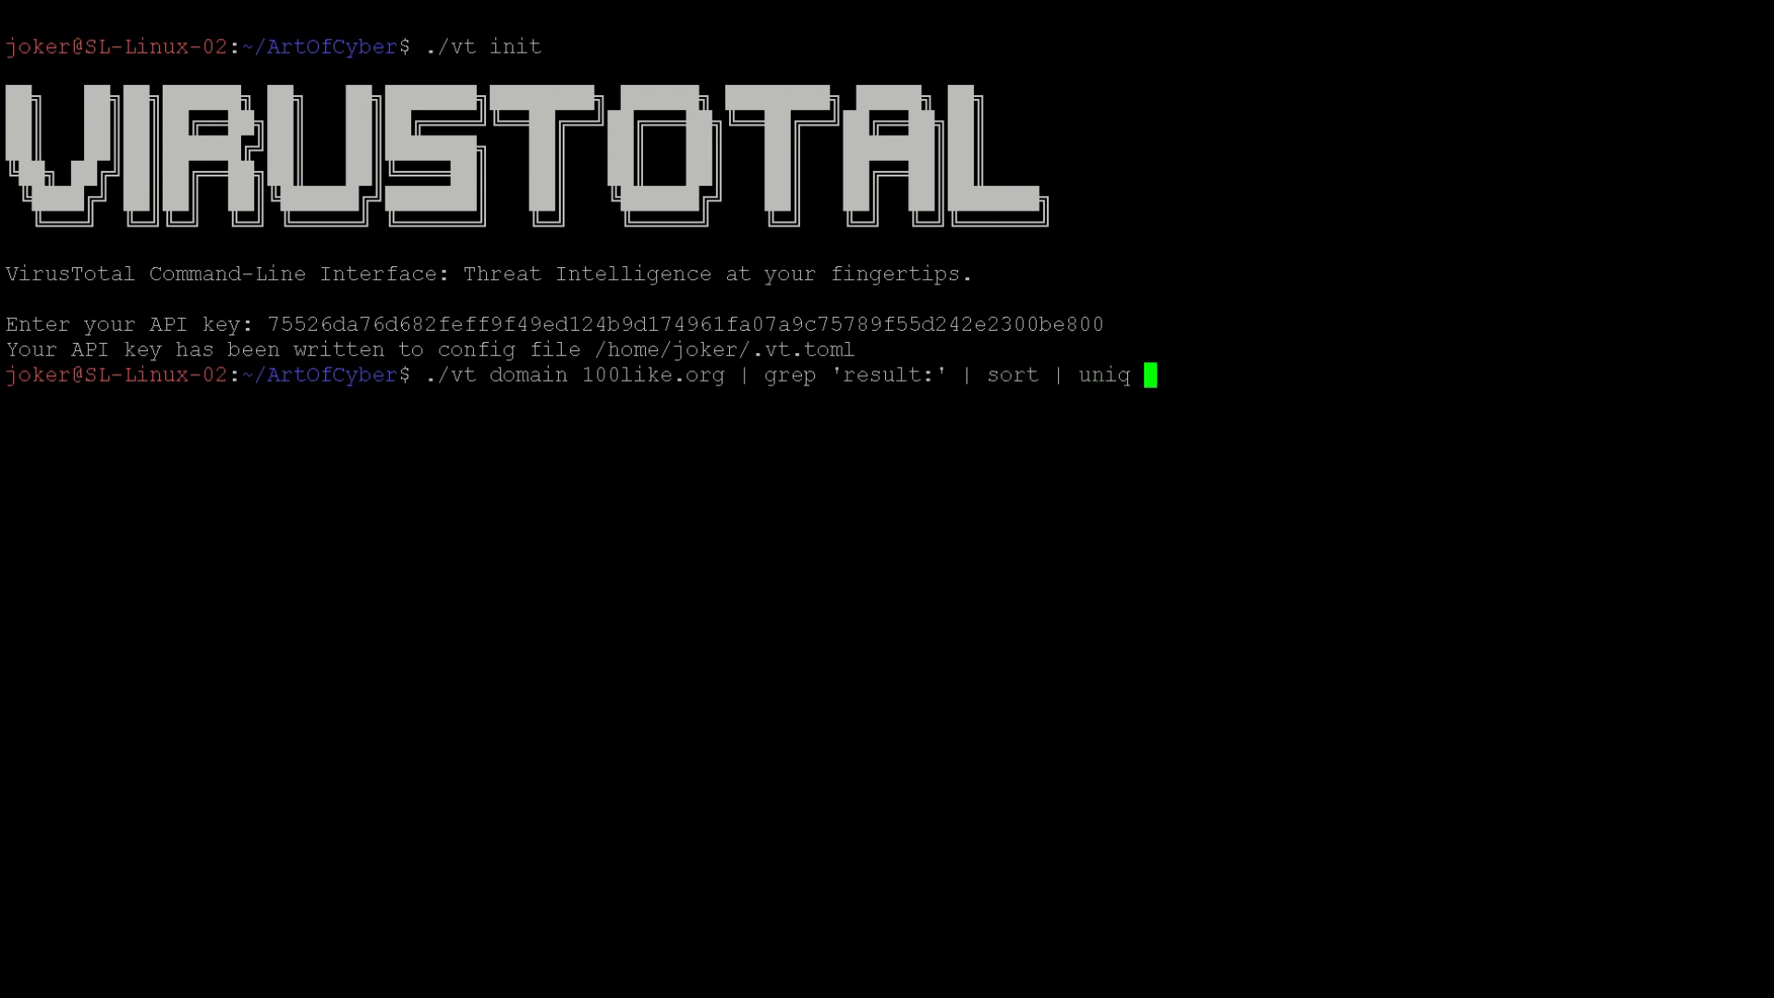
{"action": "type", "text": "-c"}
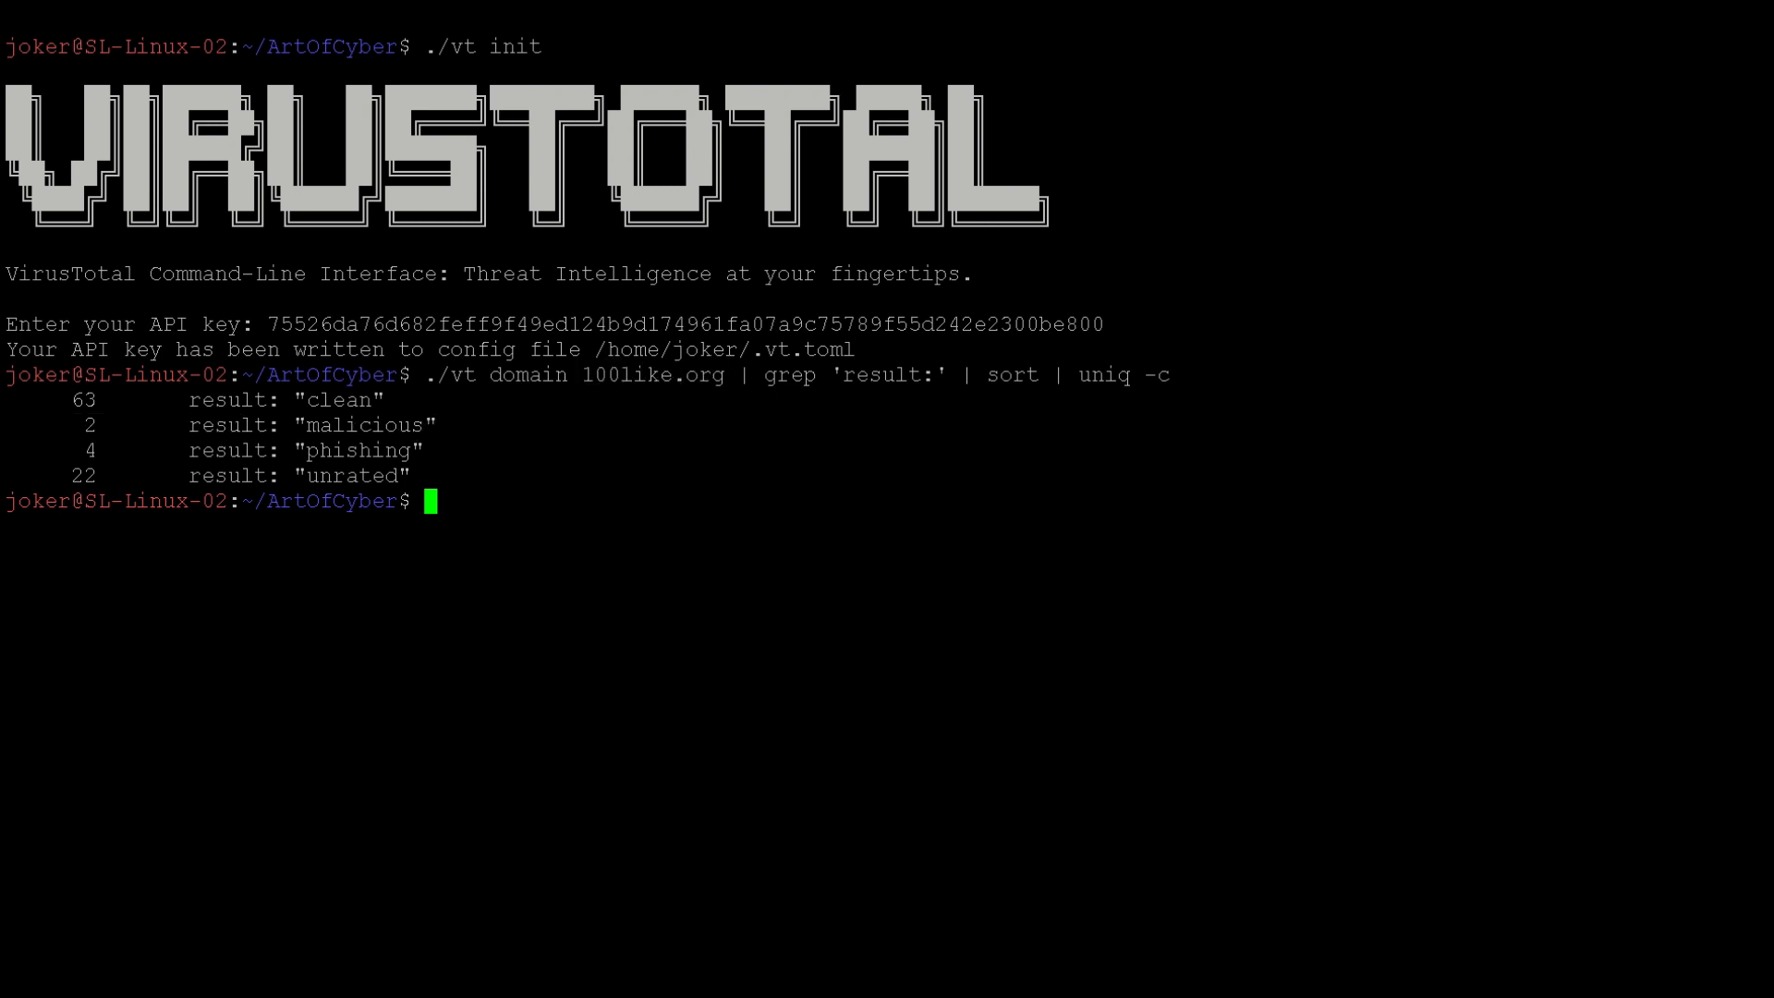
{"action": "type", "text": "./vt s"}
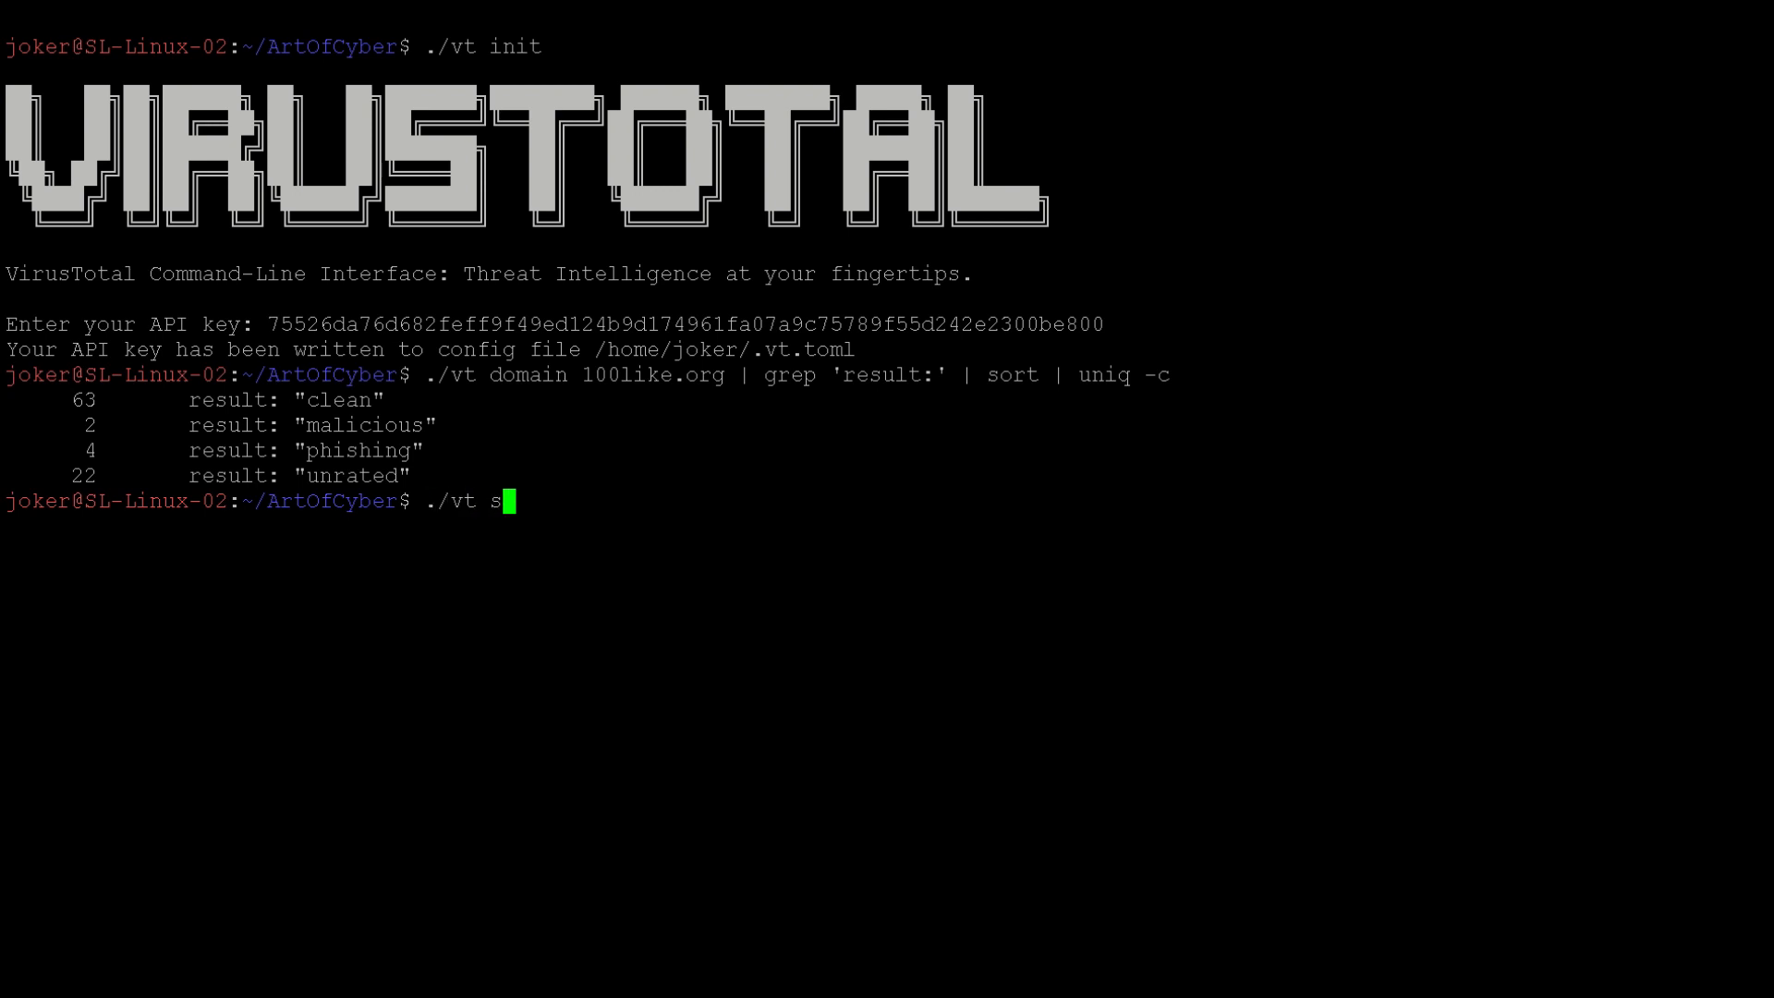
{"action": "type", "text": "can"}
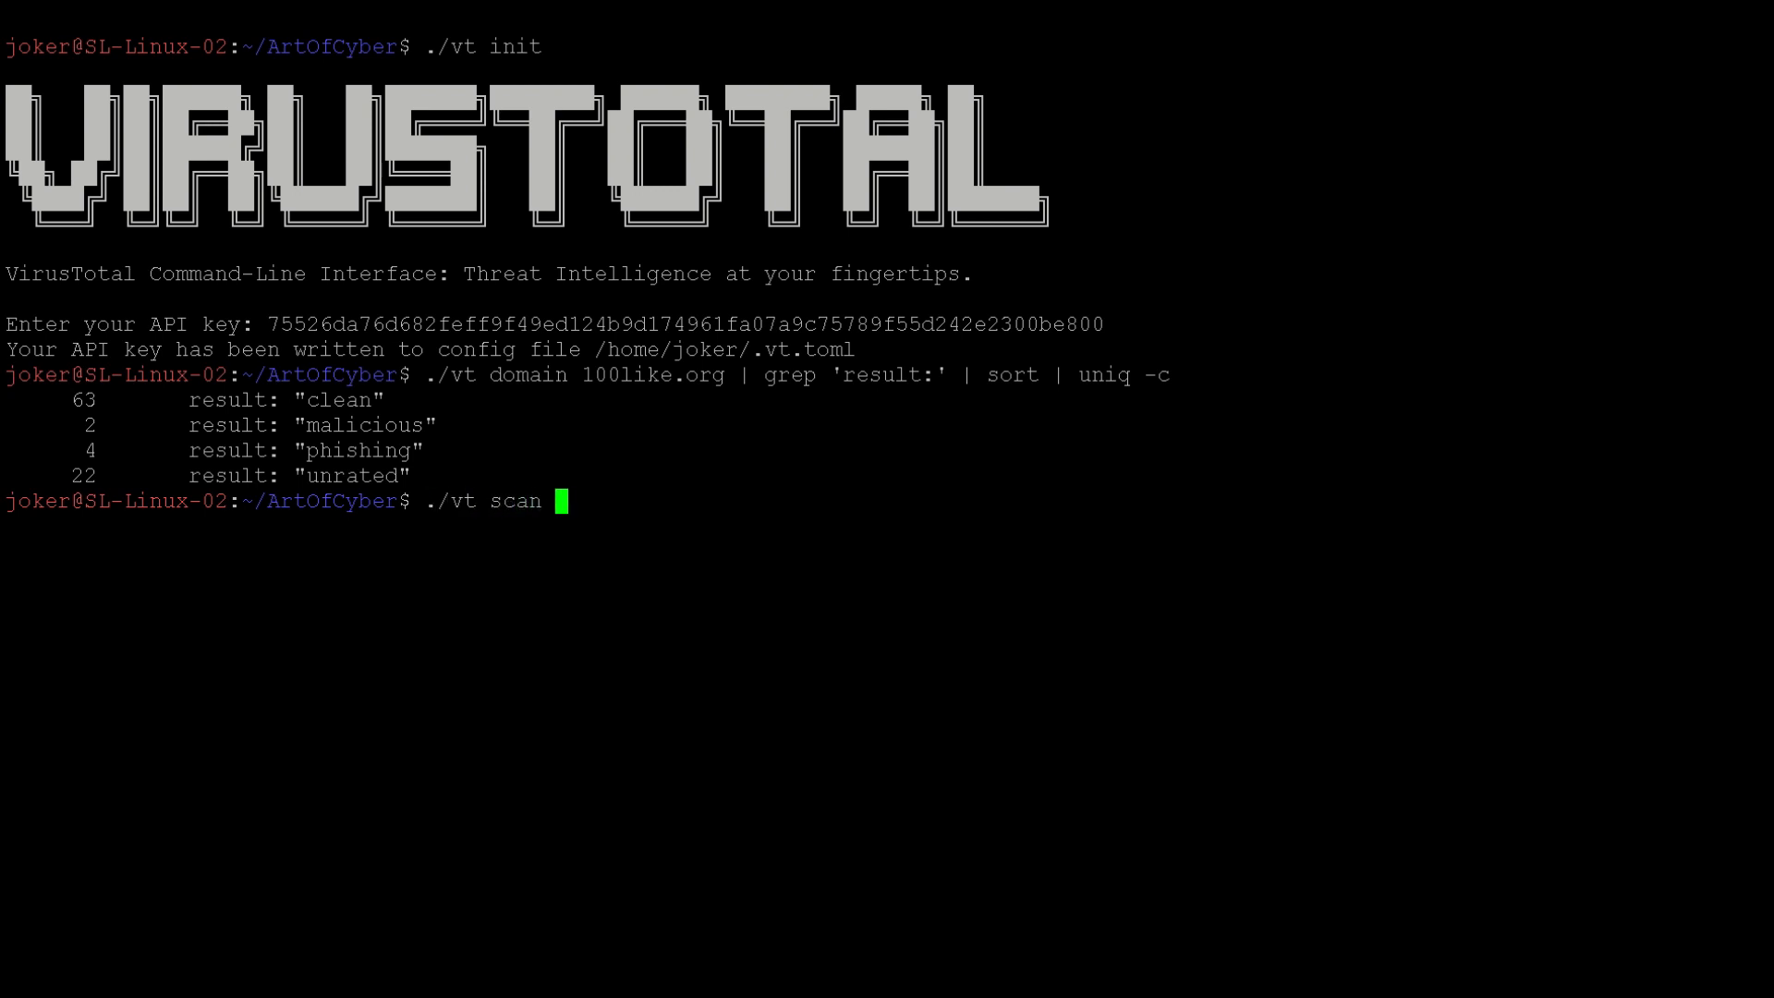
{"action": "type", "text": "url"}
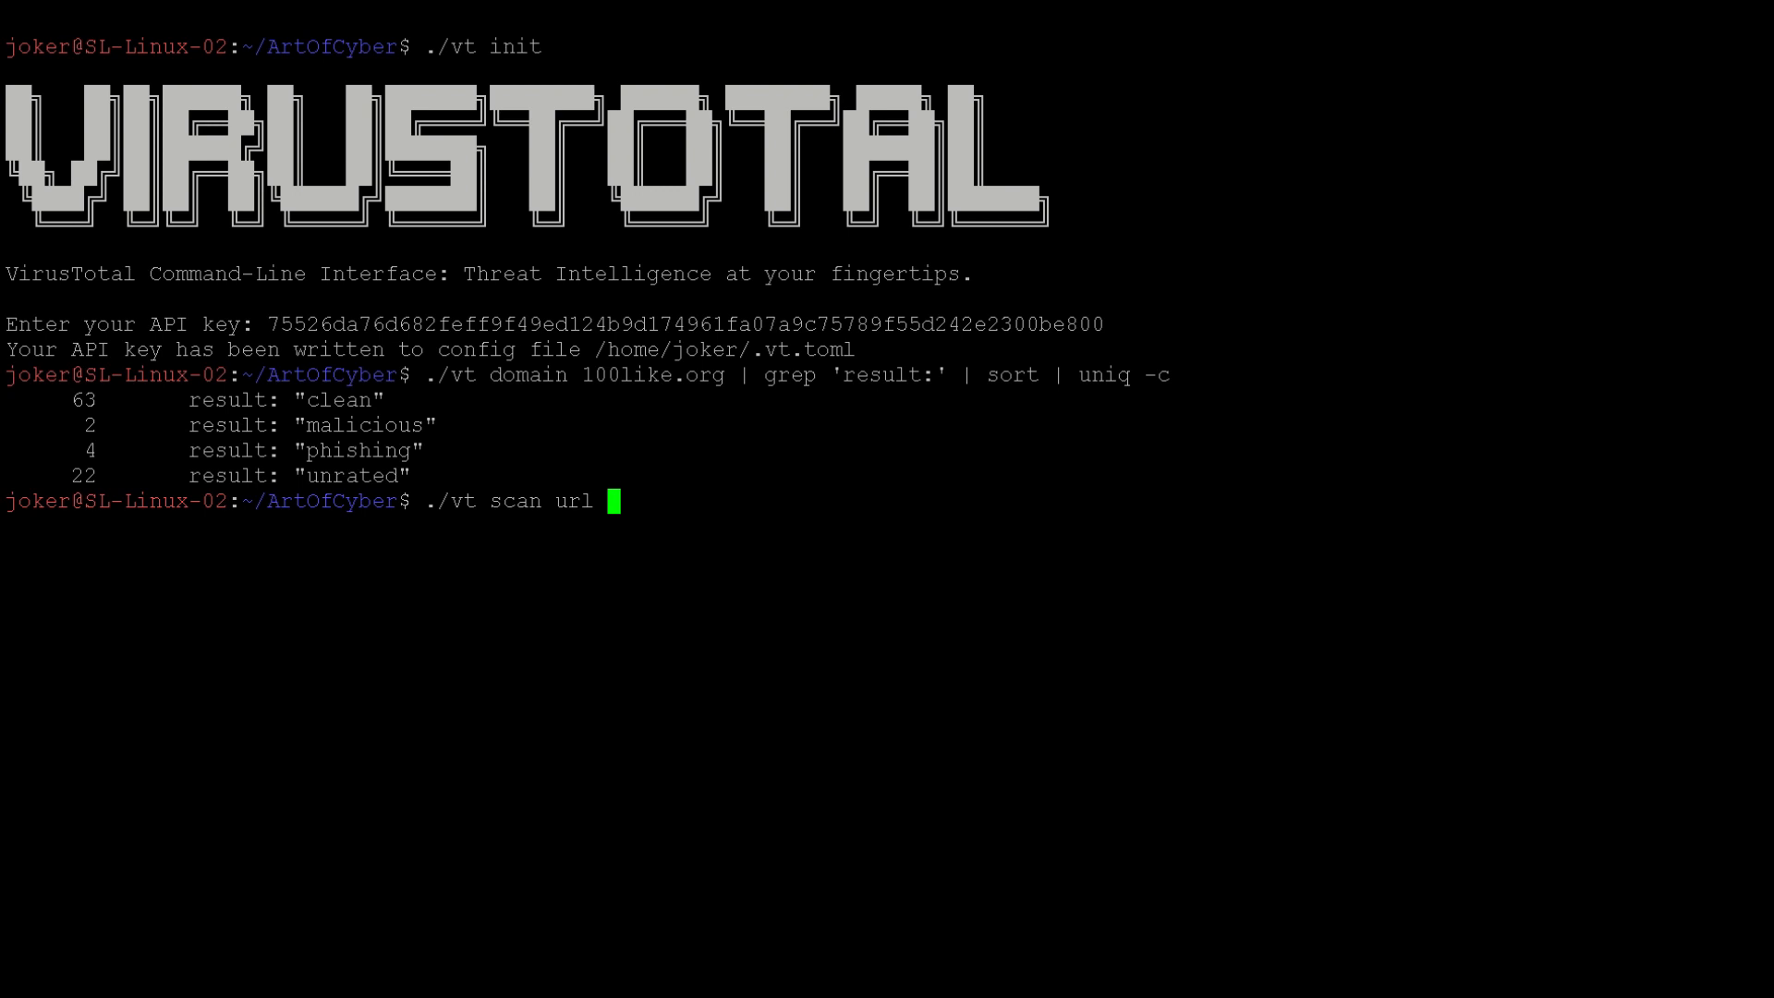
{"action": "type", "text": "www.proton"}
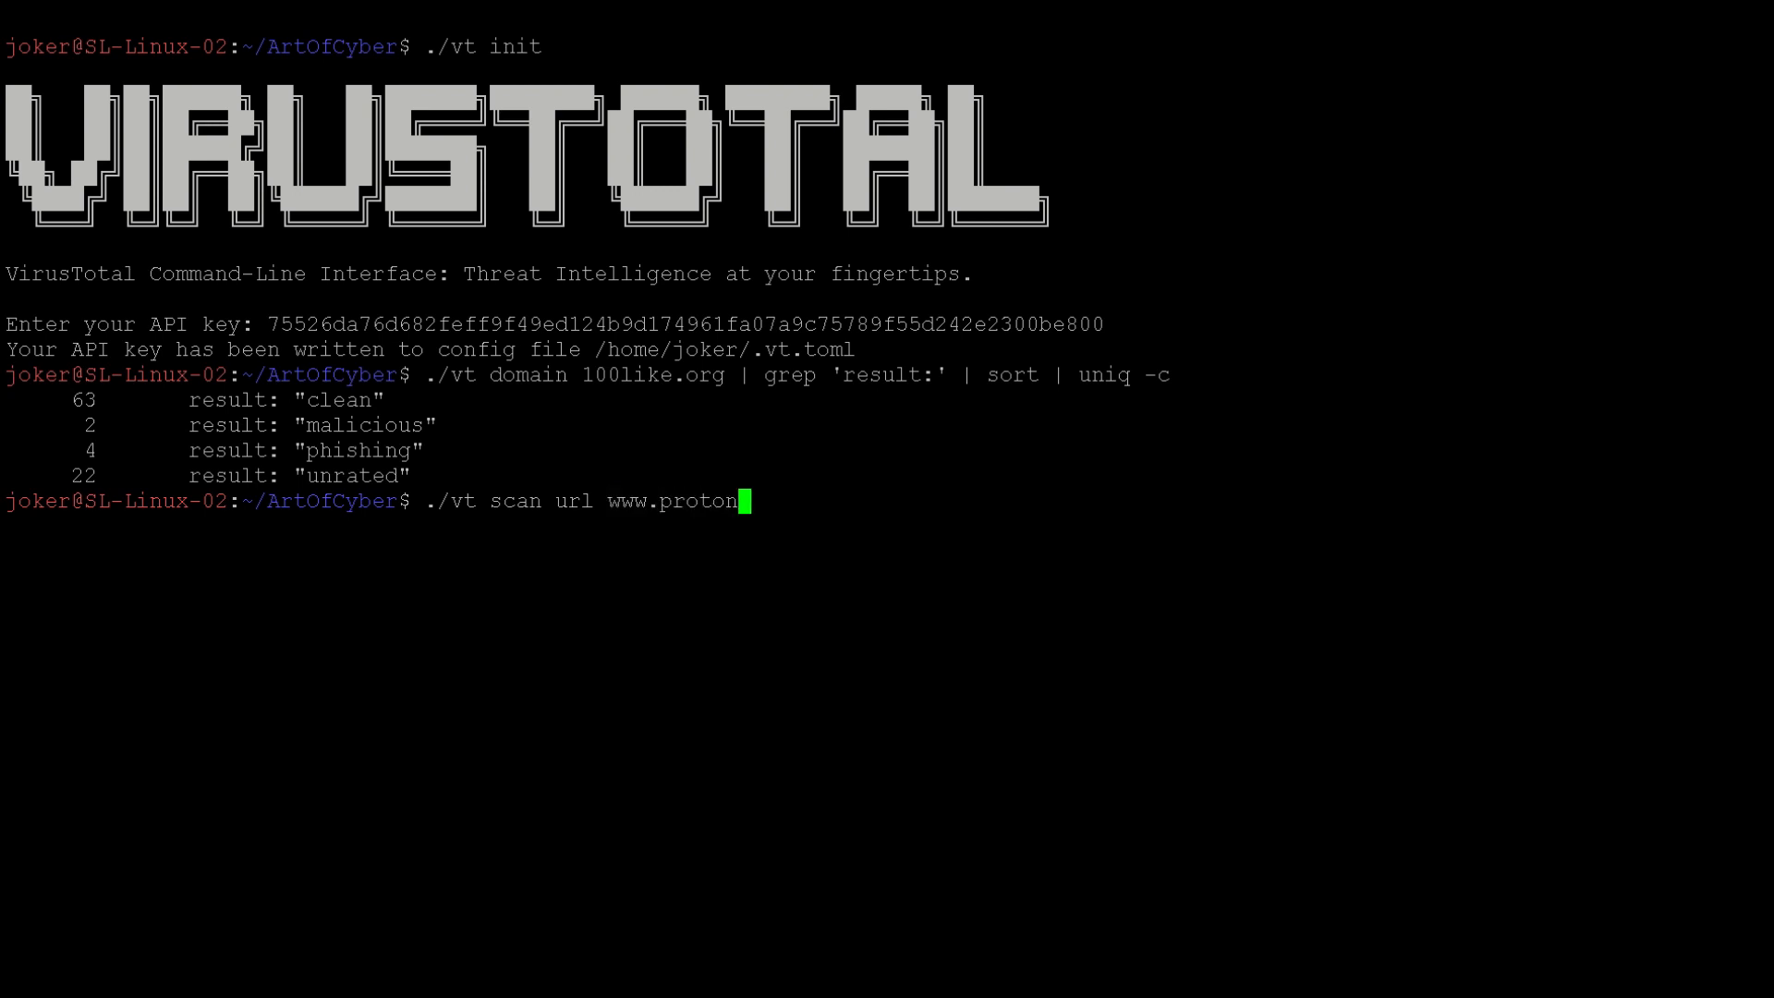
{"action": "type", "text": "ts.in"}
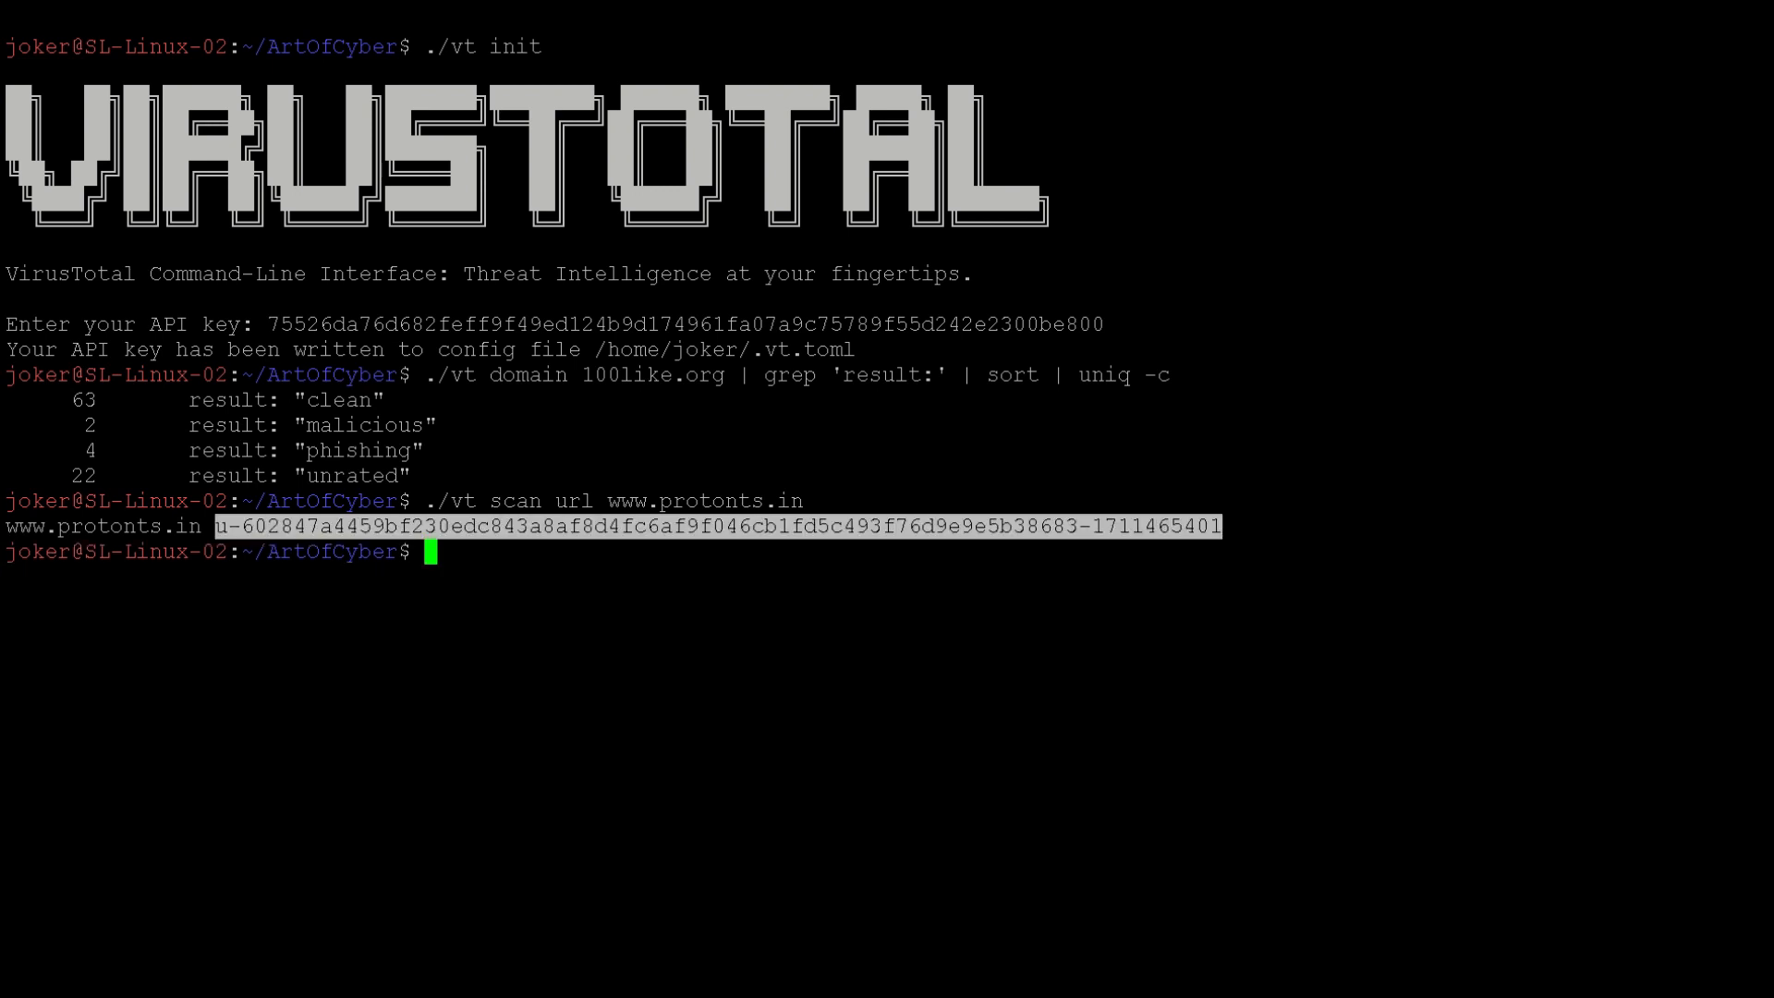
{"action": "type", "text": "./v"}
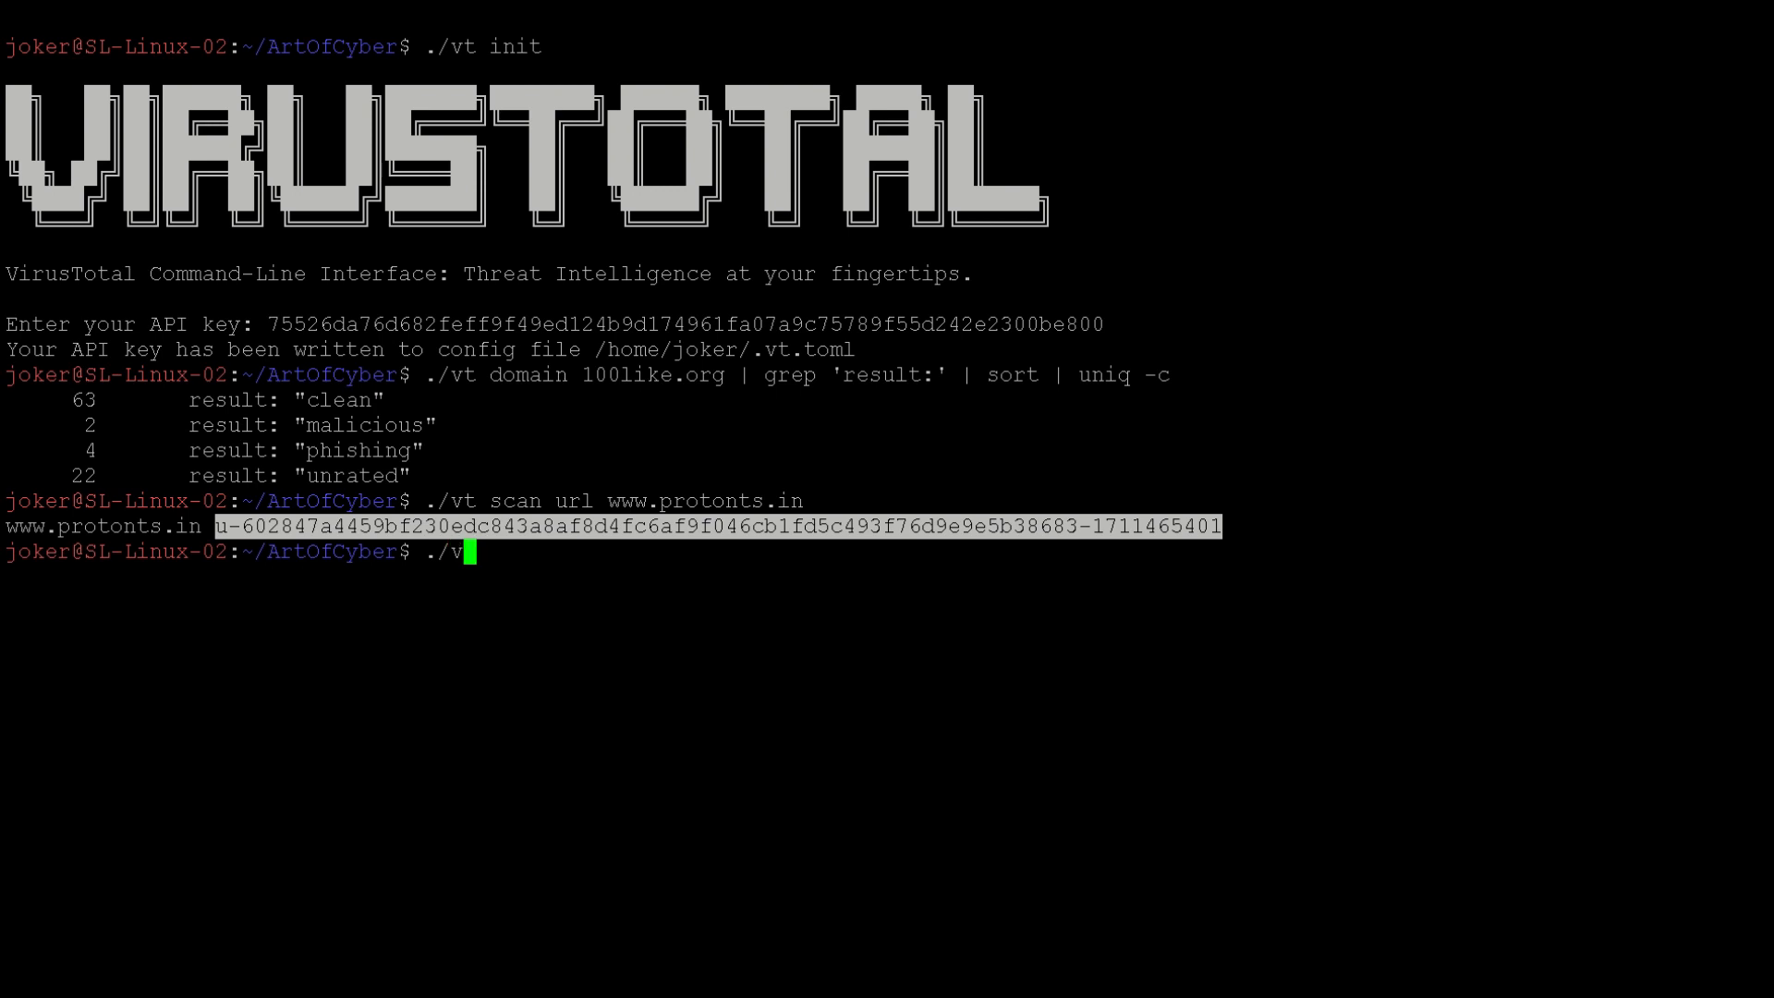
{"action": "type", "text": "analy"}
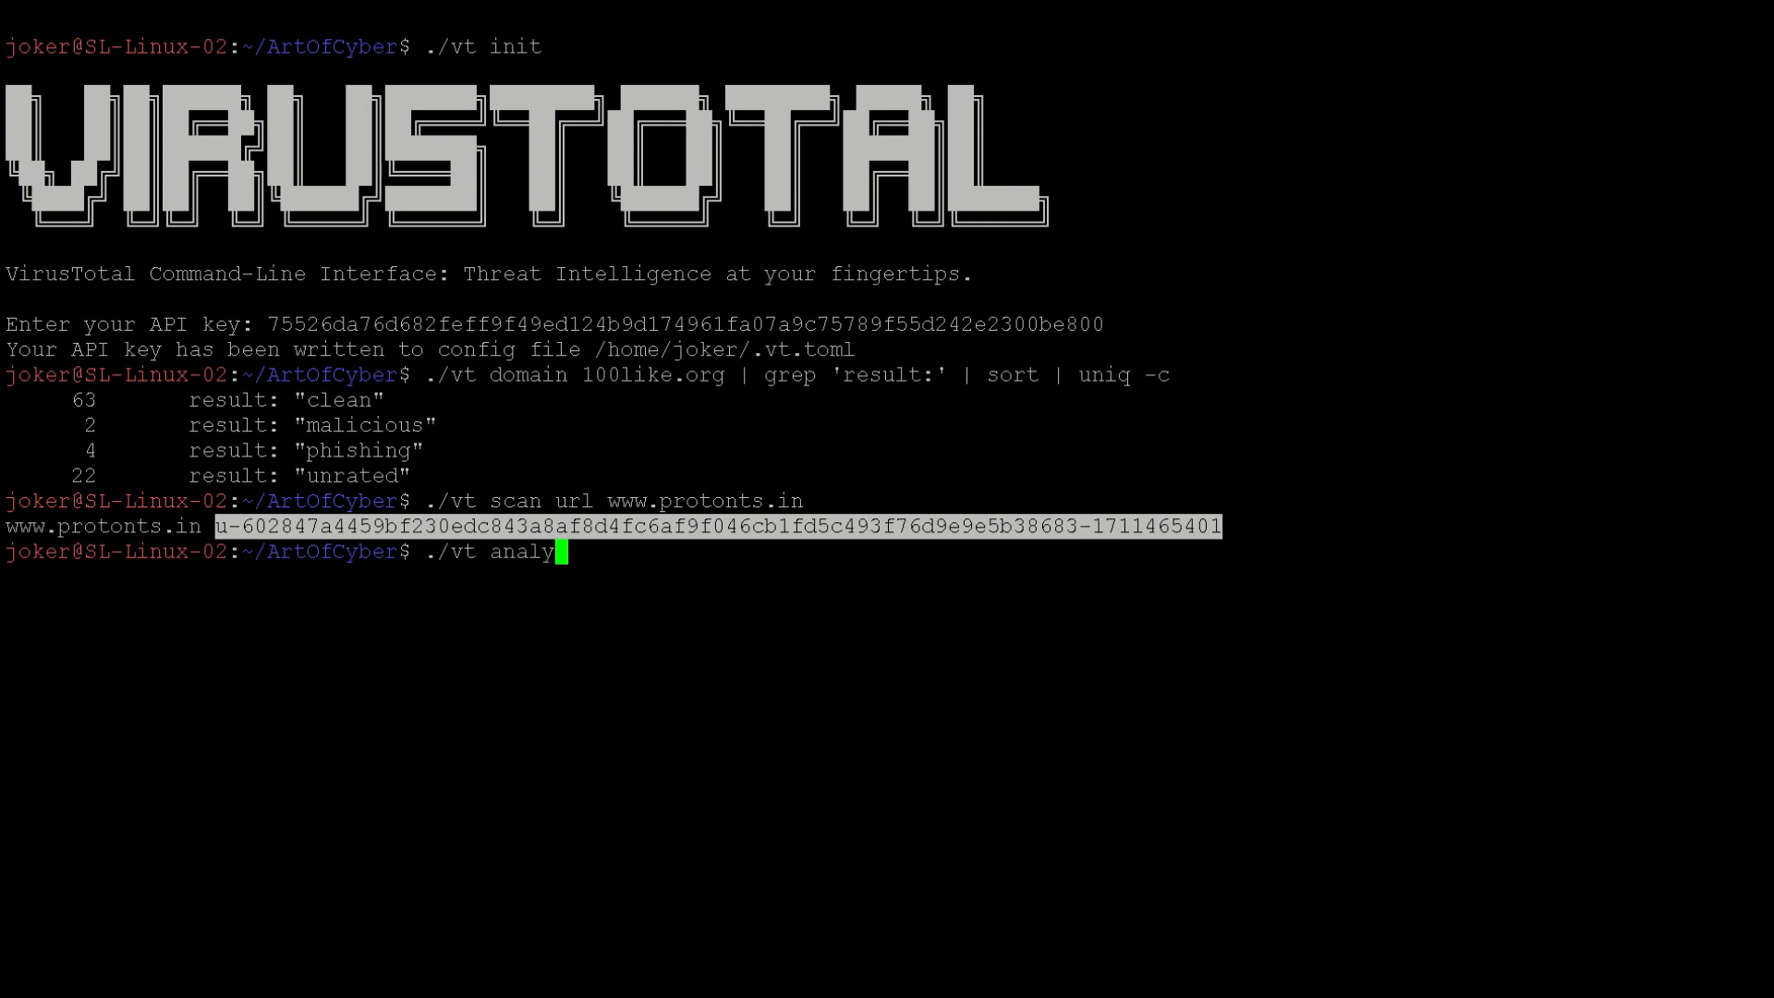
{"action": "type", "text": "sis"}
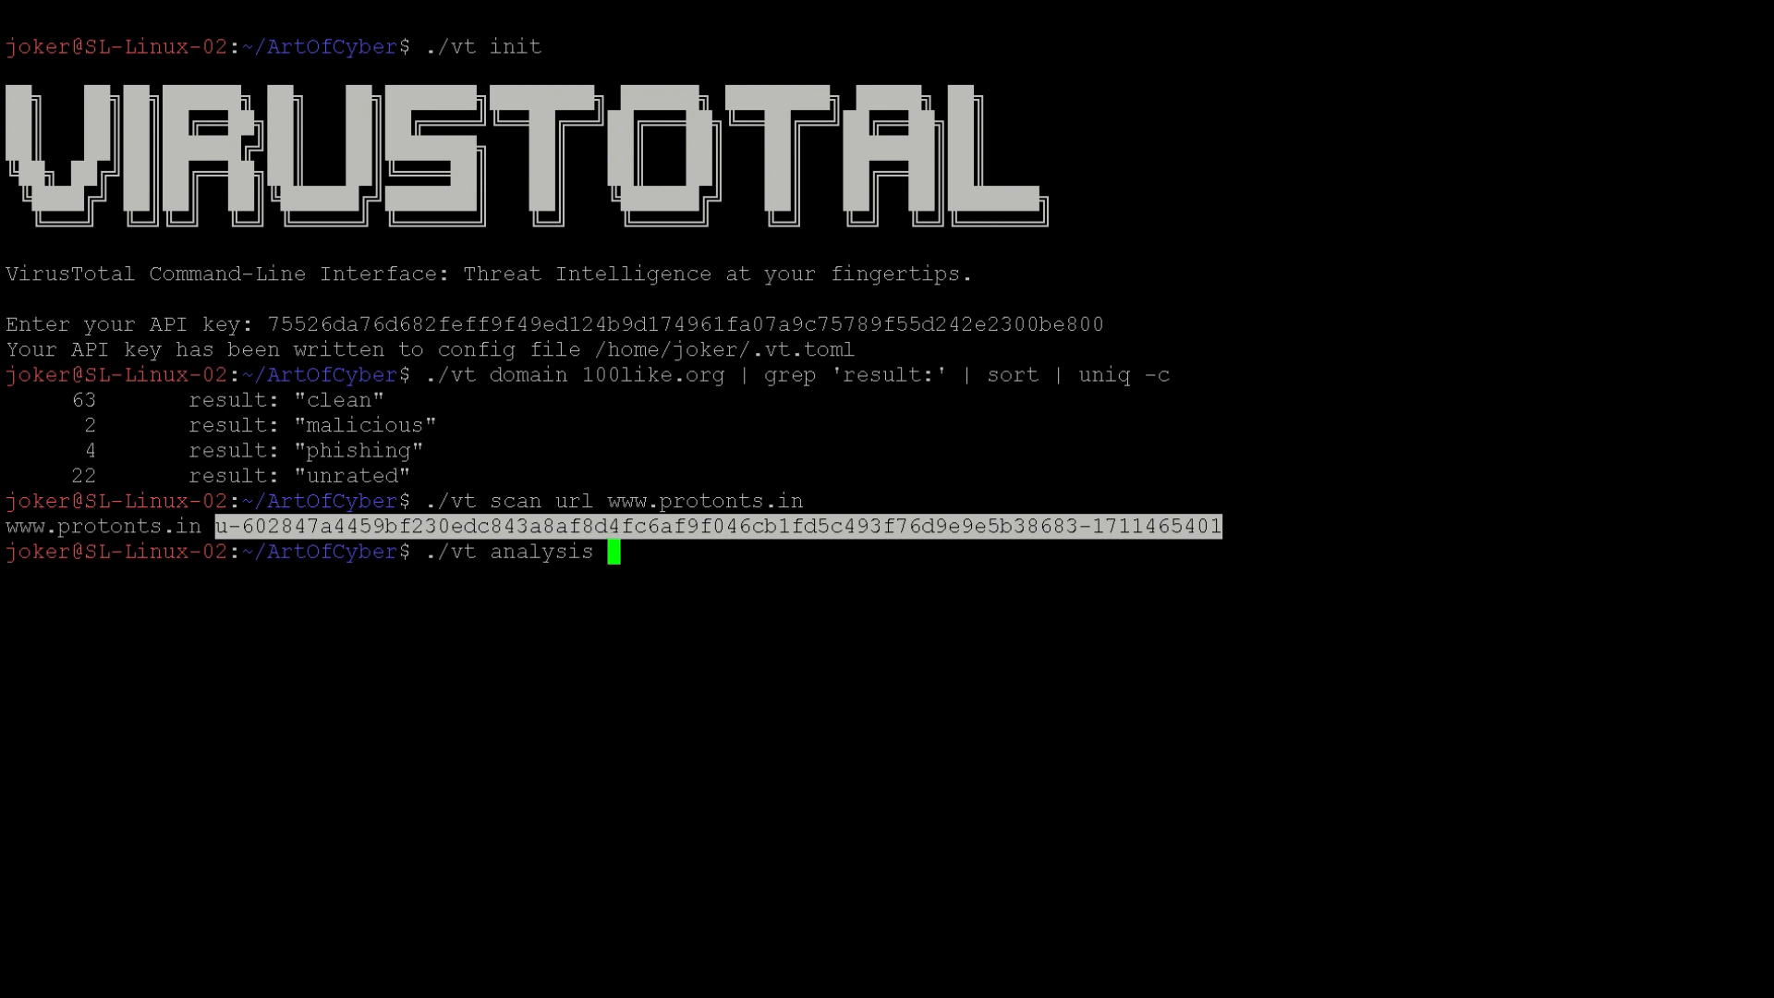
{"action": "type", "text": "u-602847a4459bf230edc843a8af8d4fc6af9f046cb1fd5c493f76d9e9e5b38683-1711465401"}
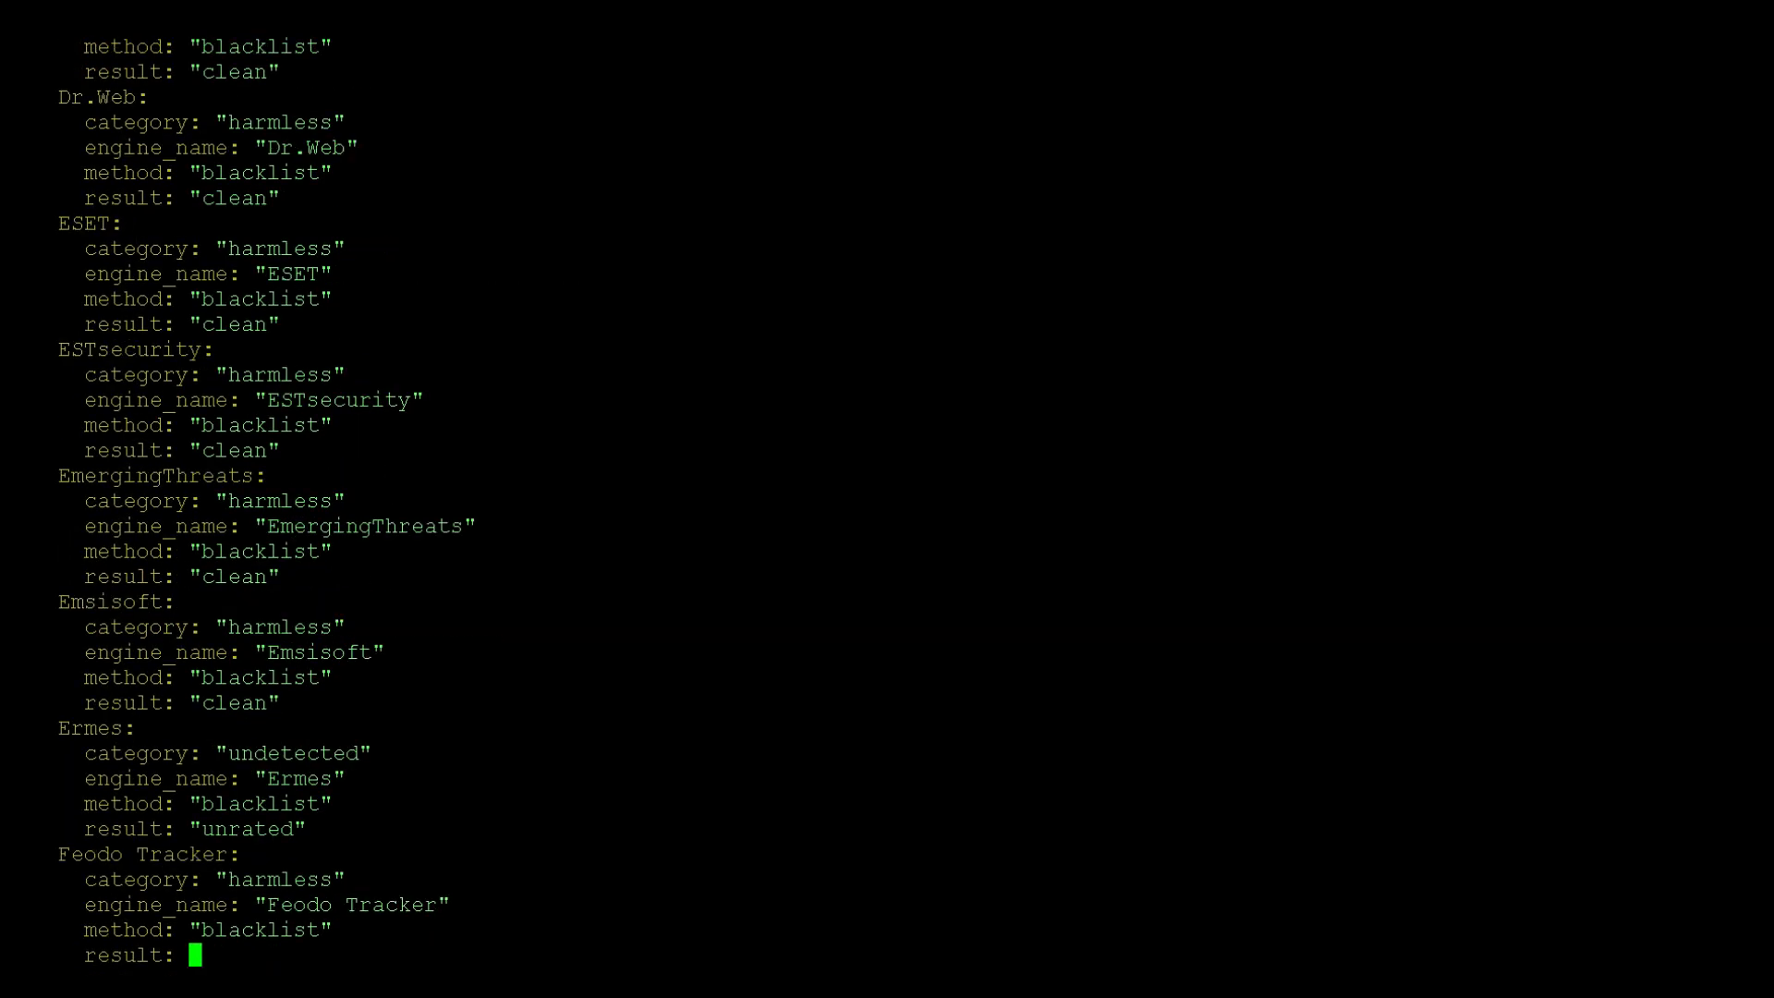
{"action": "scroll", "scroll_direction": "down", "scroll_amount": 3}
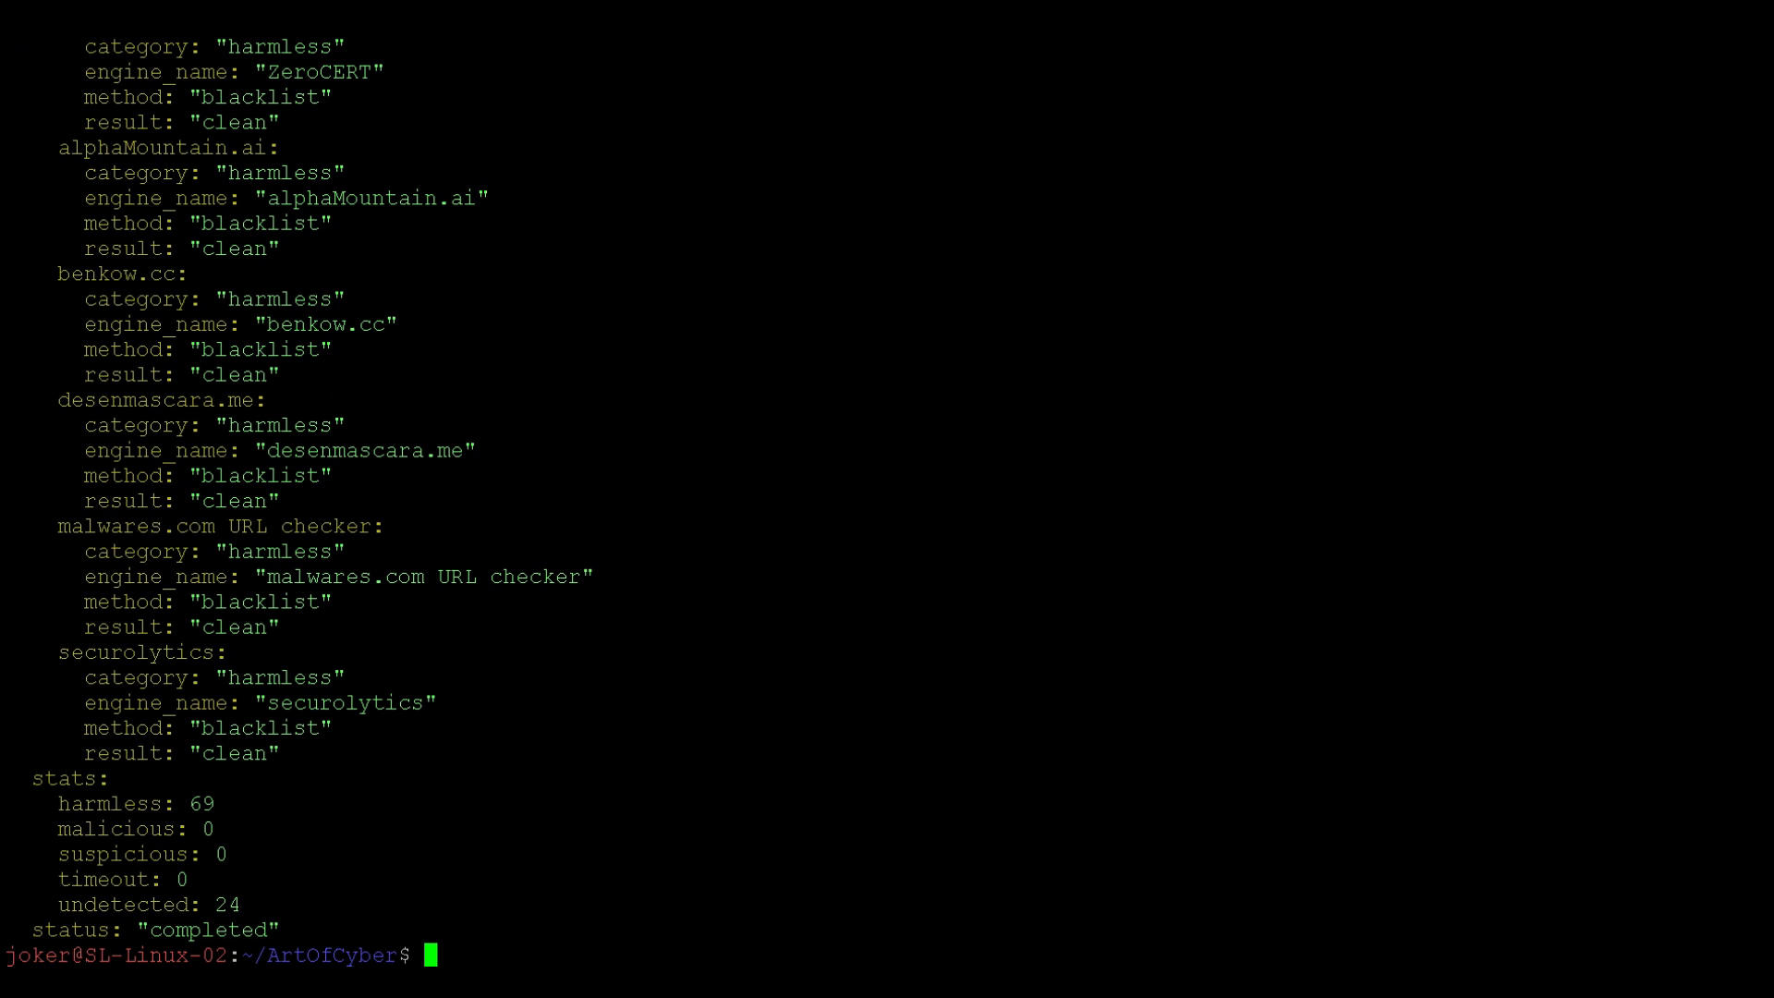
{"action": "type", "text": "./vt analysis u-602847a4459bf230edc843a8af8d4fc6af9f046cb1fd5c493f76d9e9e5b38683-1711465401 | g"}
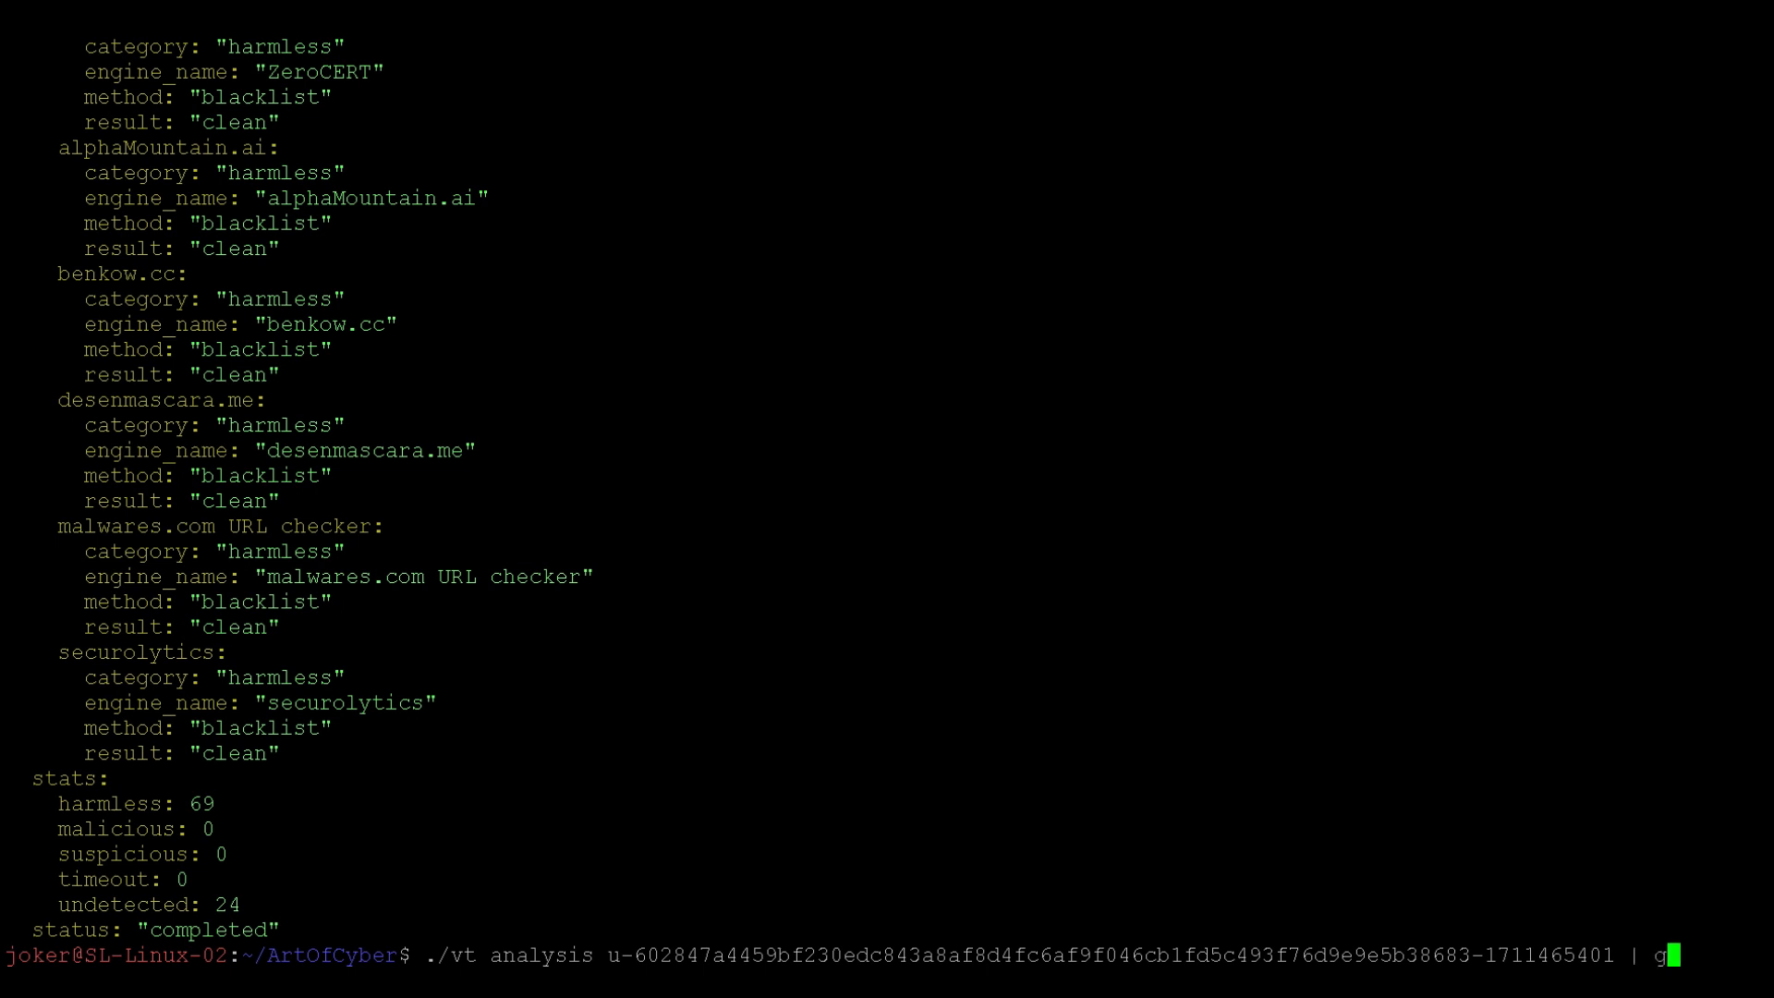
{"action": "type", "text": "rep 'resu"}
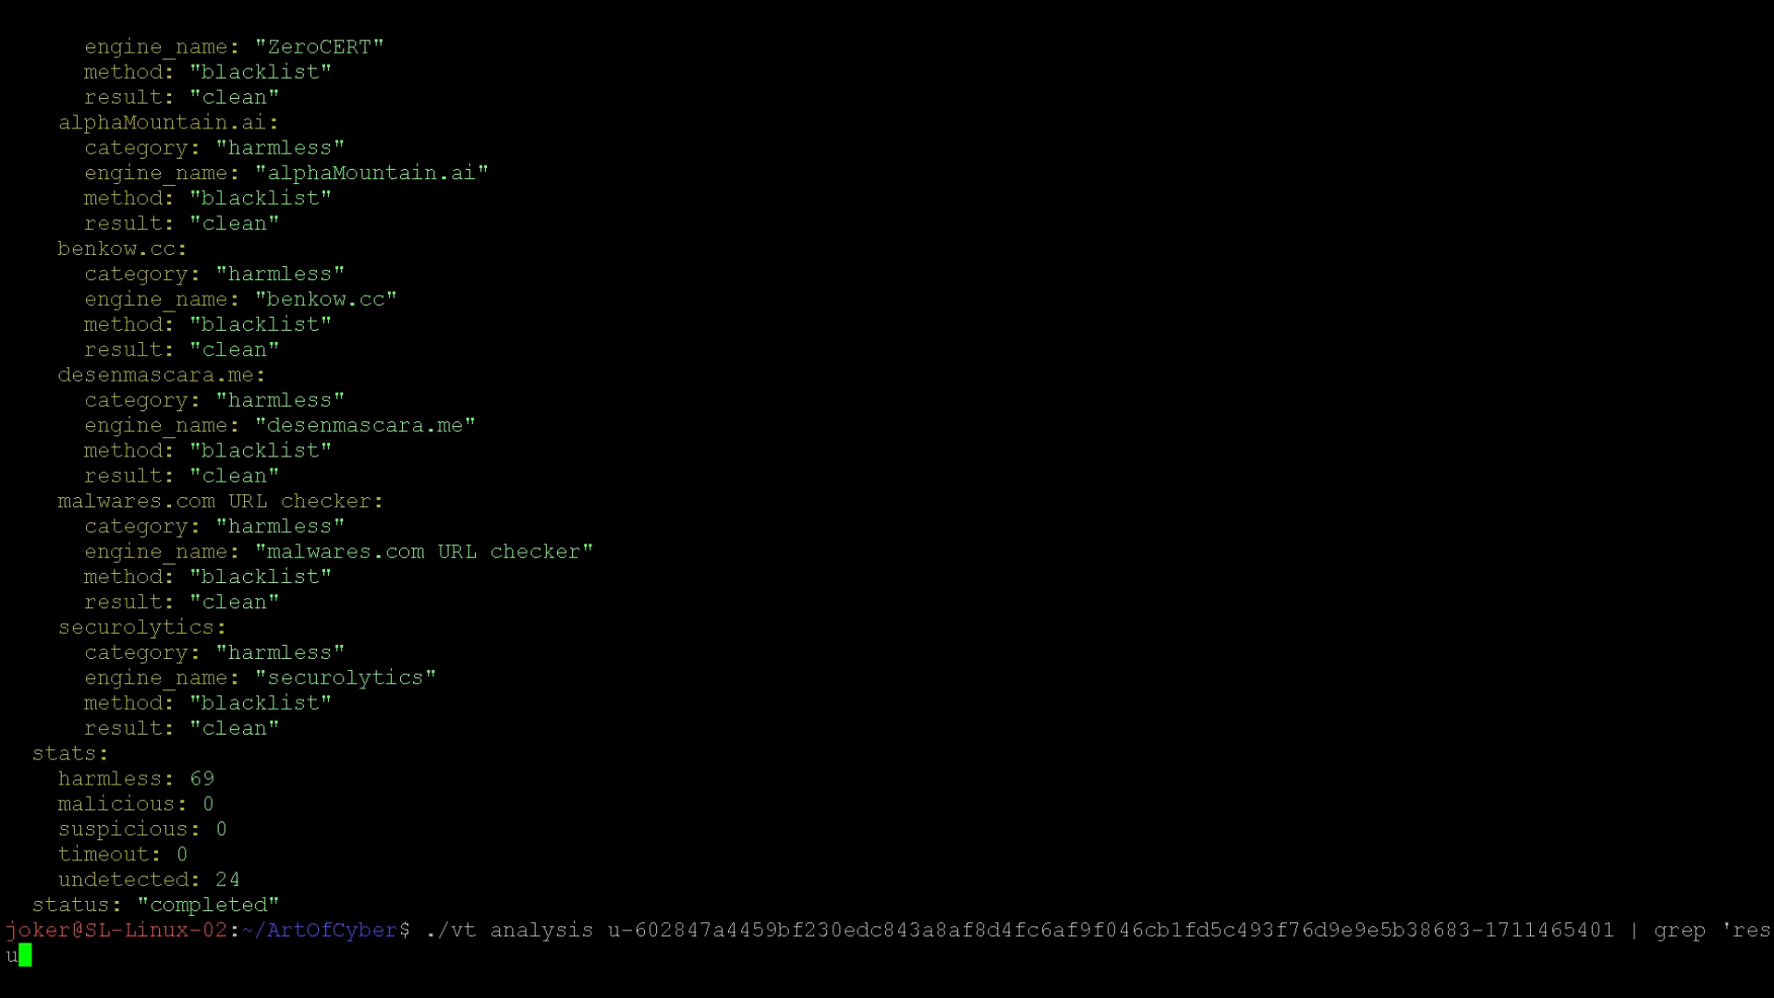
{"action": "type", "text": "lt:' | sort"}
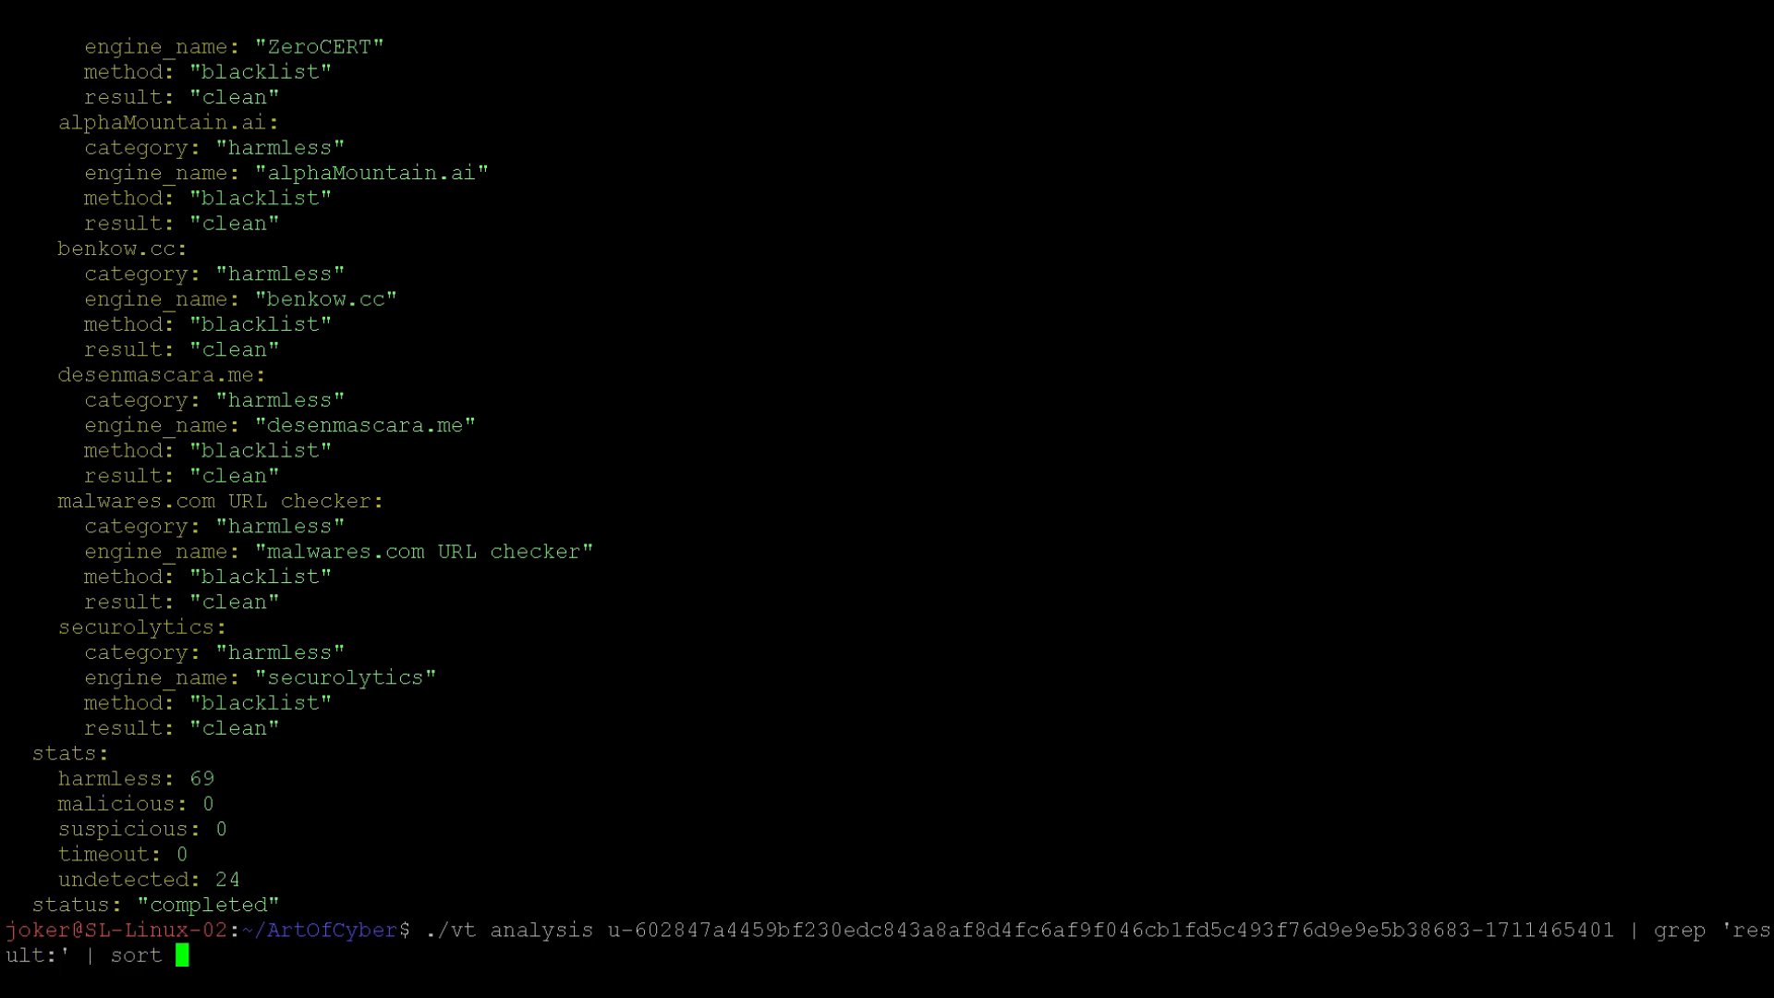
{"action": "type", "text": "| uniq -c"}
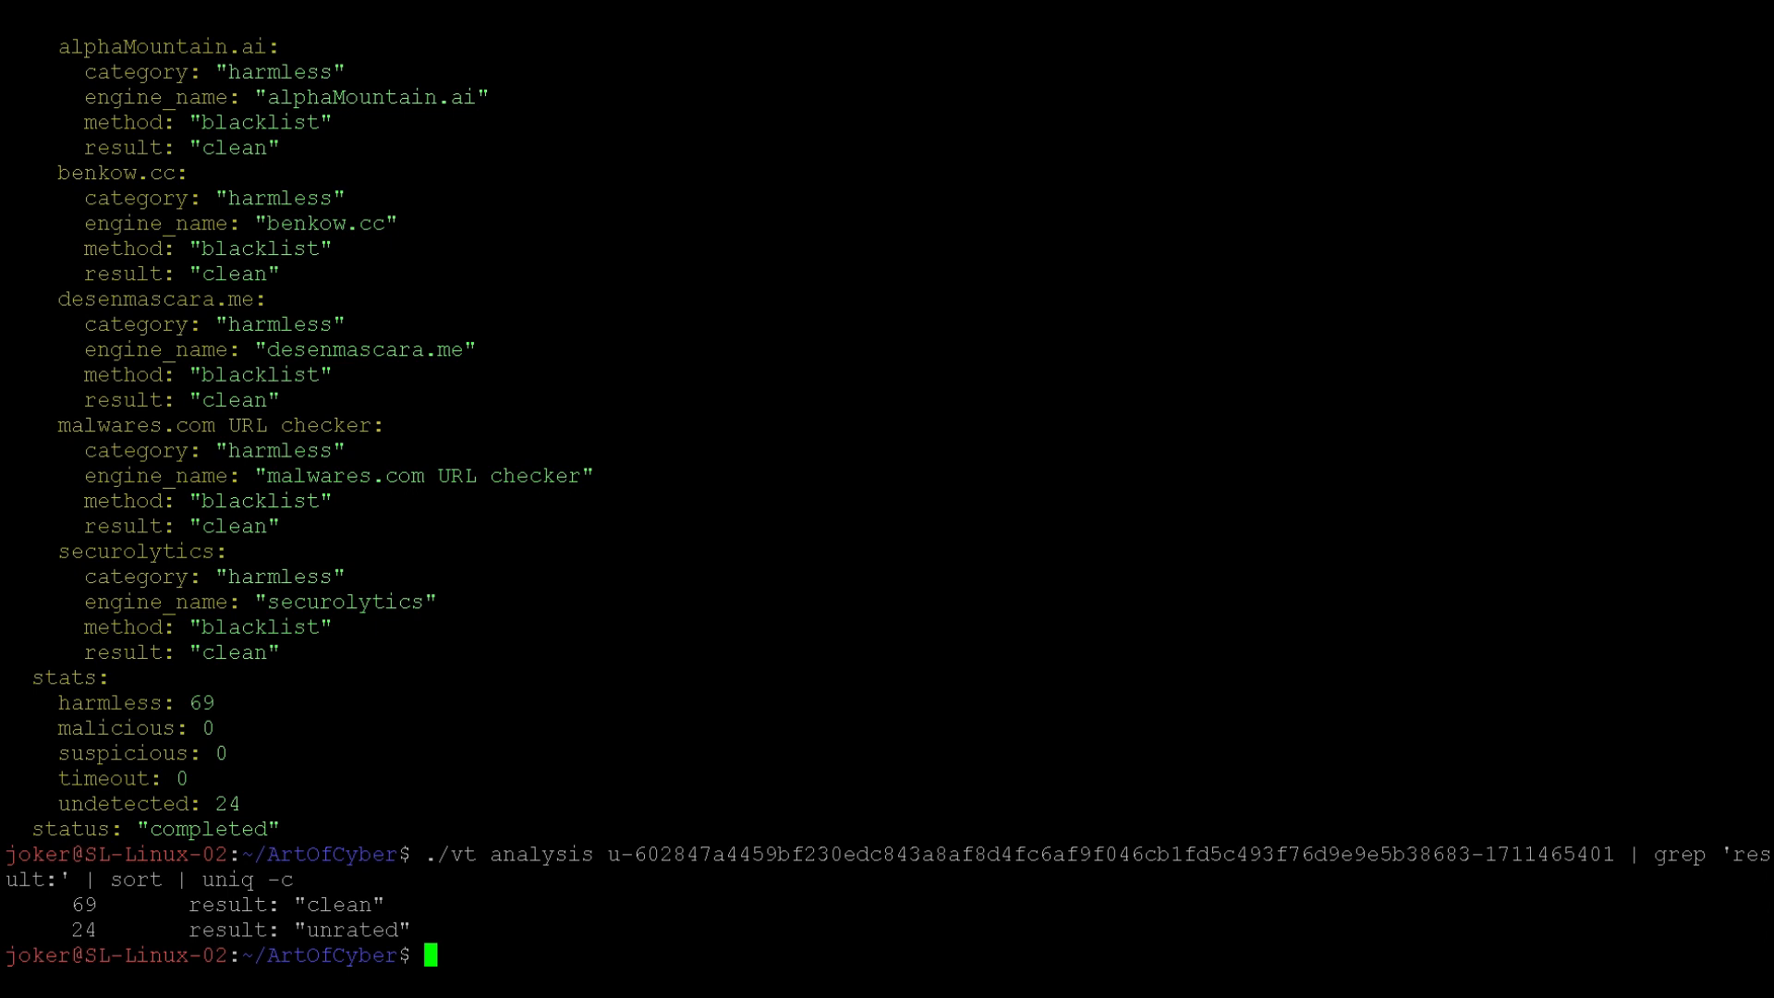
{"action": "type", "text": "ls -l"}
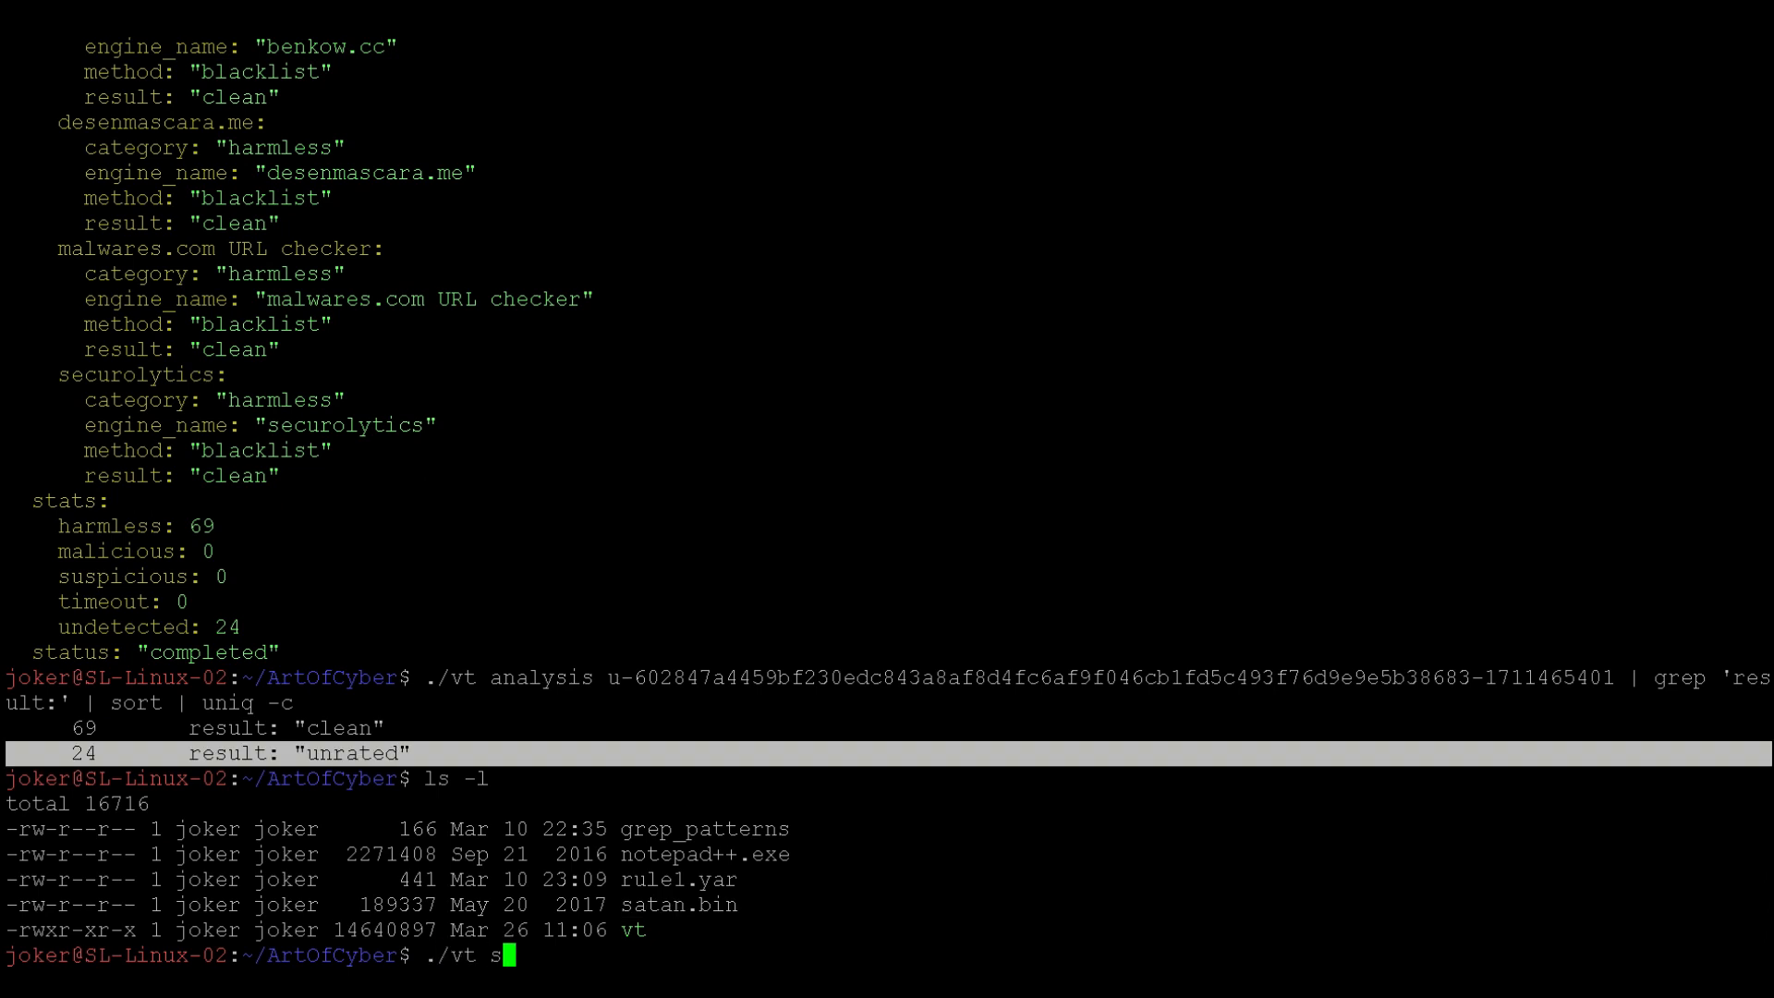
- Scan satan.bin, then count detection results for analysis YzljMzQx…MDA== via grep and sort
{"action": "type", "text": "can file"}
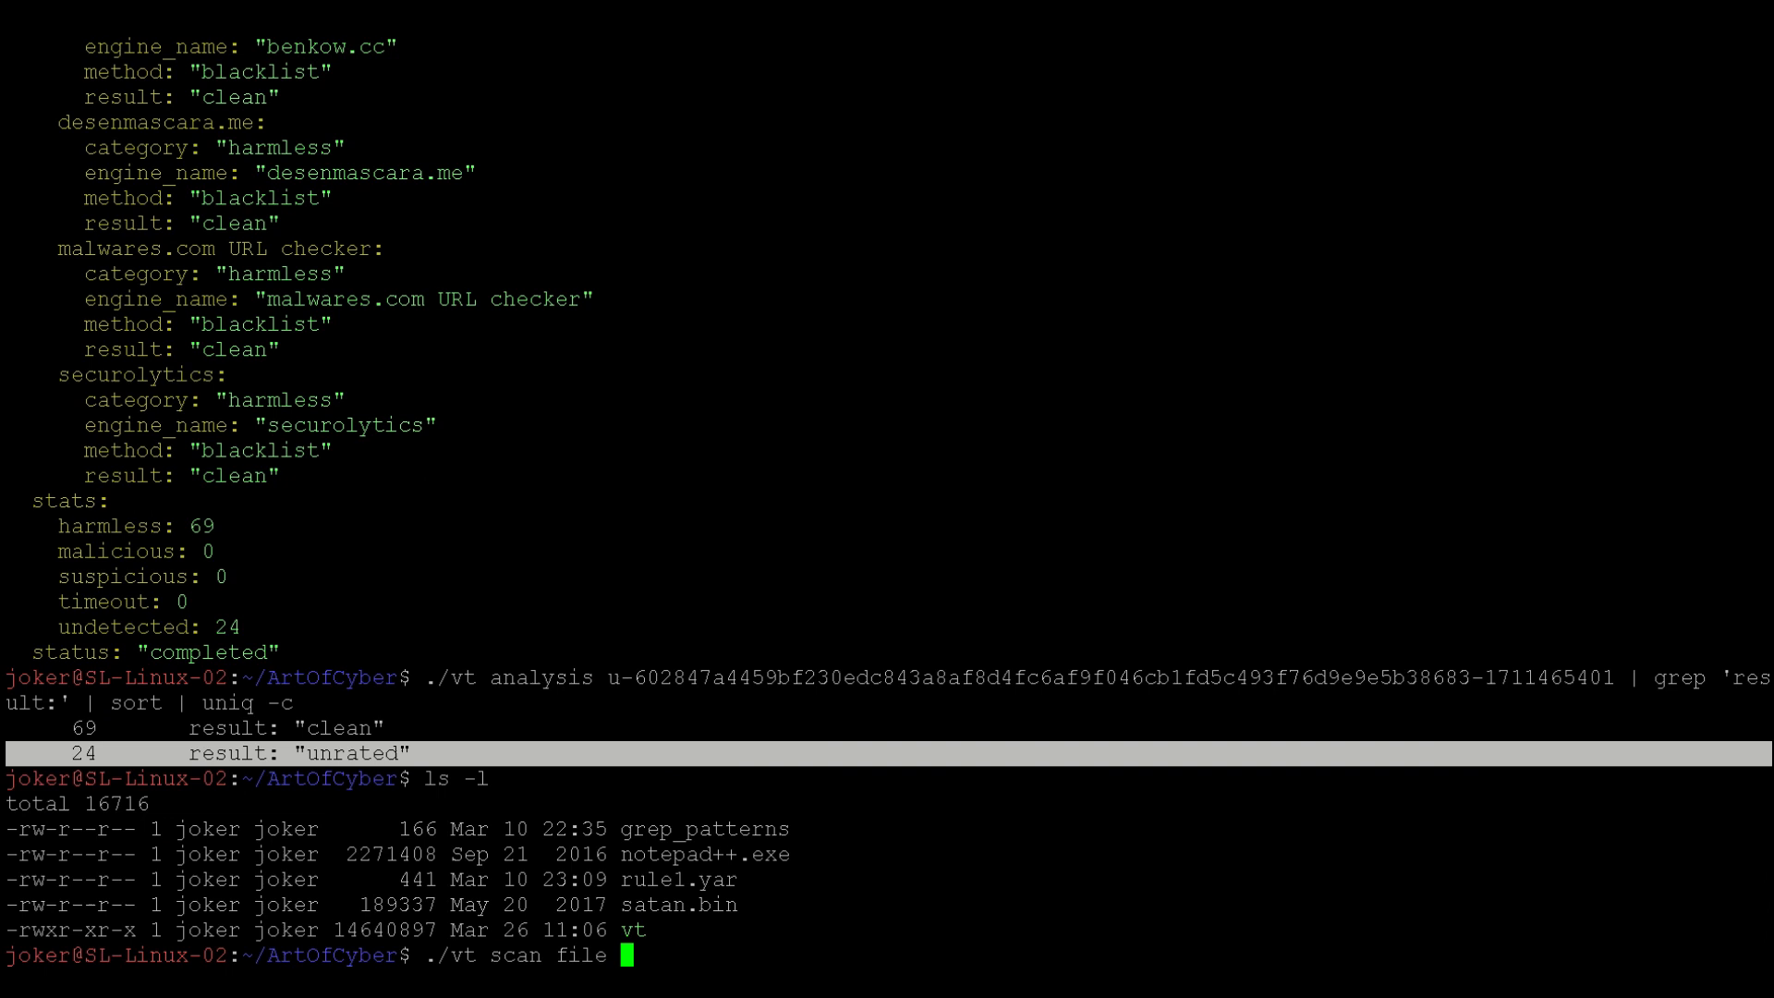
{"action": "type", "text": "satan.bin"}
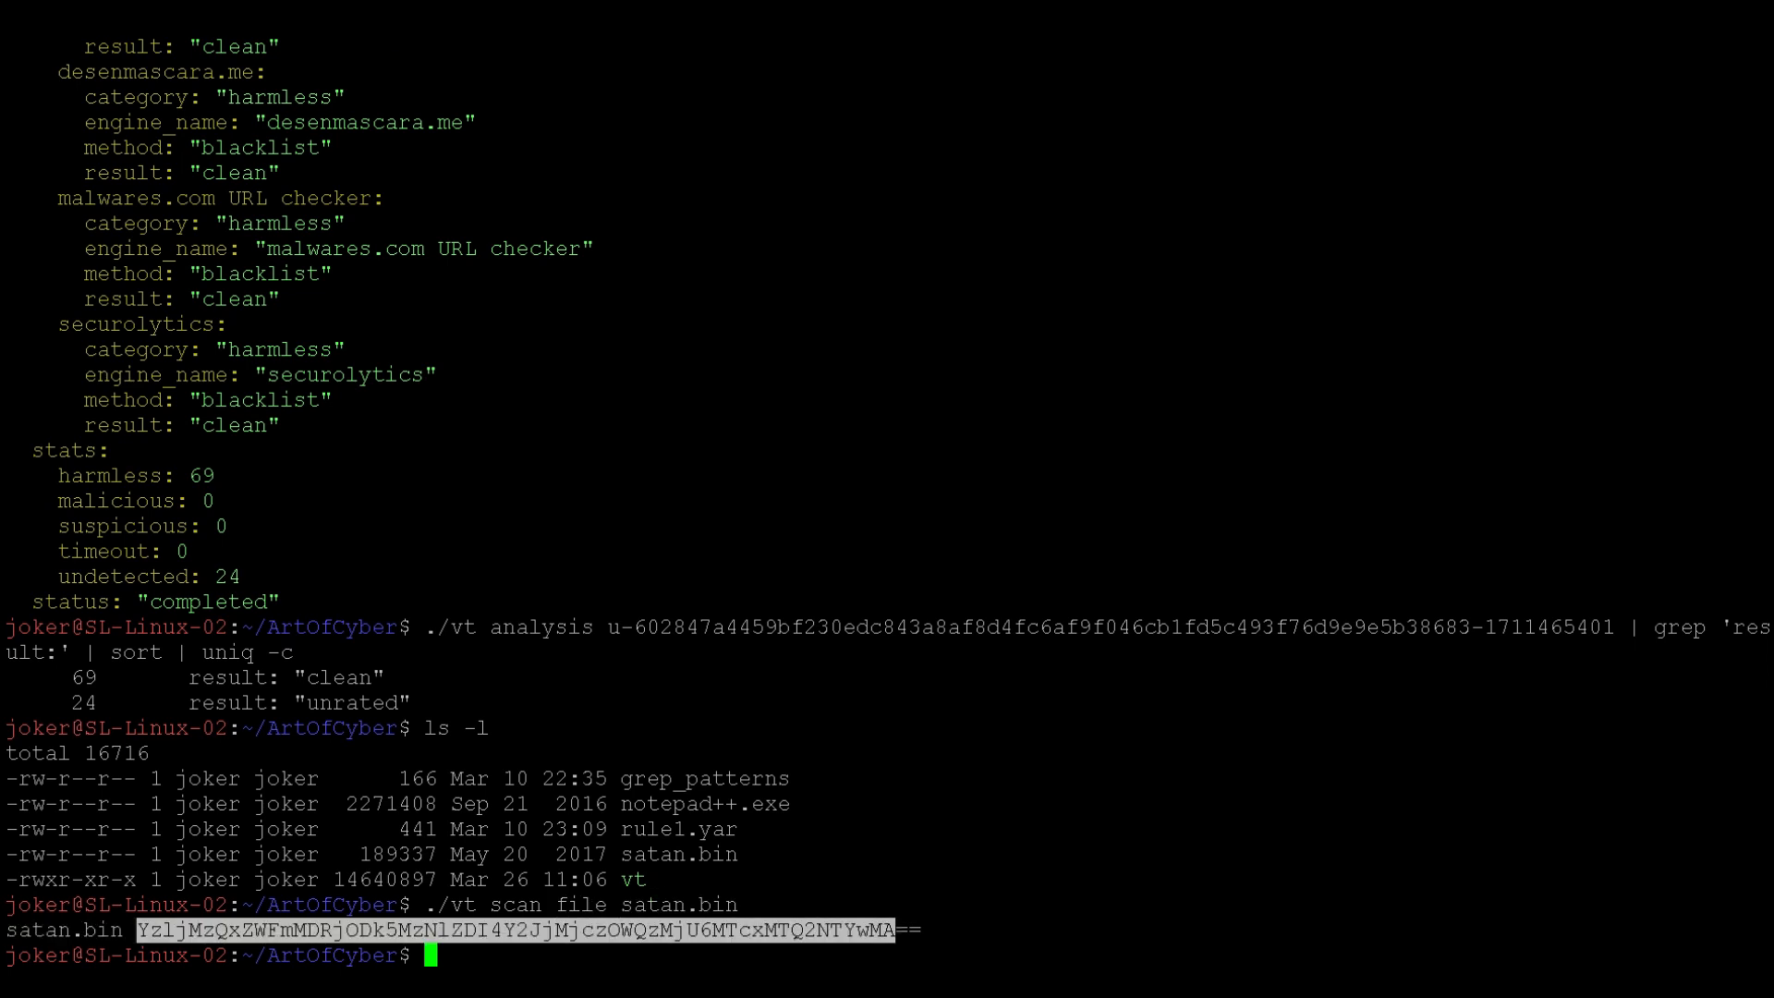
{"action": "type", "text": "./"}
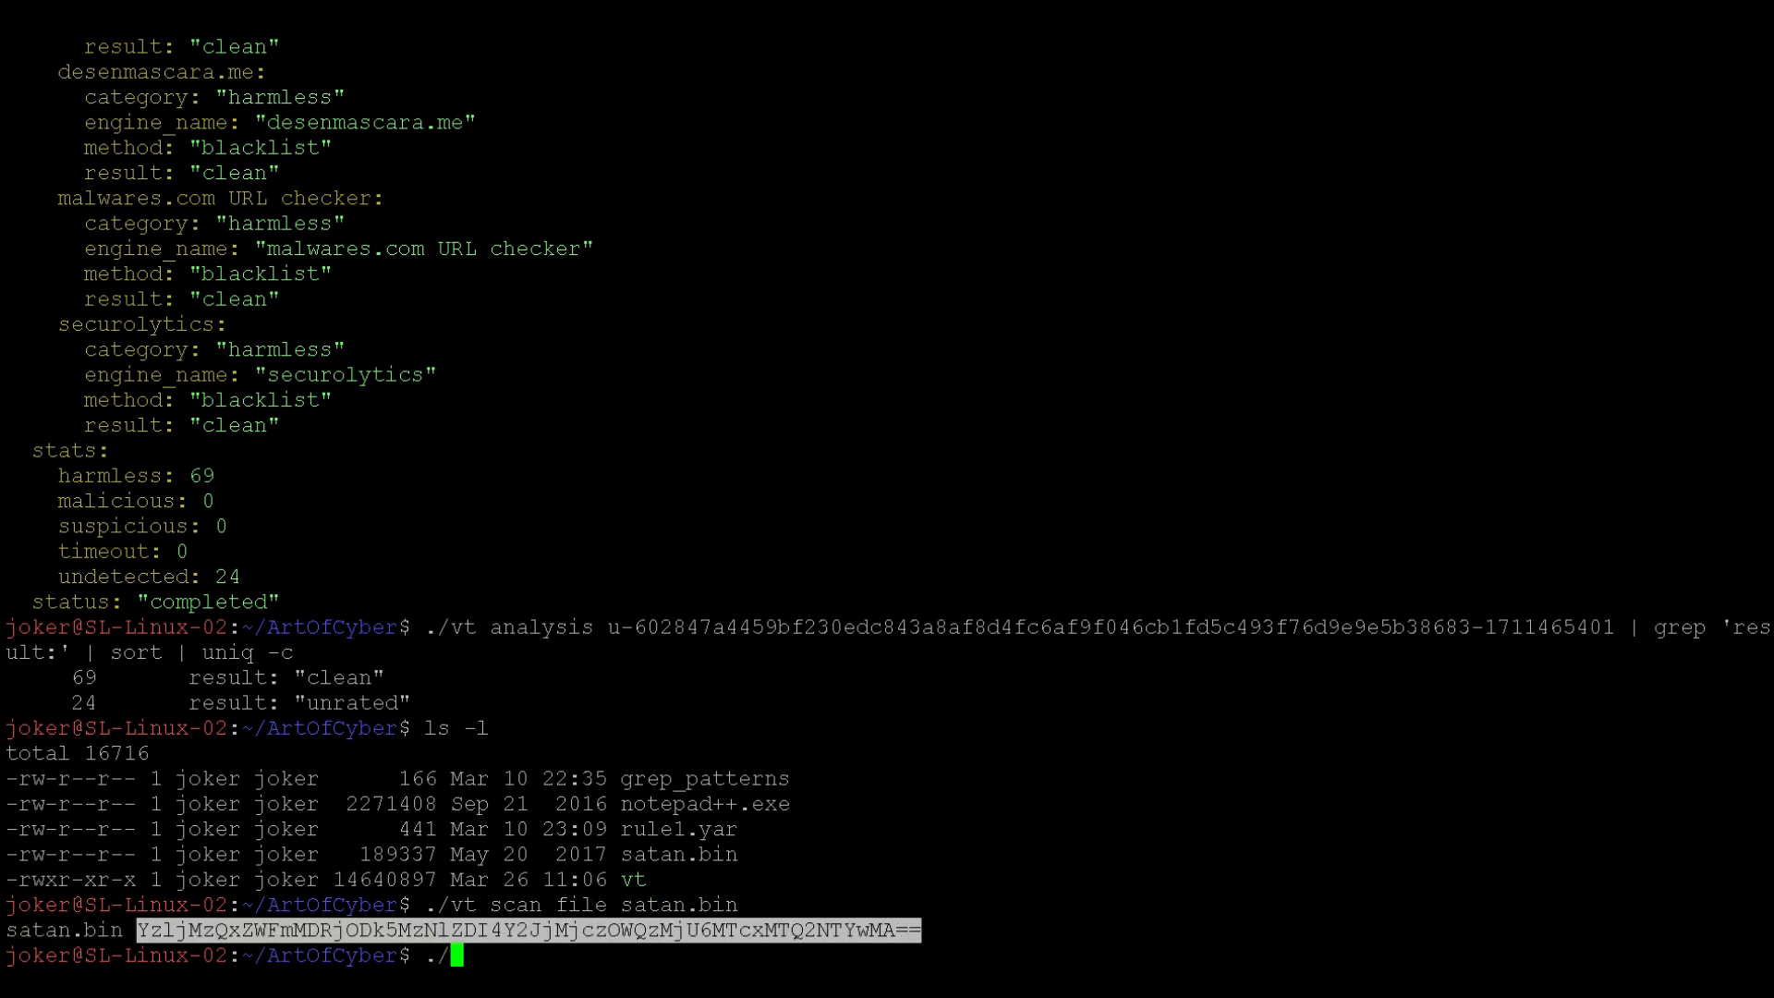
{"action": "type", "text": "vt analysis"}
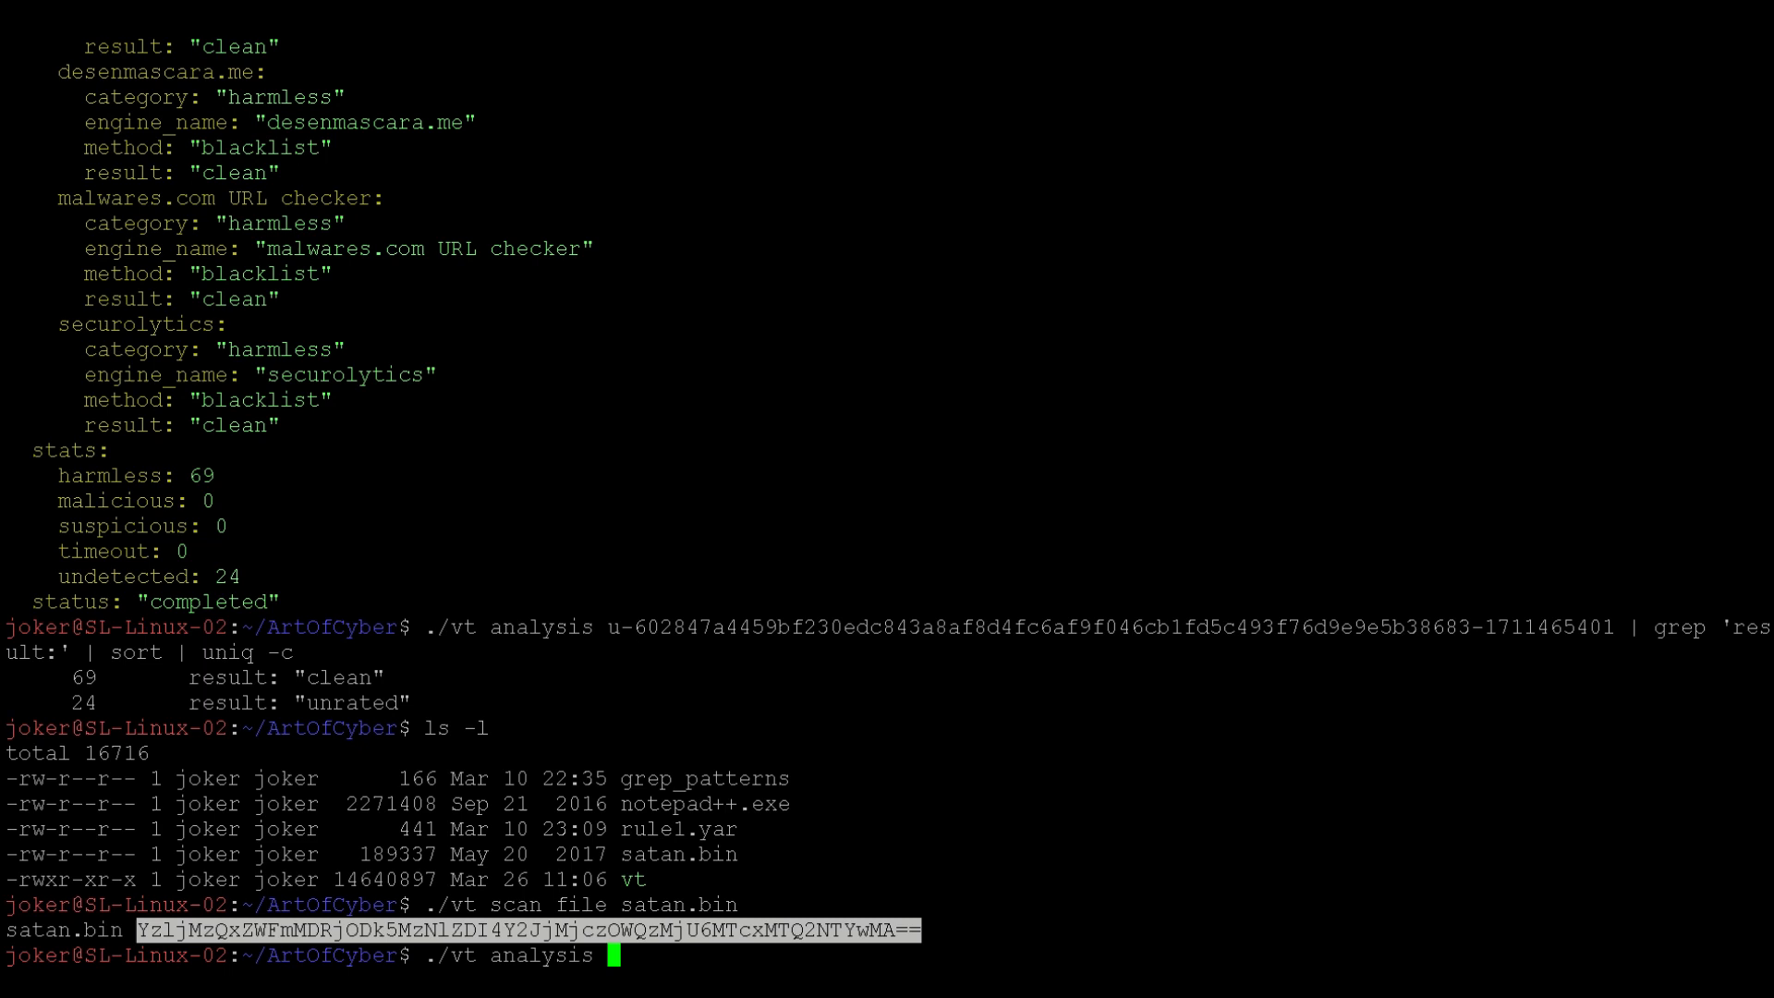
{"action": "type", "text": "YzljMzQxZWFmMDRjODk5MzNlZDI4Y2JjMjczOWQzMjU6MTcxMTQ2NTYwMA== | grep"}
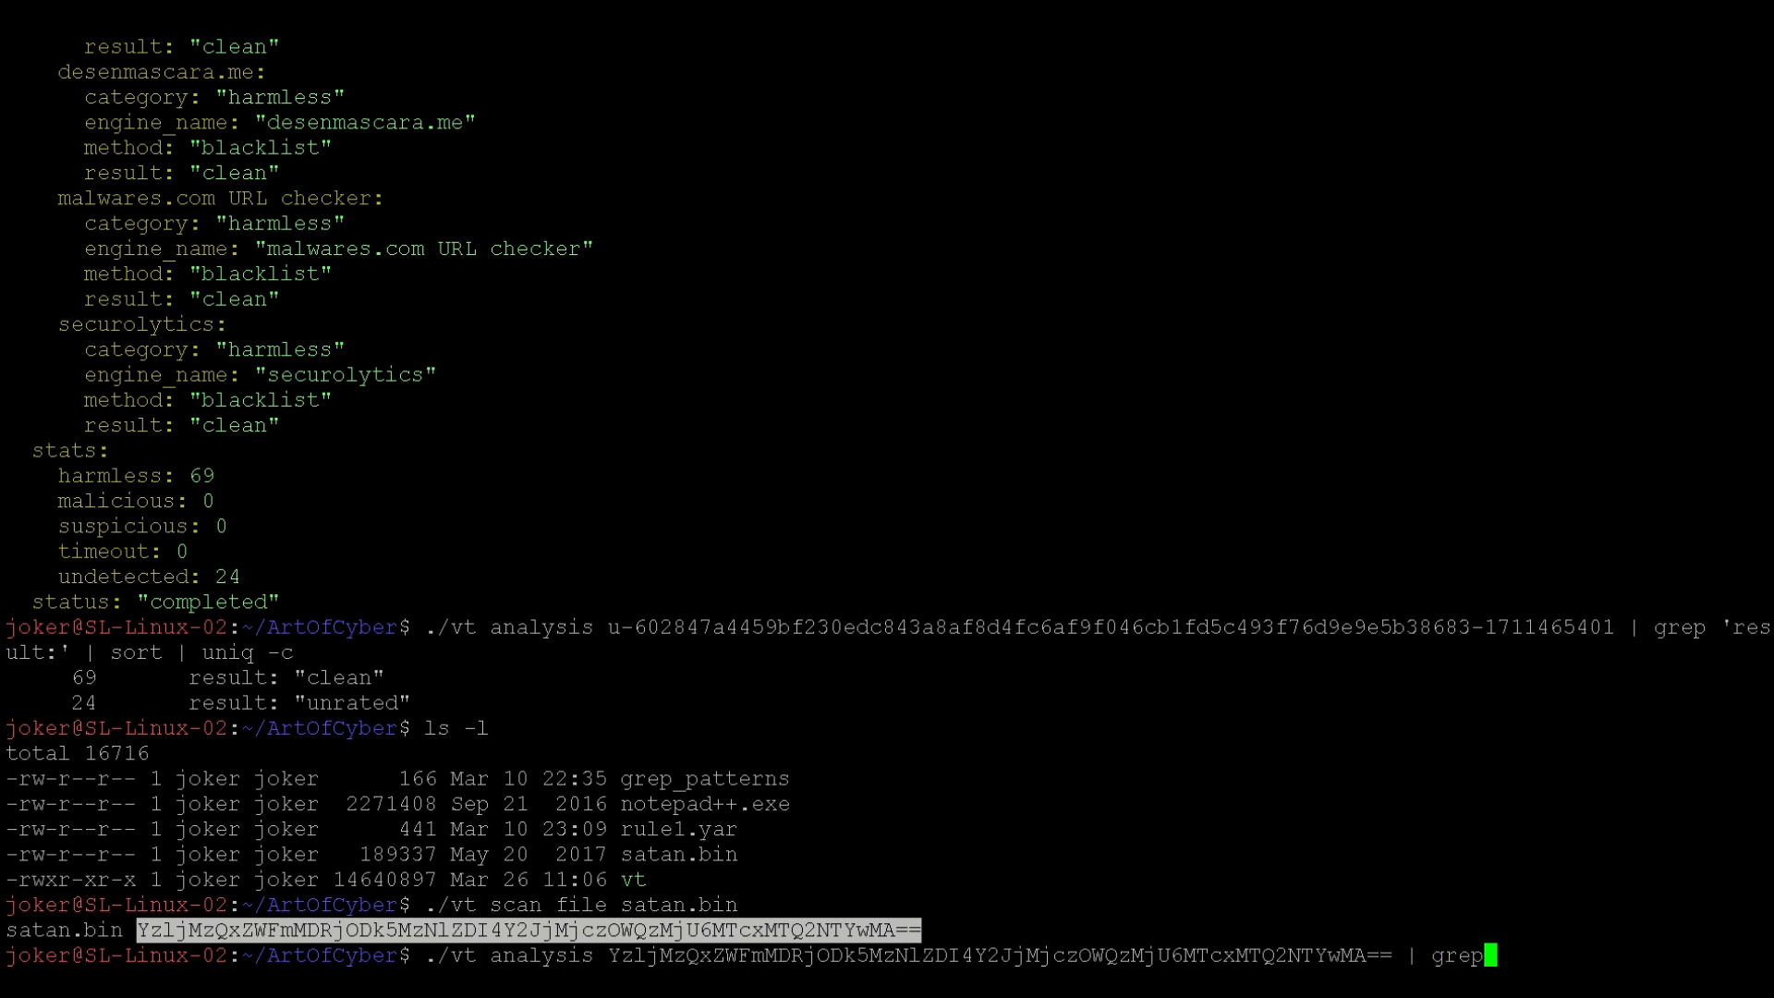
{"action": "type", "text": "'result"}
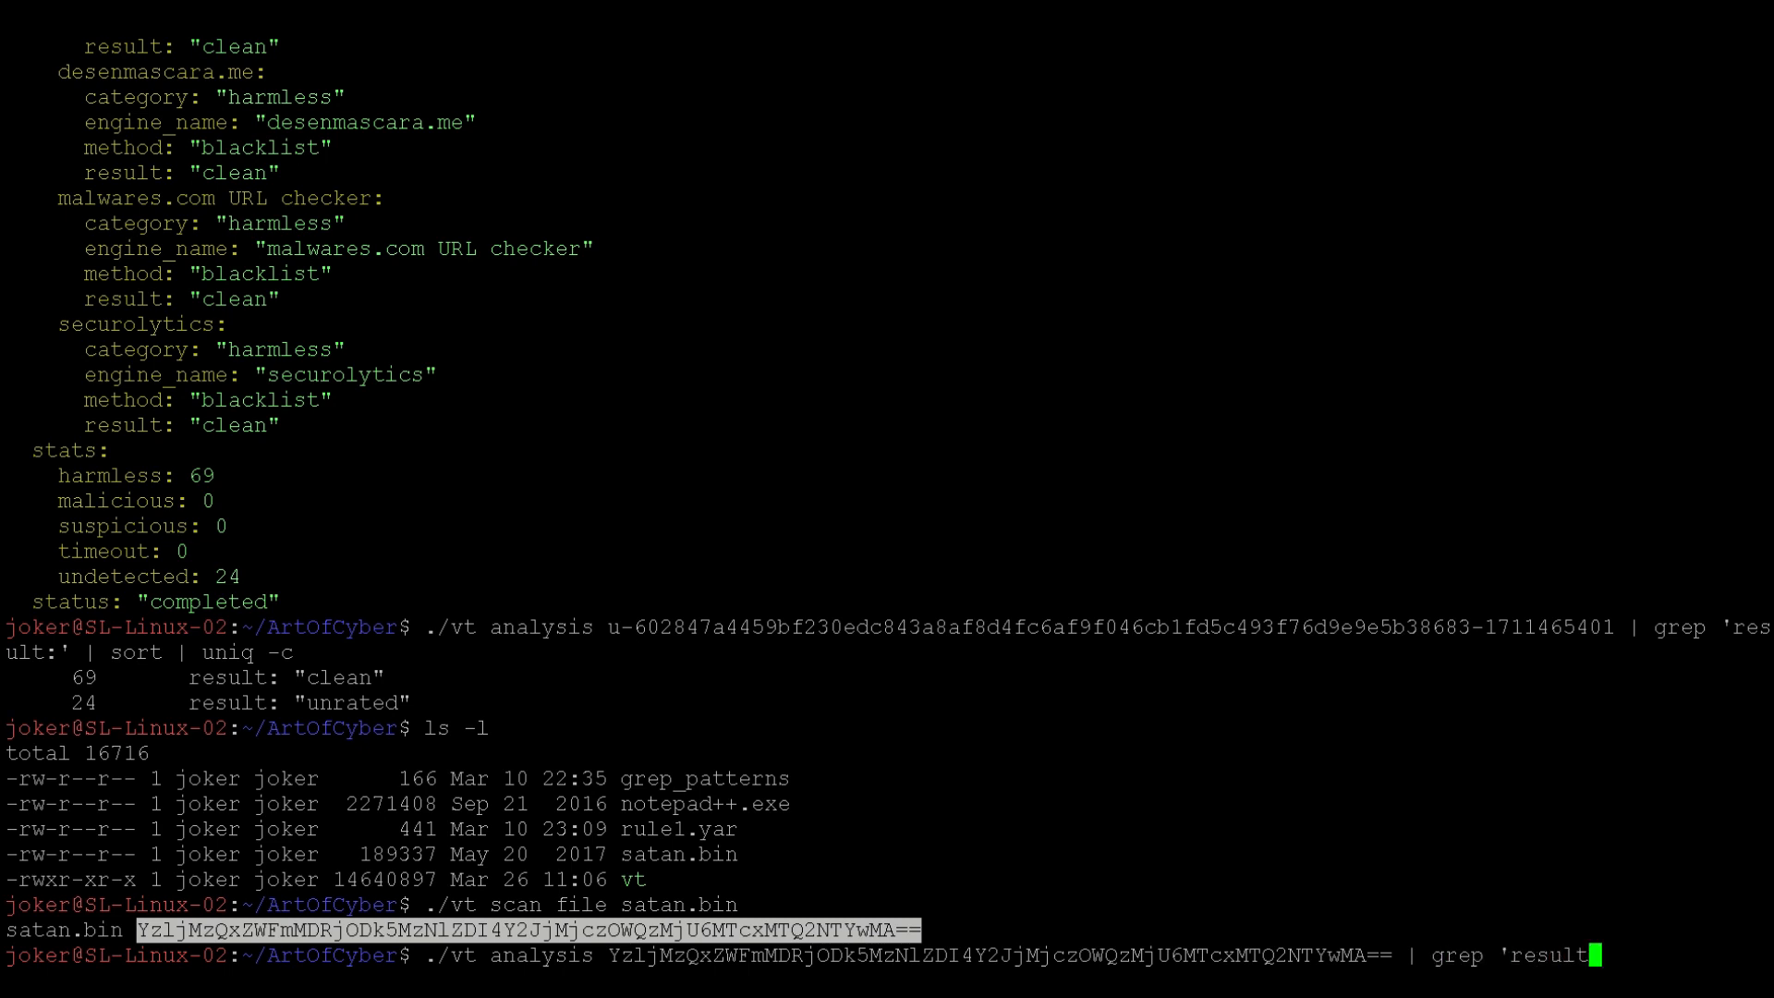
{"action": "type", "text": "' | sort"}
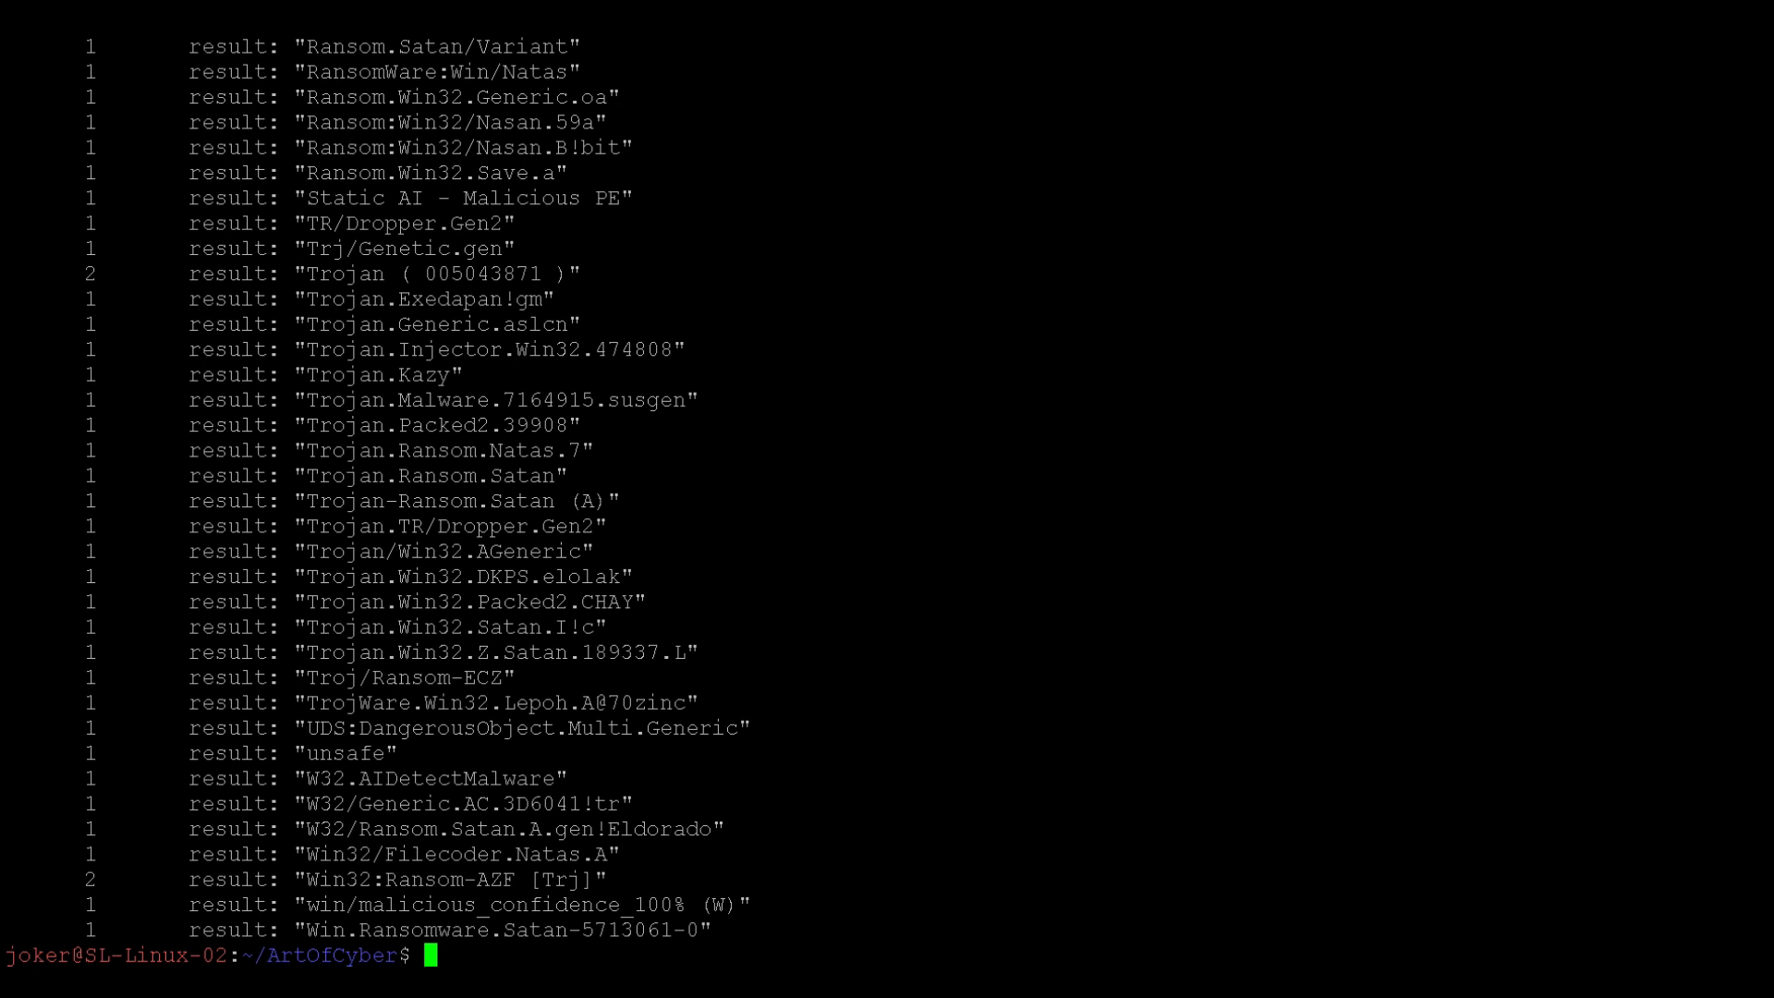
{"action": "type", "text": "./v"}
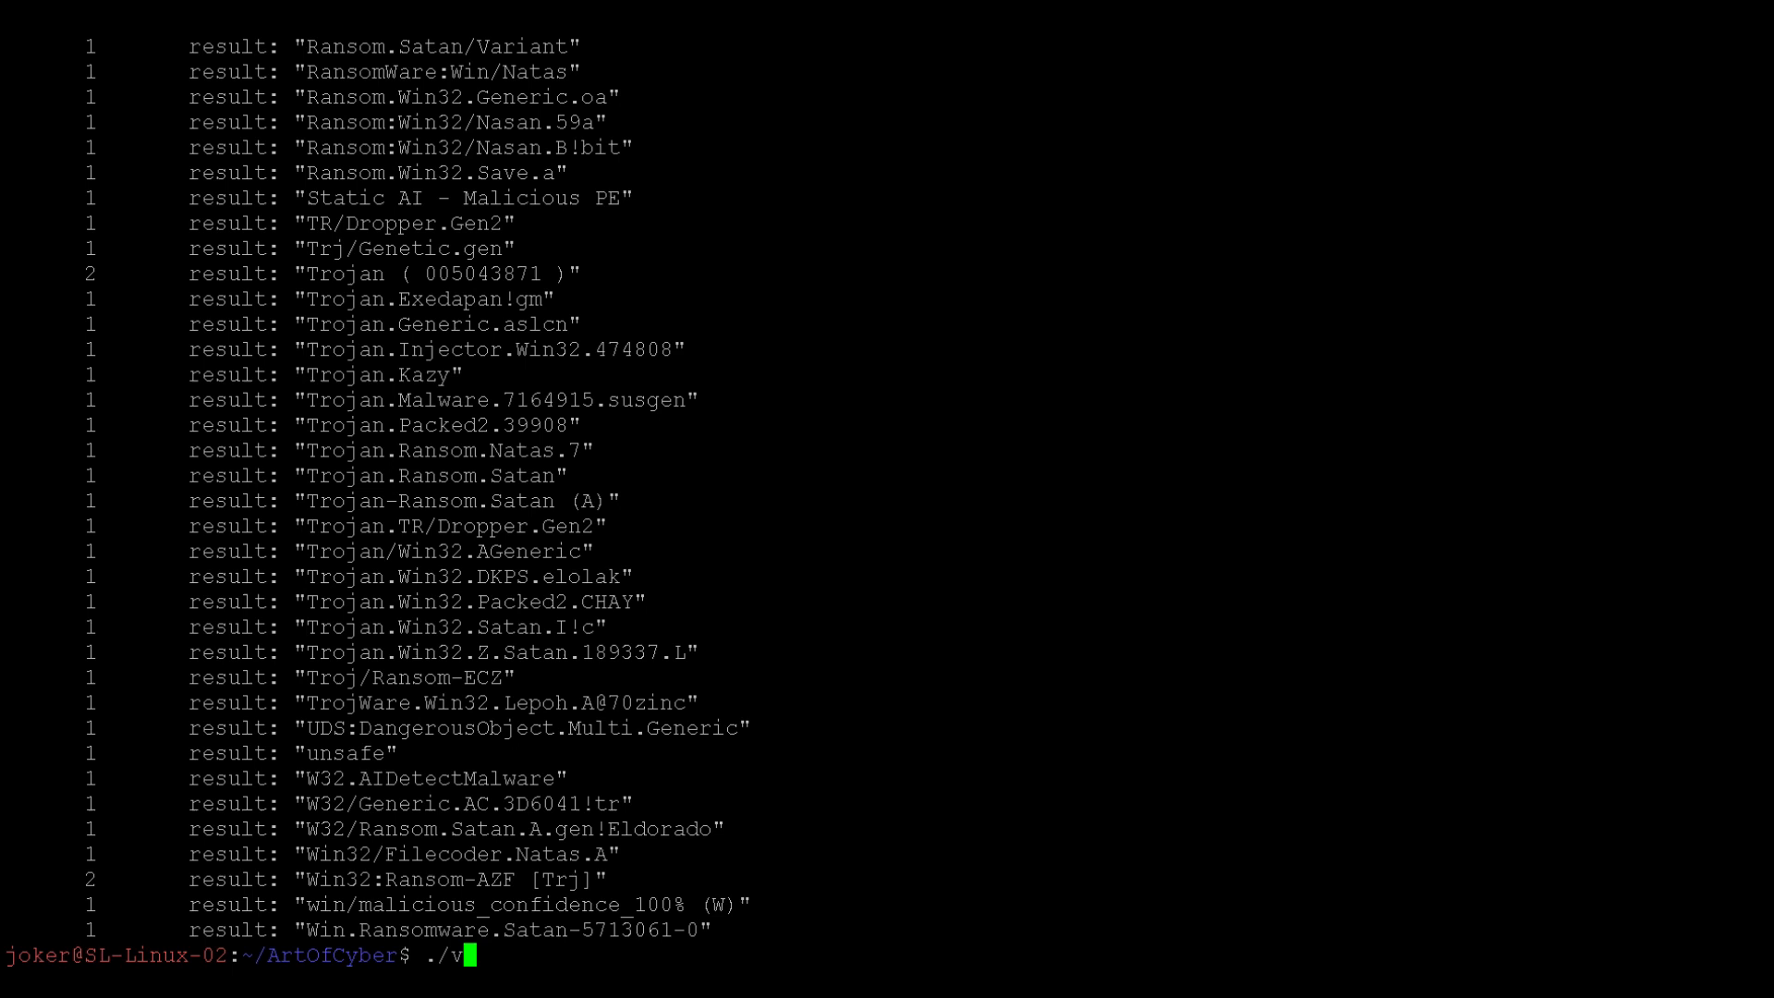
- Look up IP 43.156.21.230 and highlight the SG country line in its whois record
{"action": "type", "text": "t ip"}
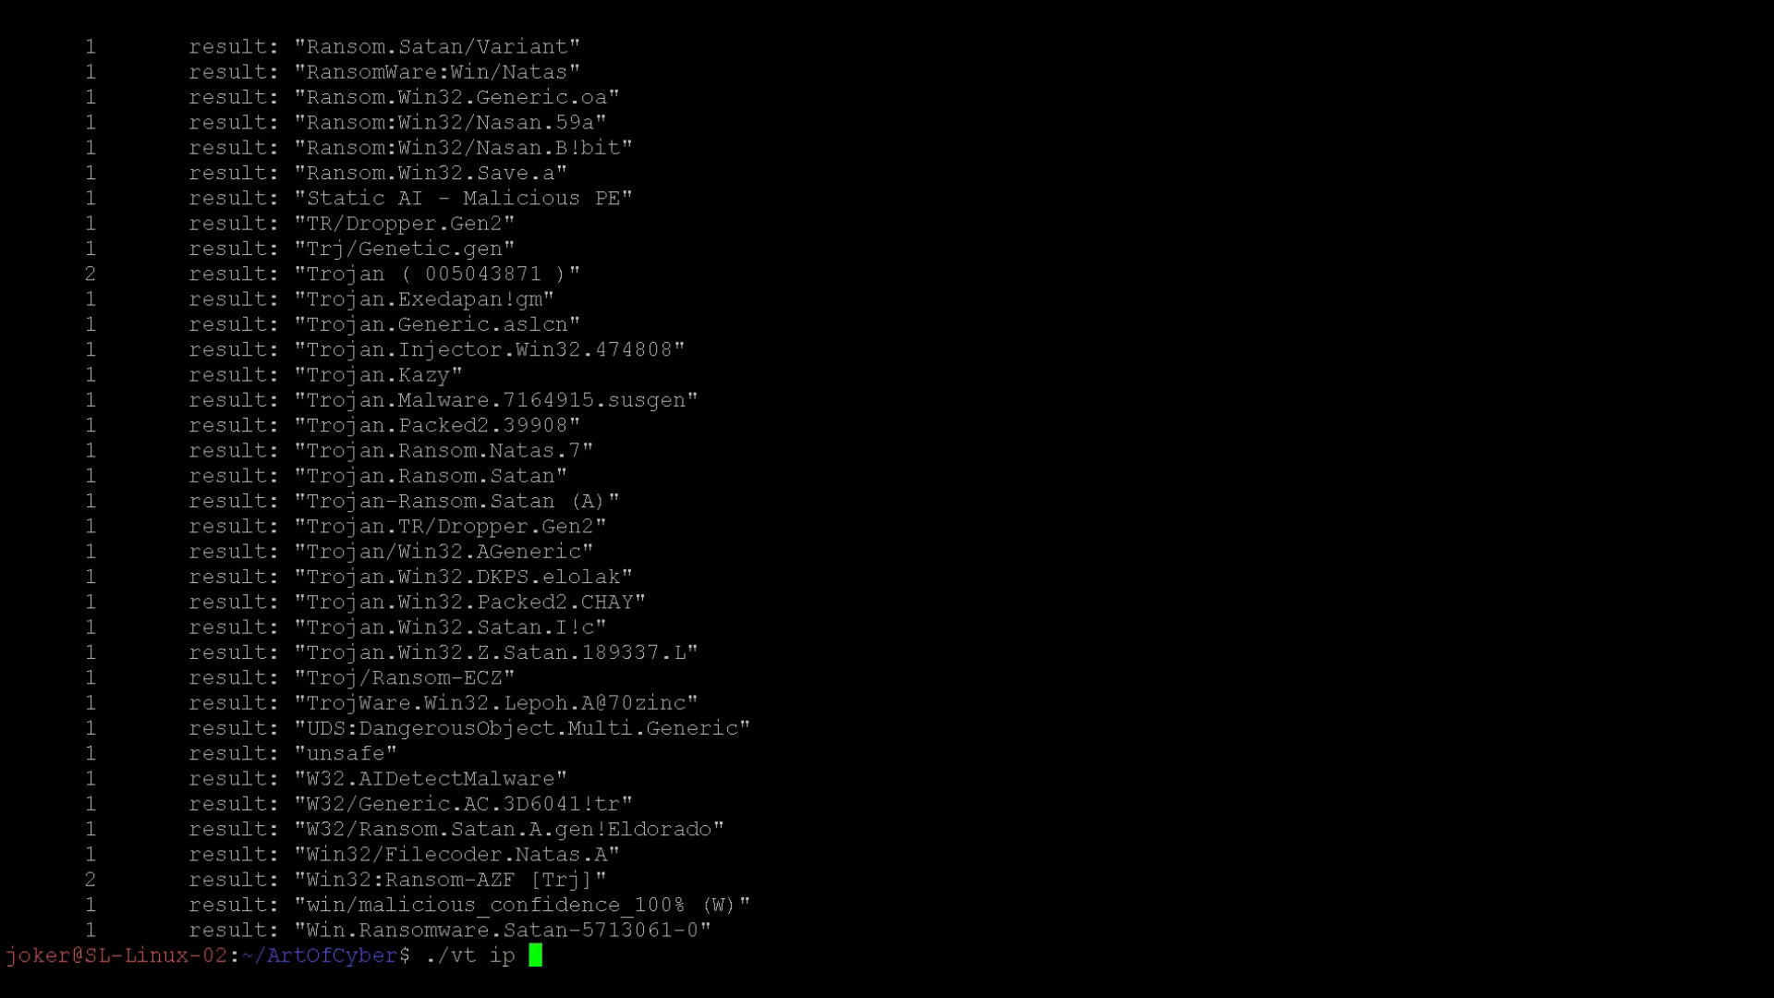
{"action": "type", "text": "43."}
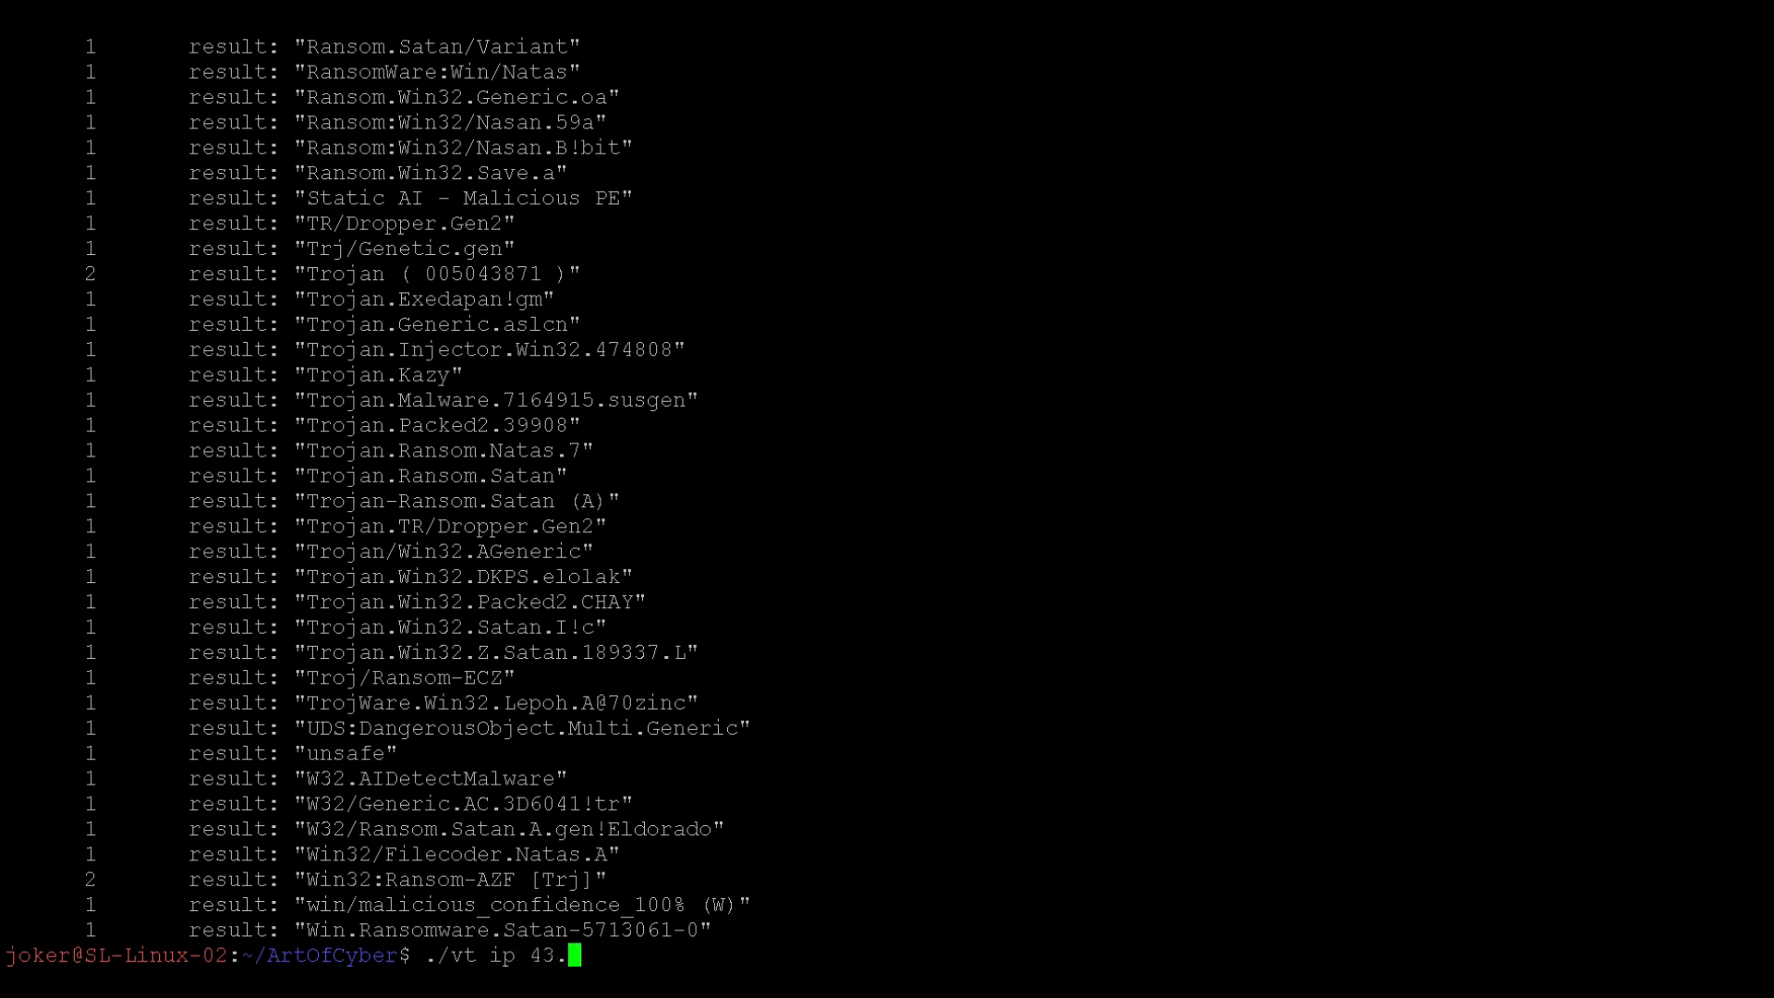
{"action": "type", "text": "156."}
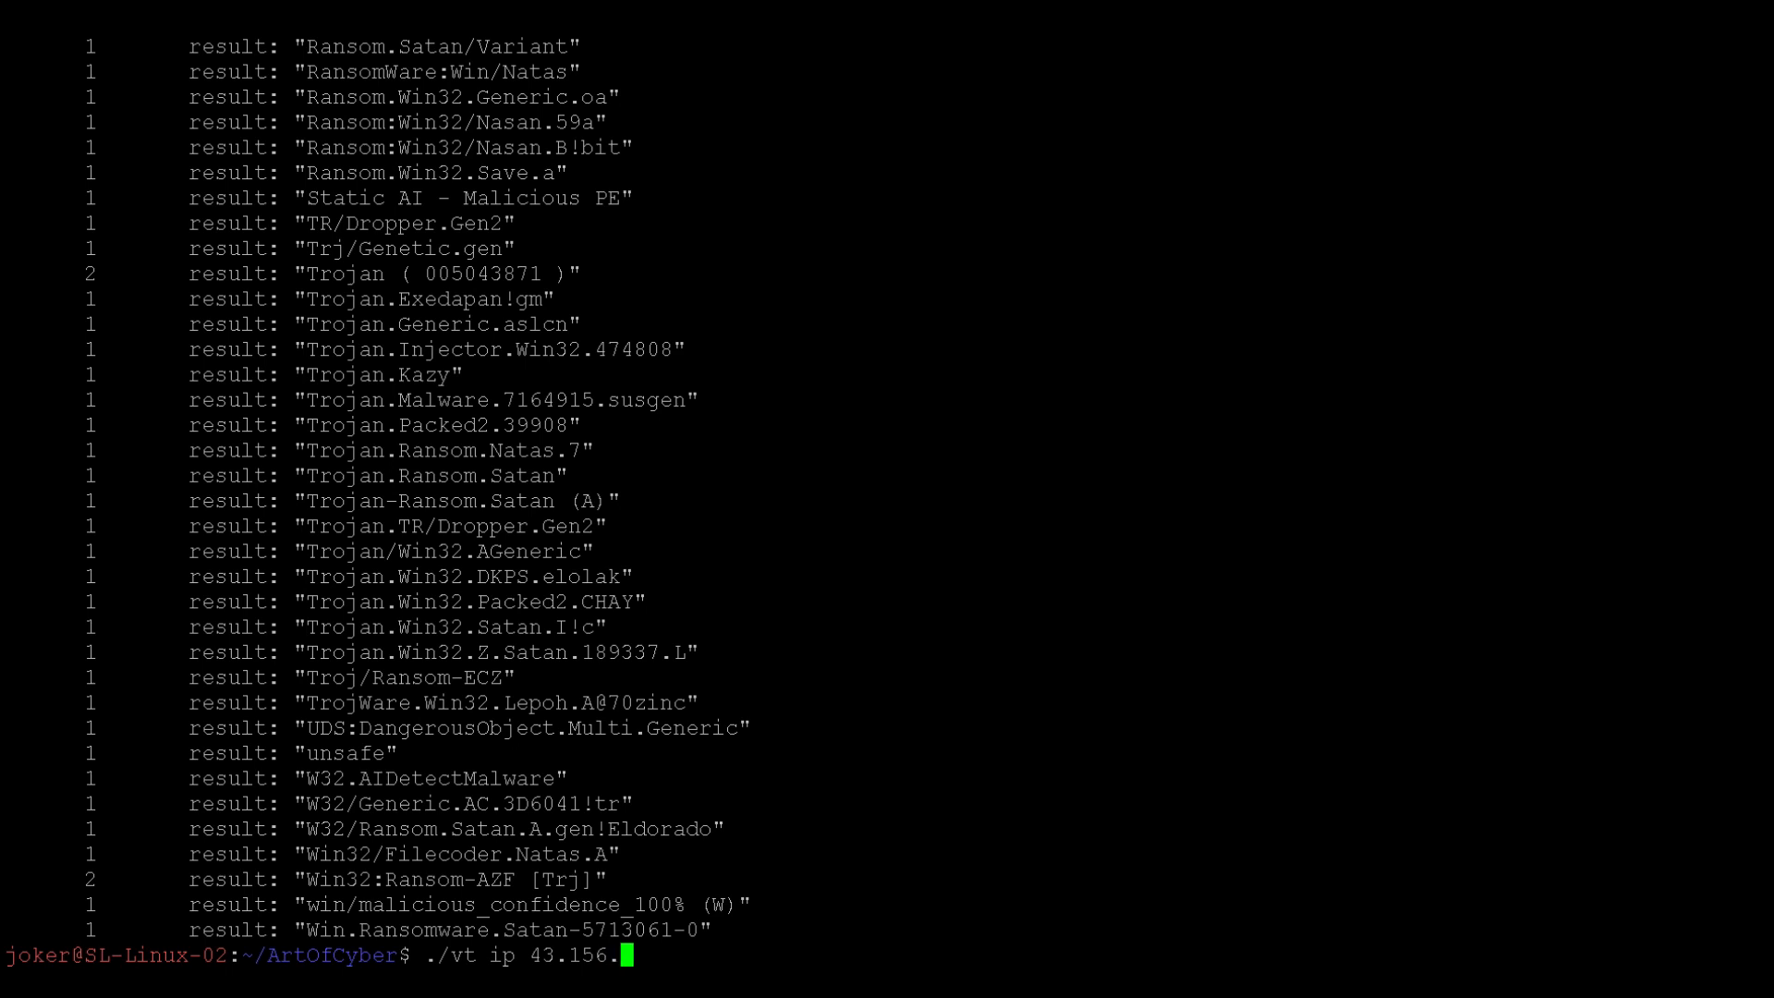
{"action": "type", "text": "21.230"}
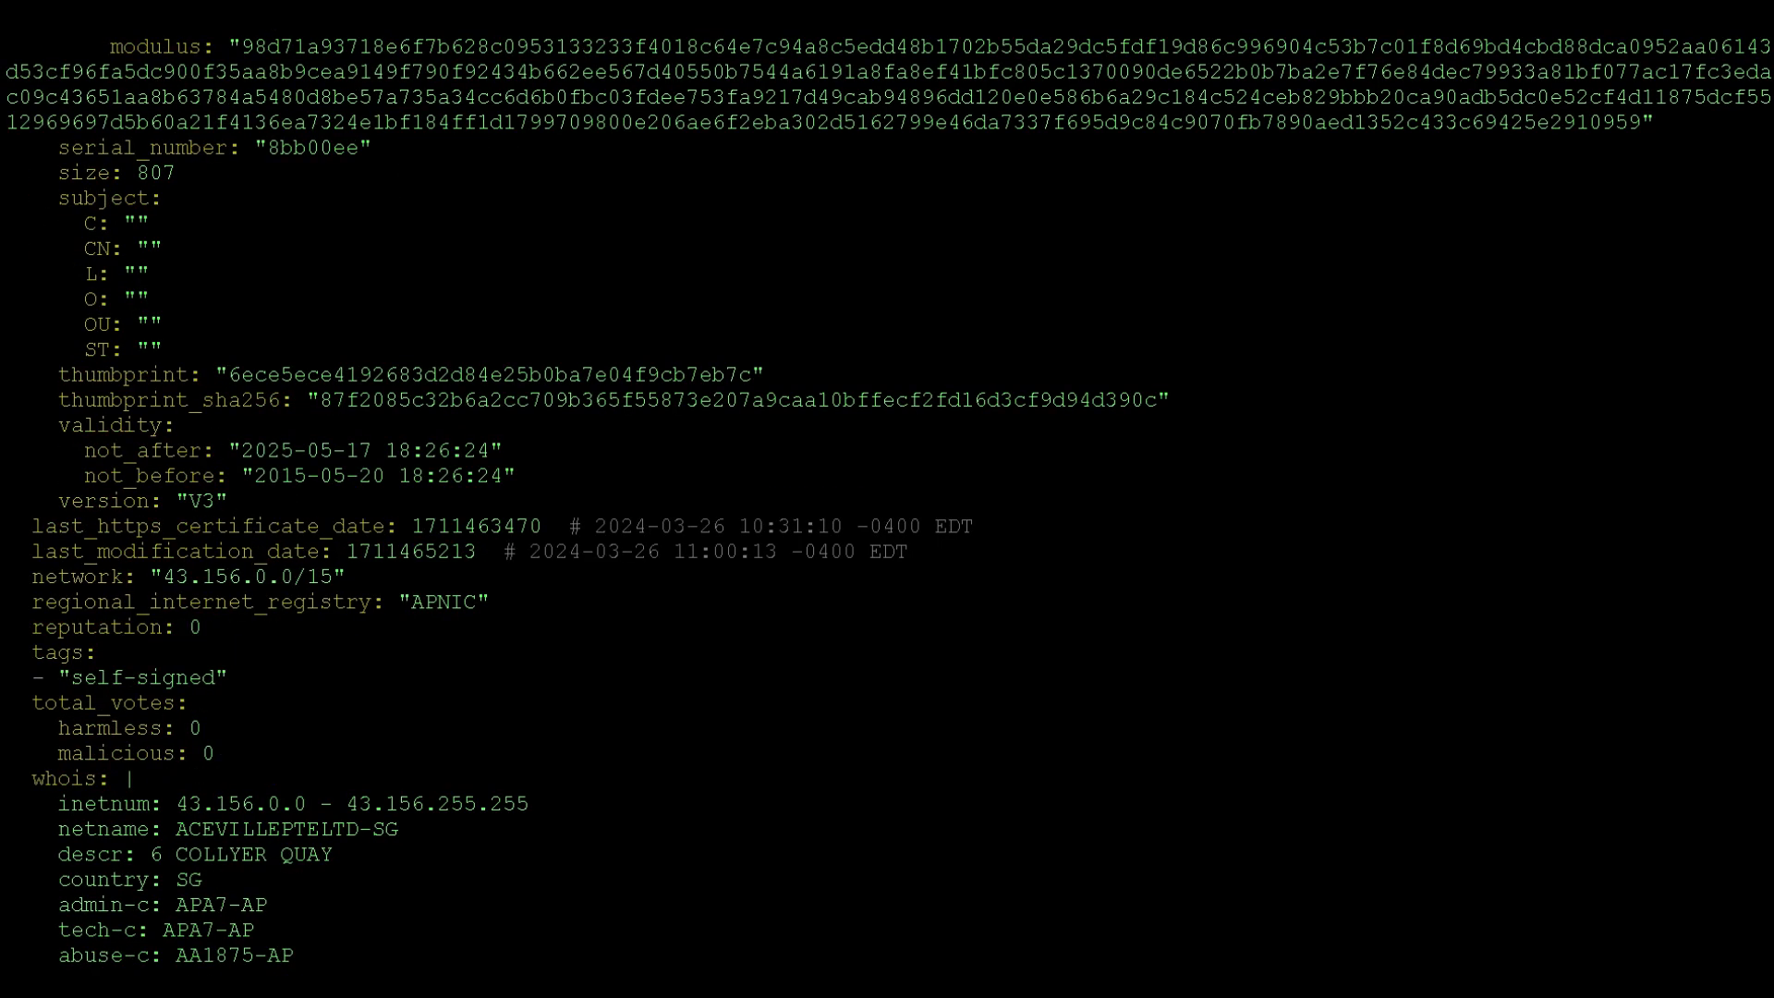
{"action": "scroll", "scroll_direction": "down", "scroll_amount": 3}
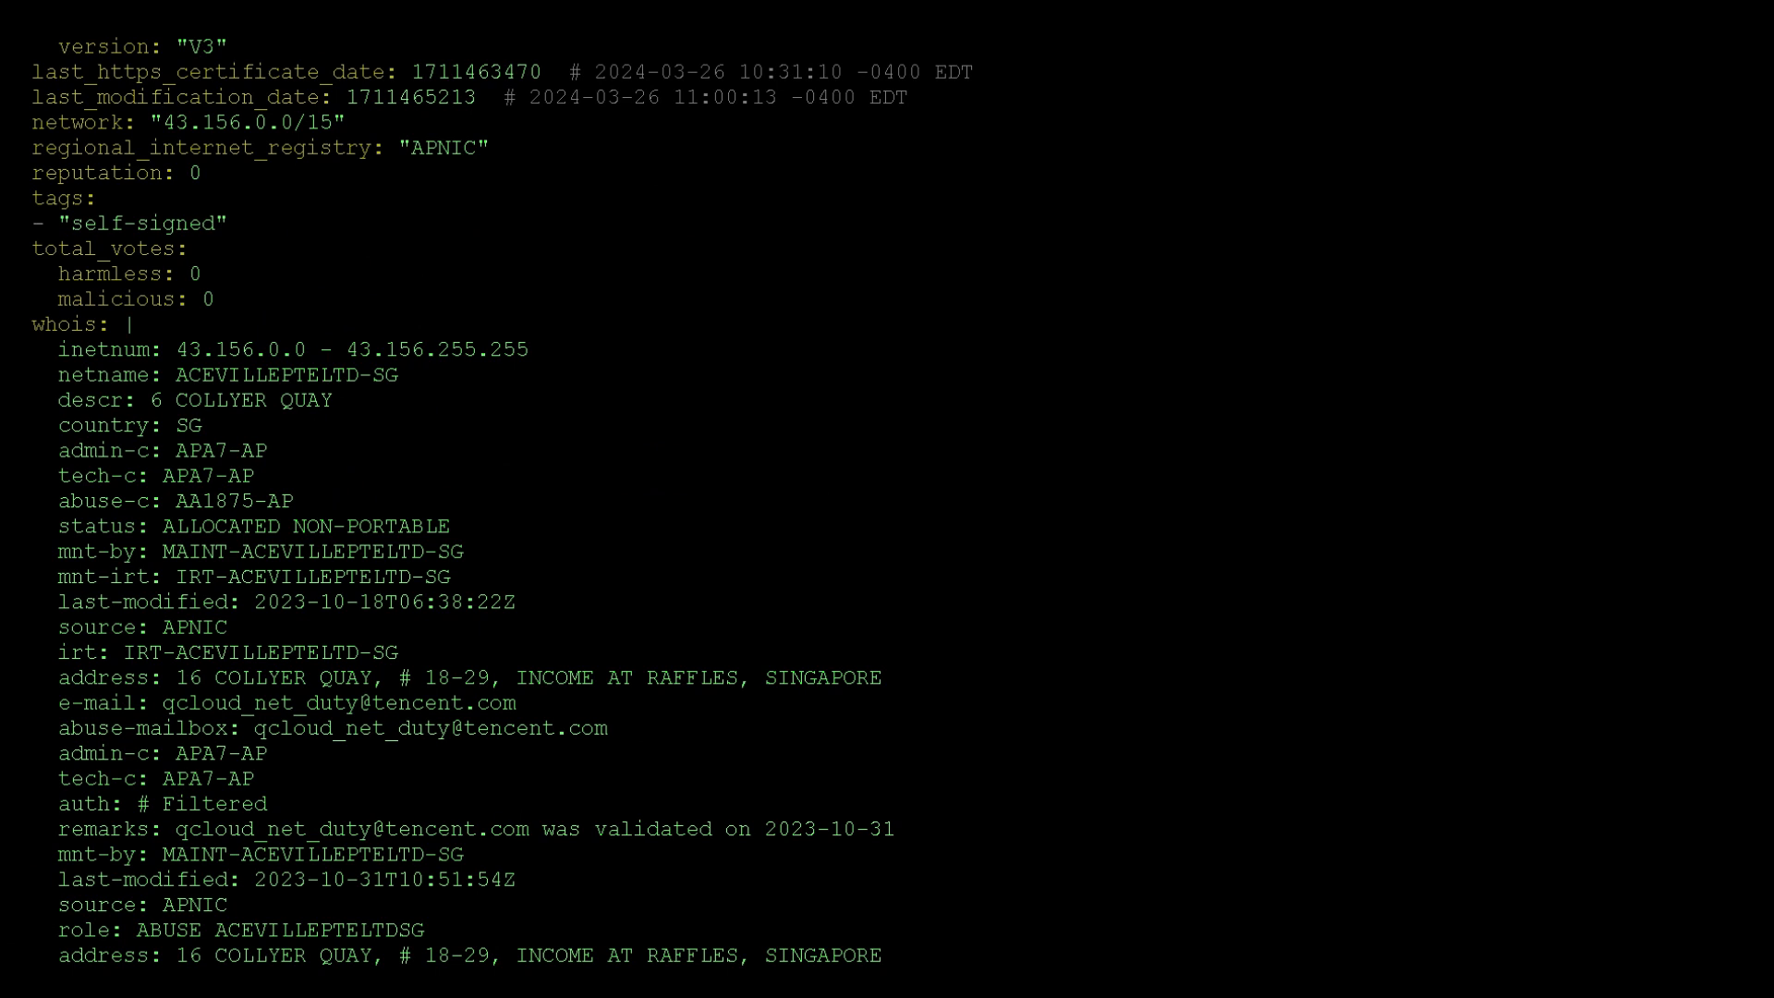
{"action": "double_click", "coordinate": [128, 425]}
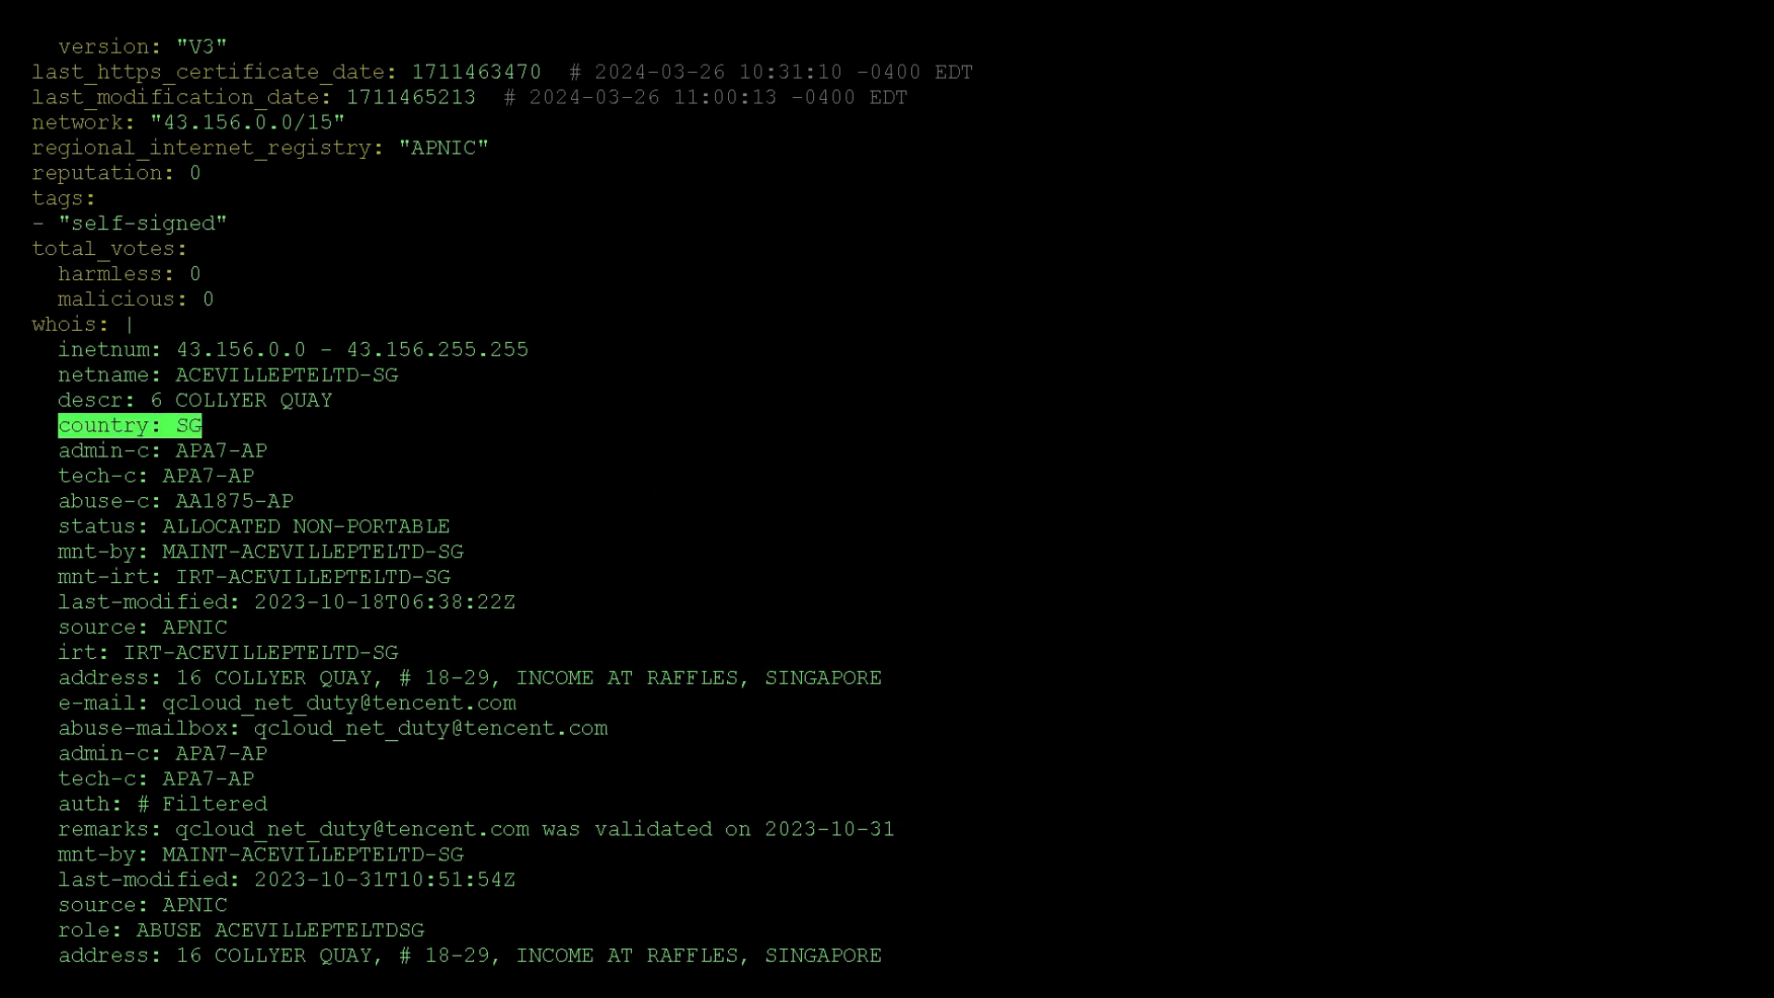
{"action": "scroll", "scroll_direction": "down", "scroll_amount": 3}
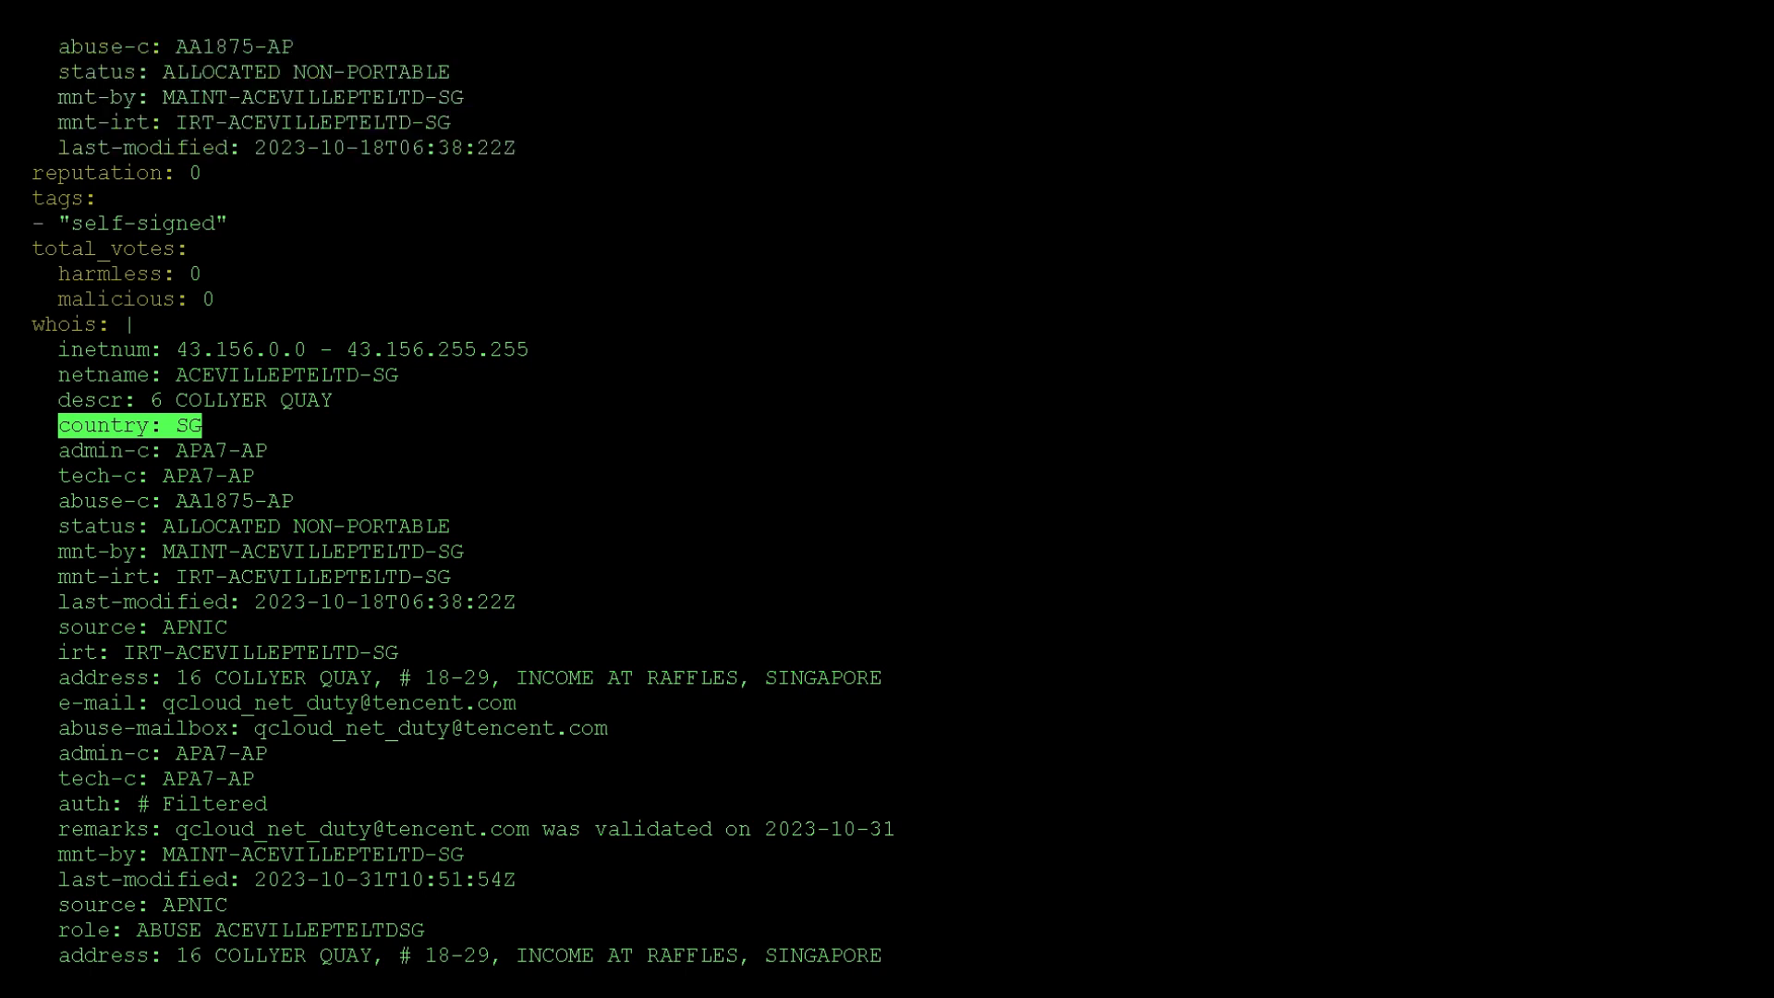
{"action": "scroll", "scroll_direction": "down", "scroll_amount": 3}
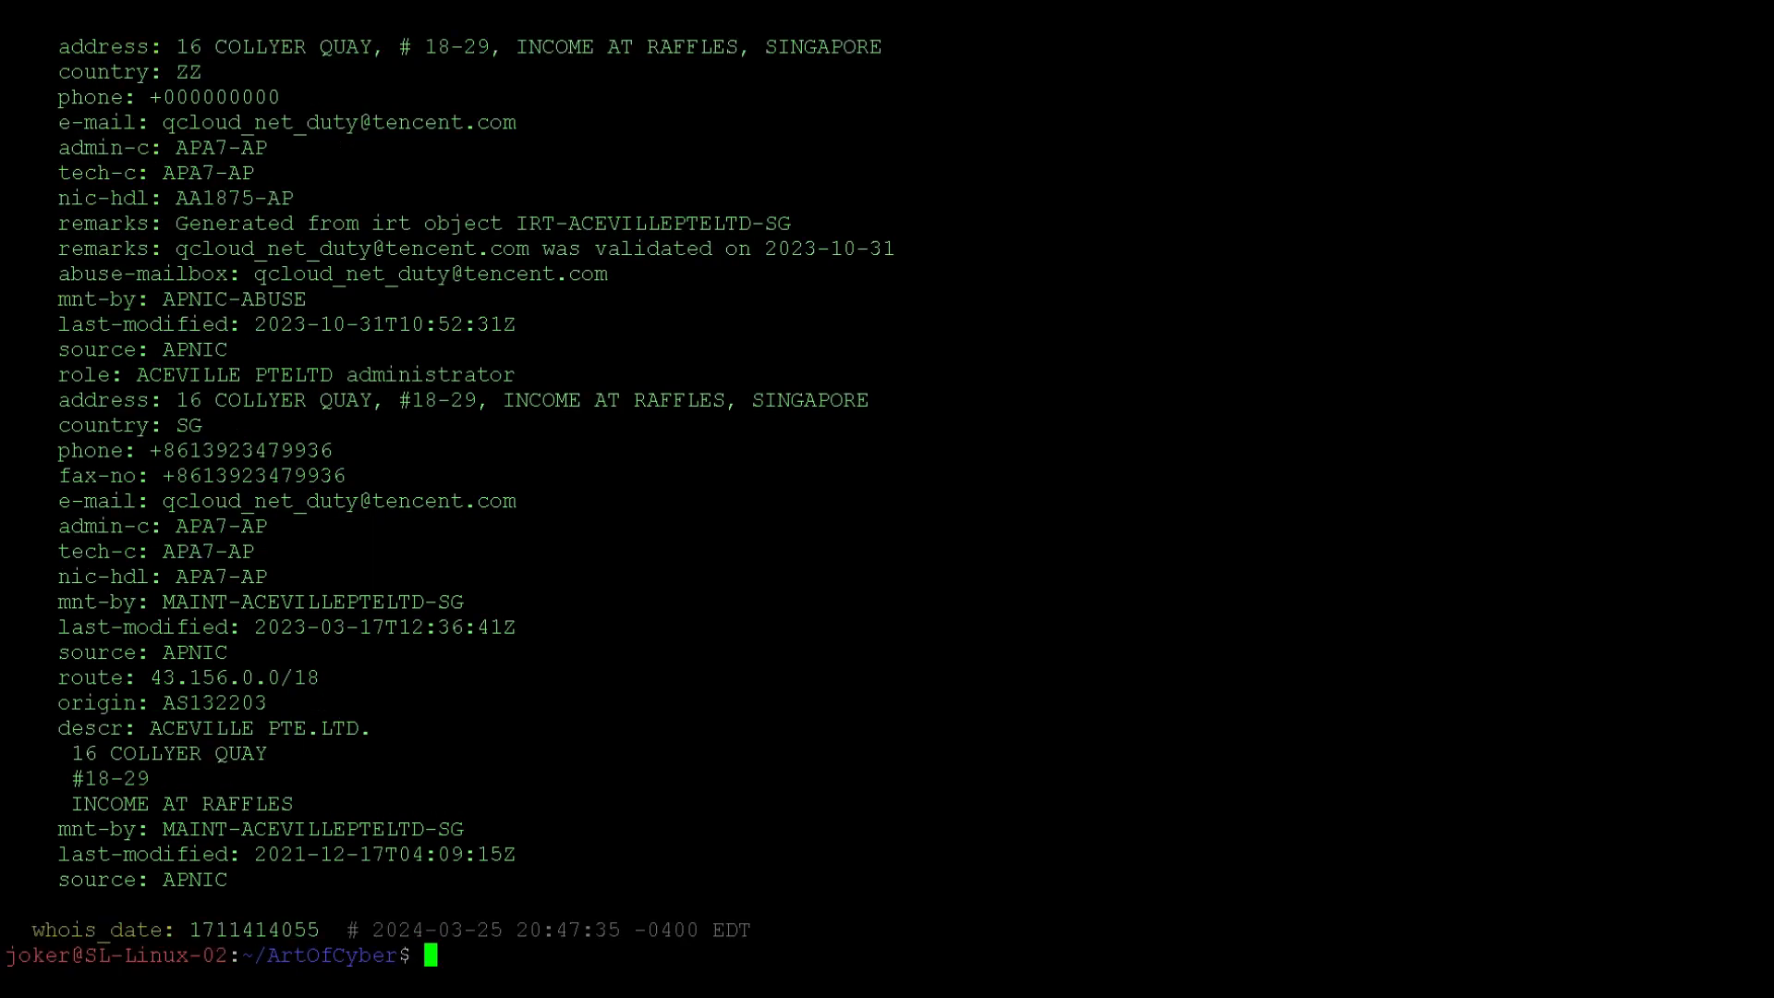
- Type ./vt ip 43.156.21.230 | grep 'result:' | sort | uniq at the prompt
{"action": "type", "text": "./vt ip 43.156.21.230"}
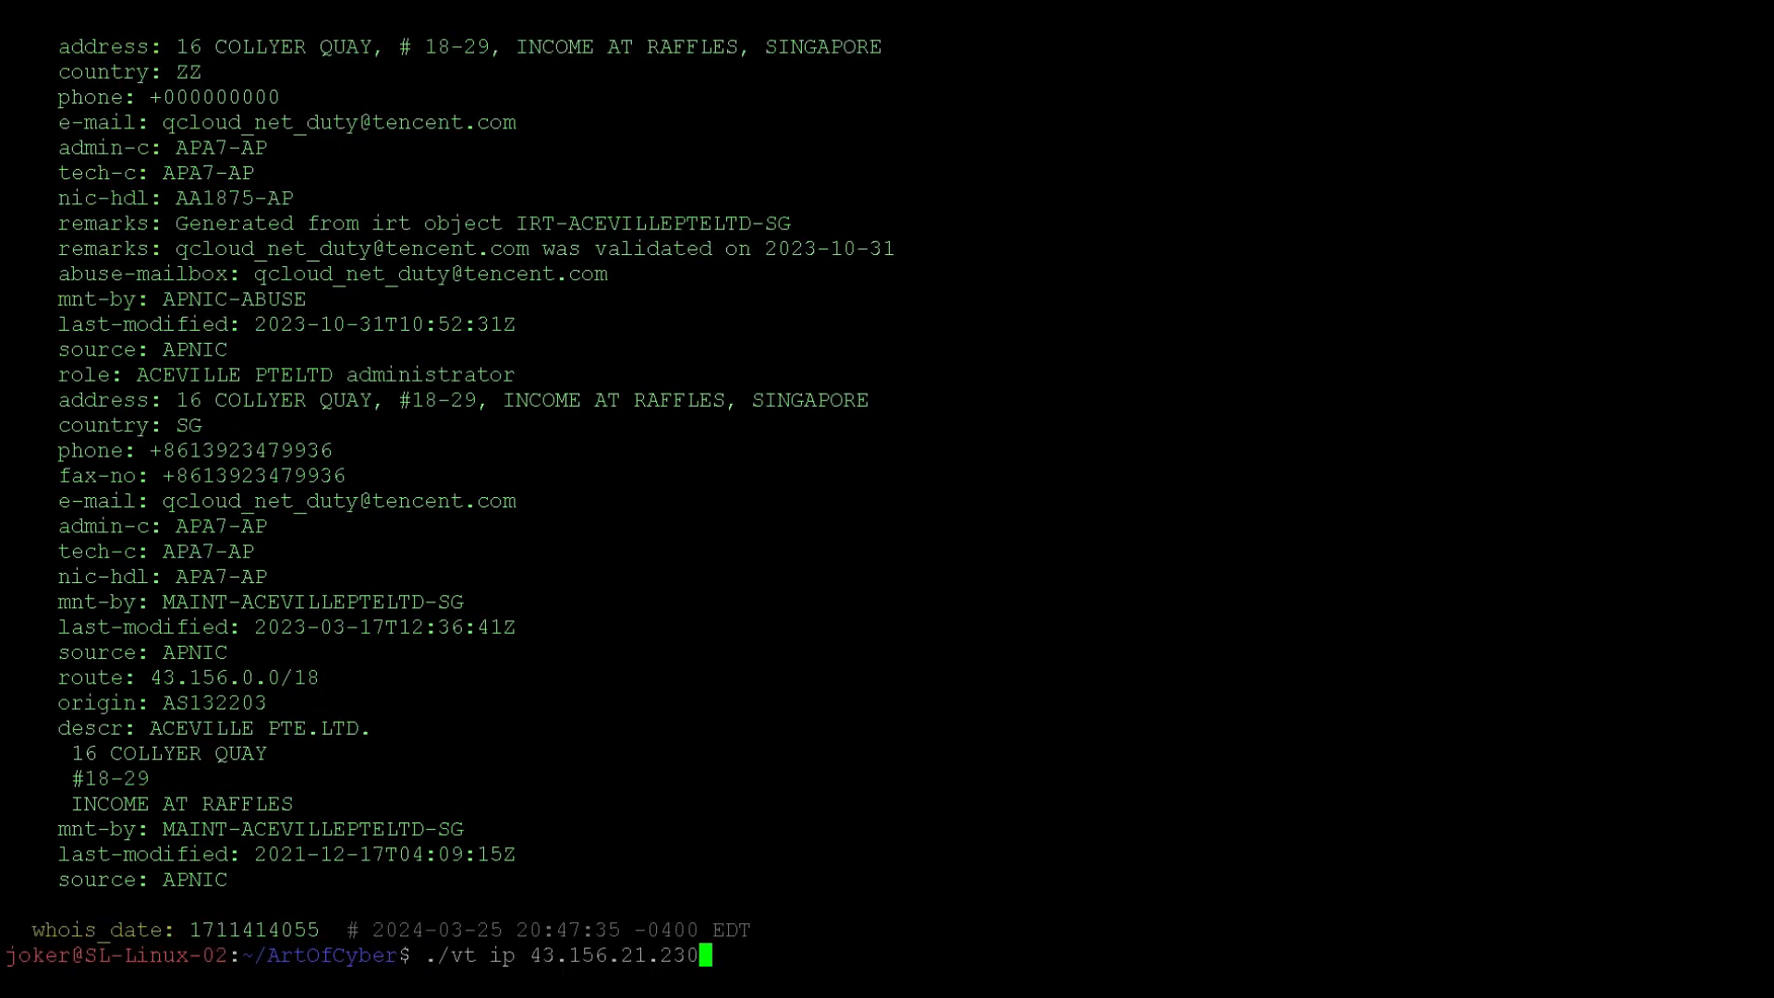
{"action": "type", "text": "| grep 'res"}
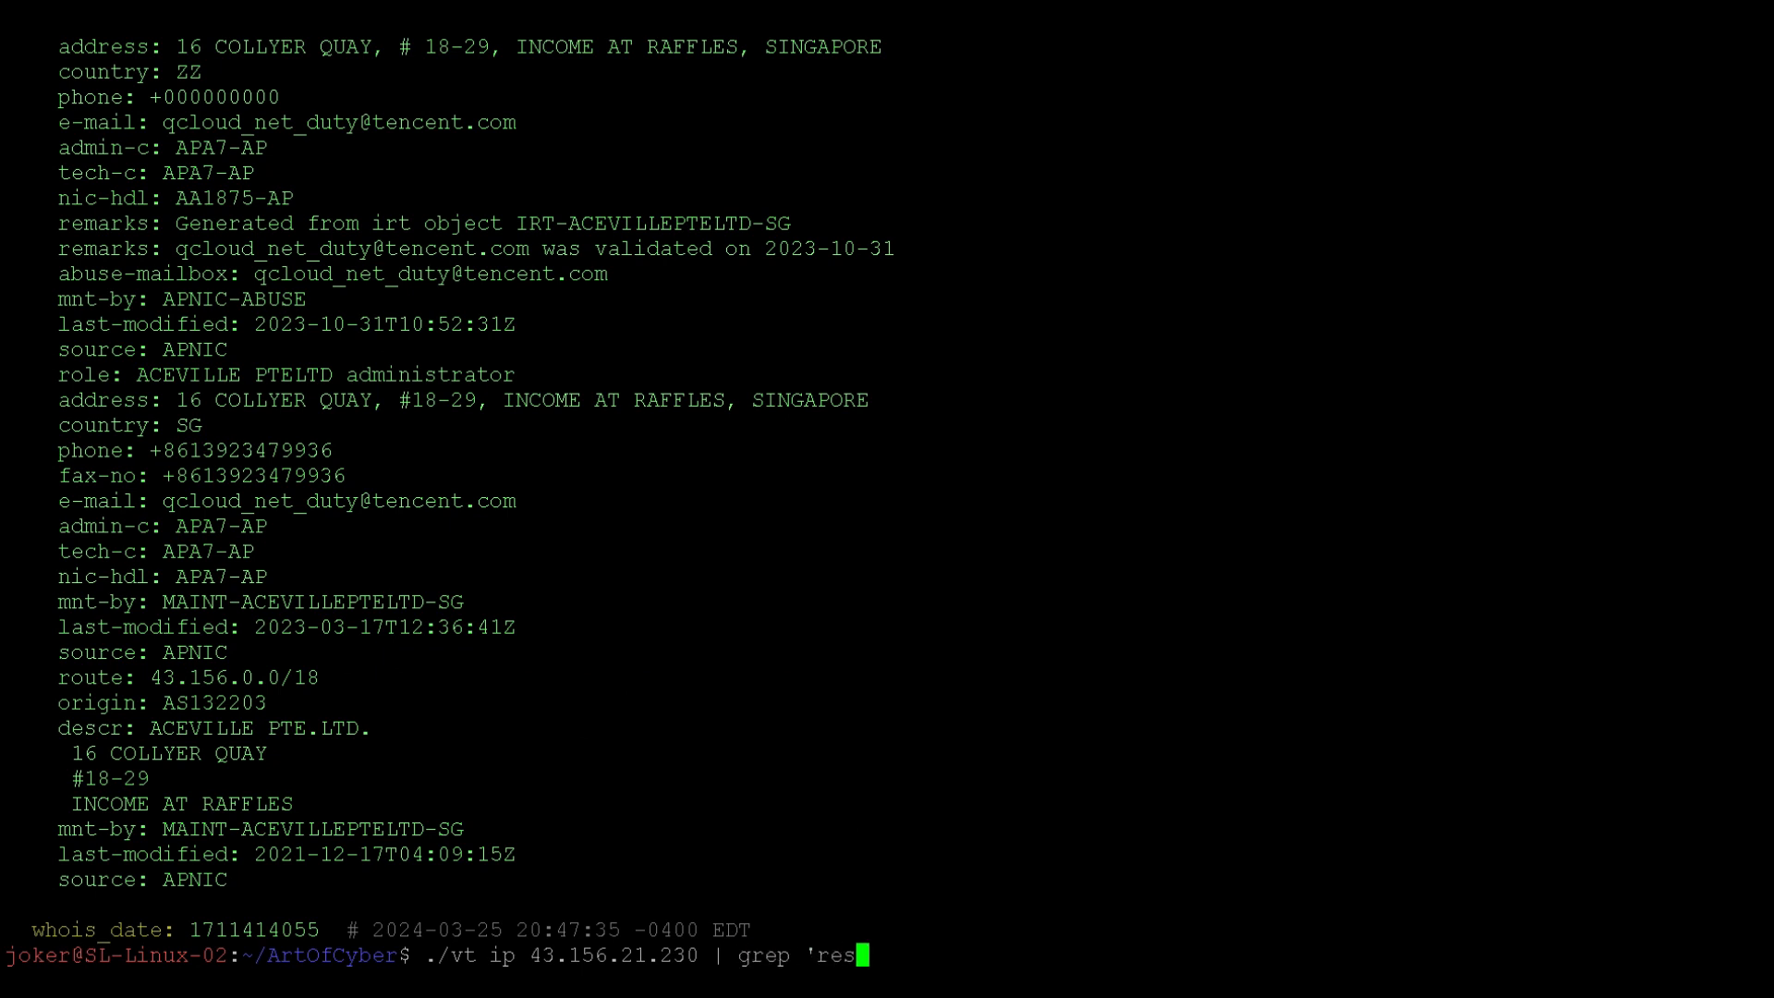
{"action": "type", "text": "ult:' |"}
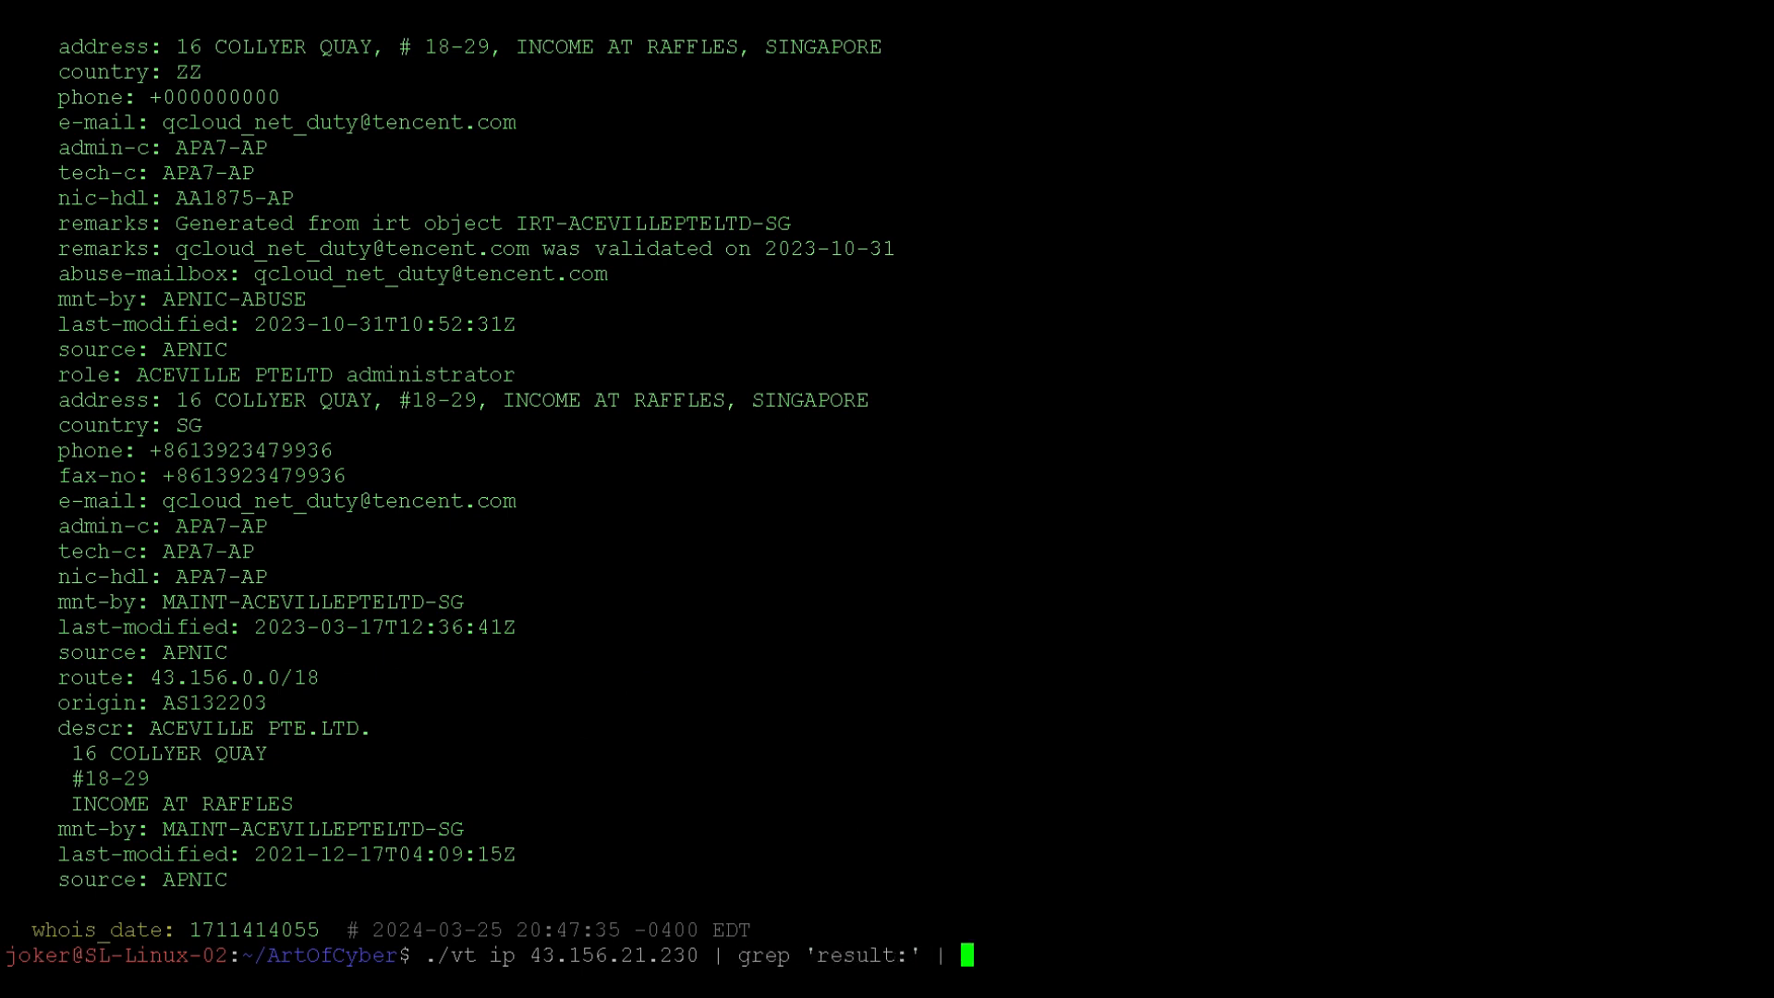
{"action": "type", "text": "sort | uni"}
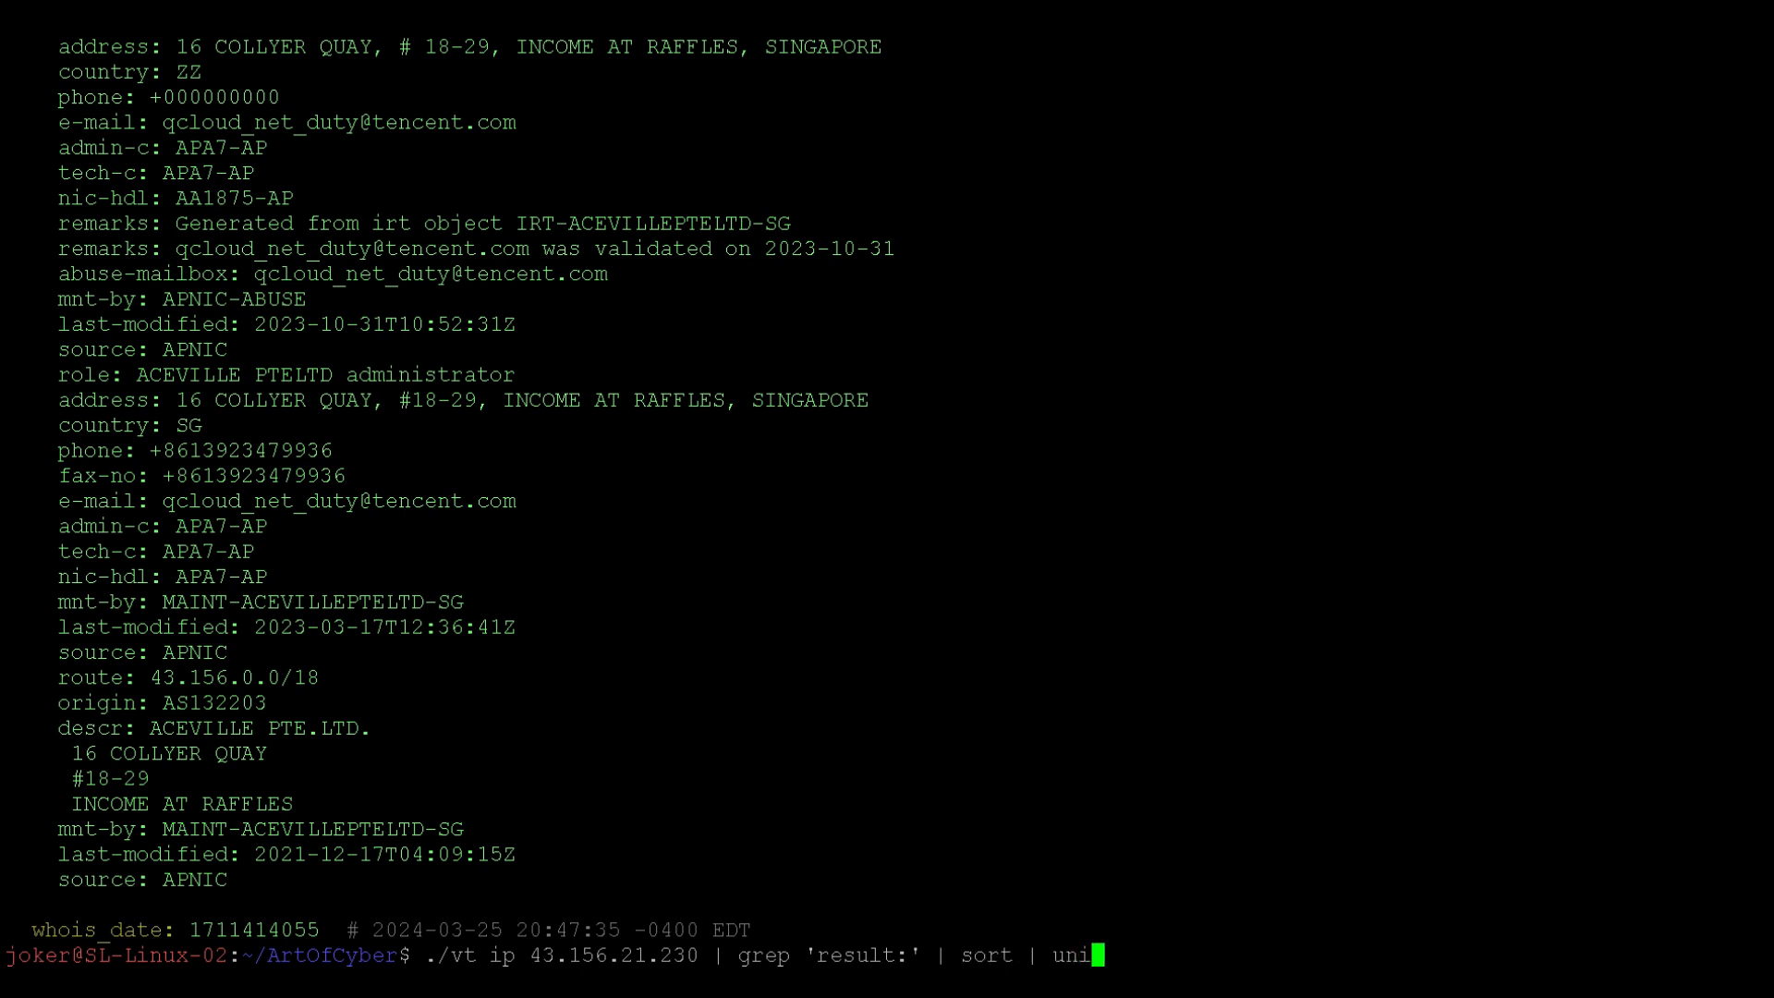